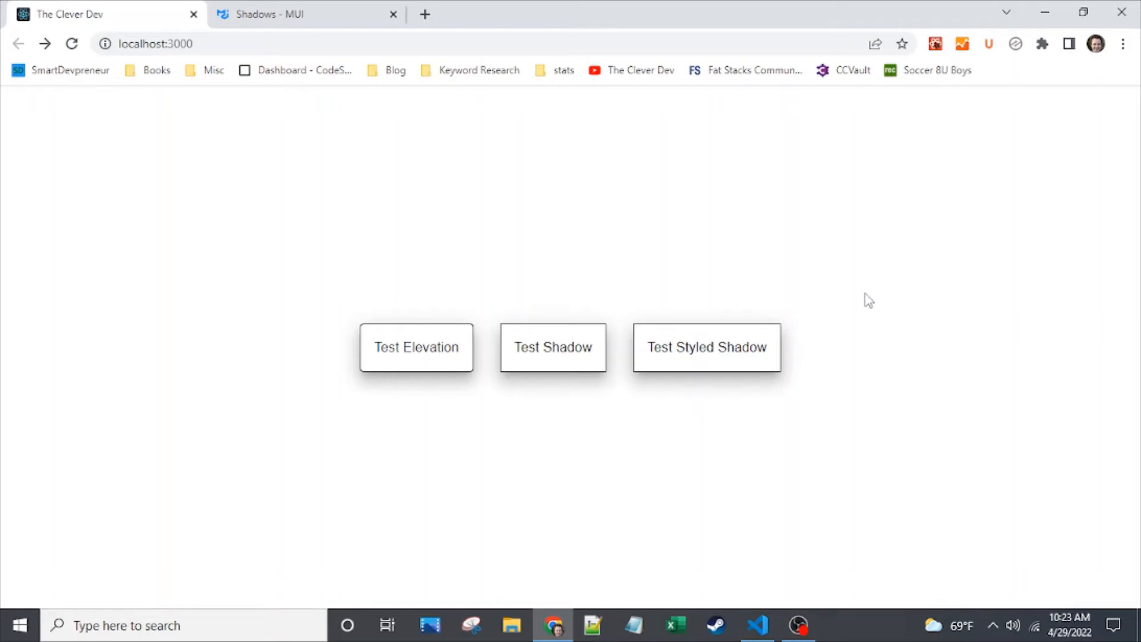
mouse_move(835, 324)
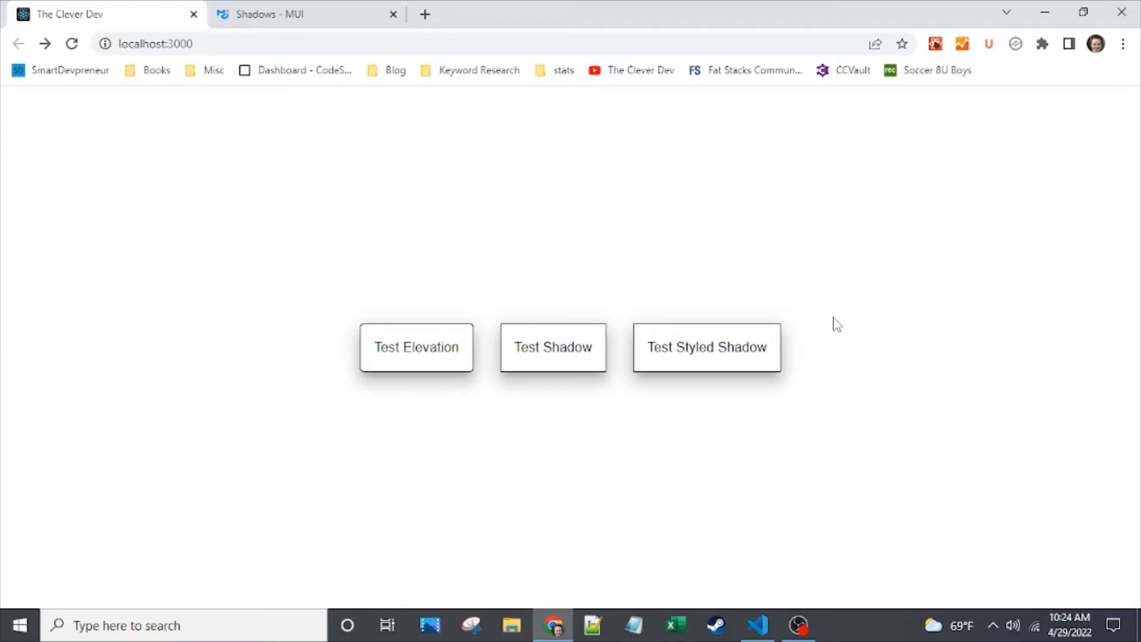
mouse_move(343, 375)
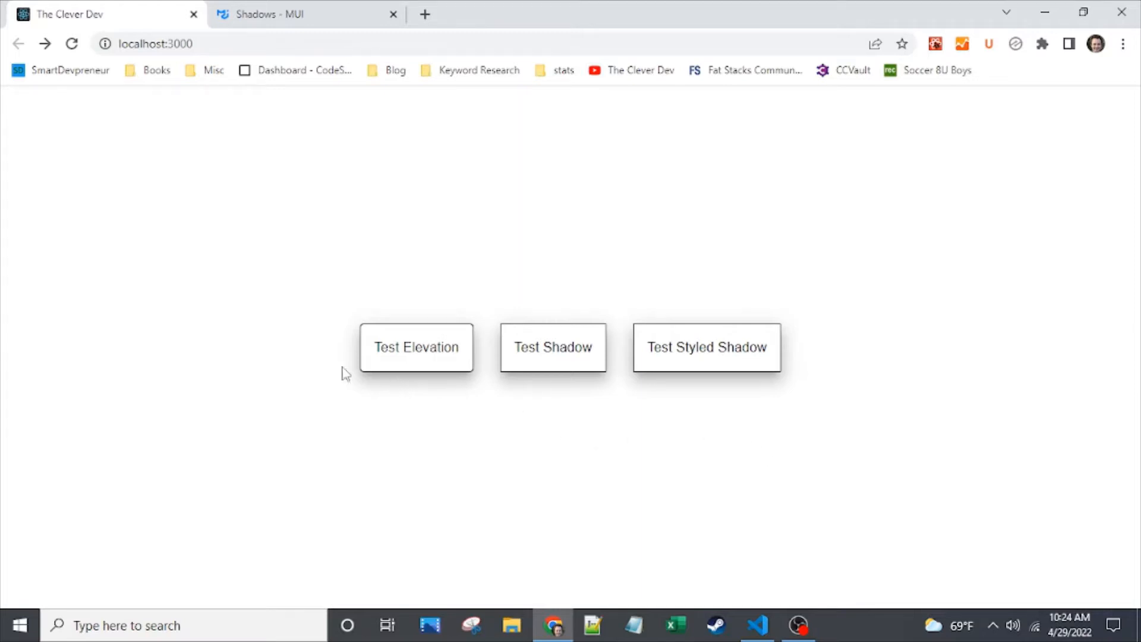
mouse_move(482, 352)
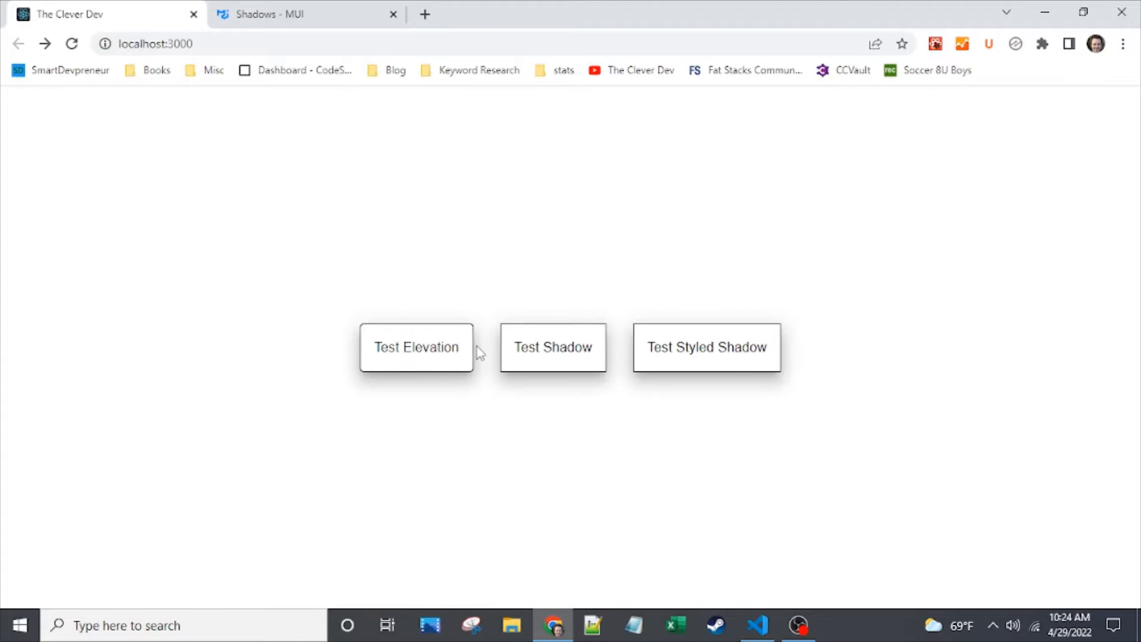
mouse_move(622, 386)
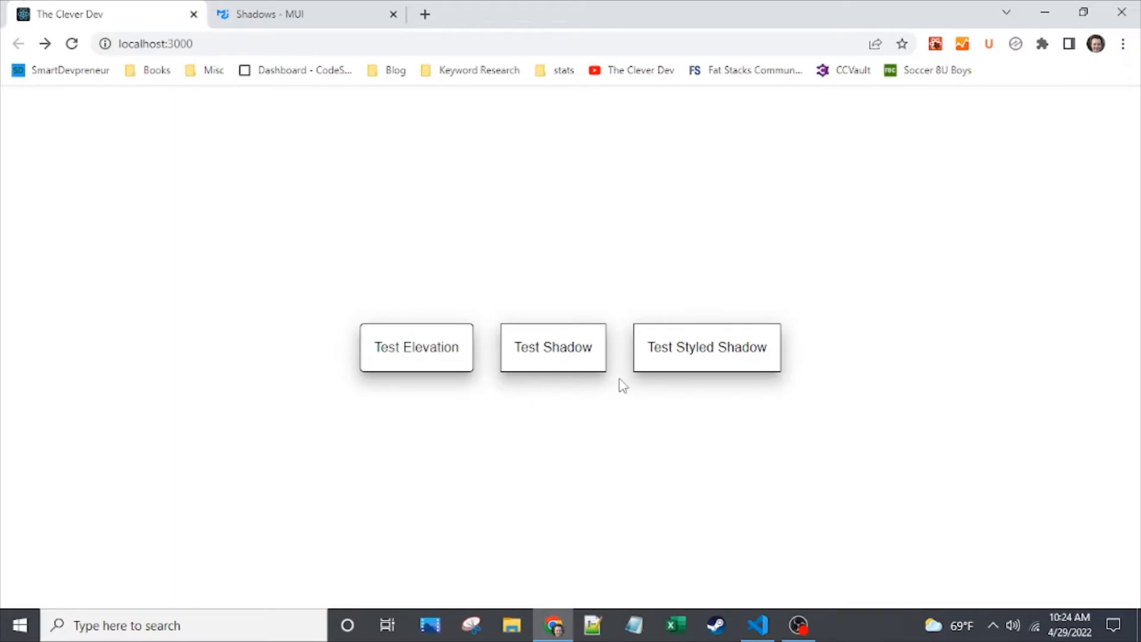
mouse_move(487, 407)
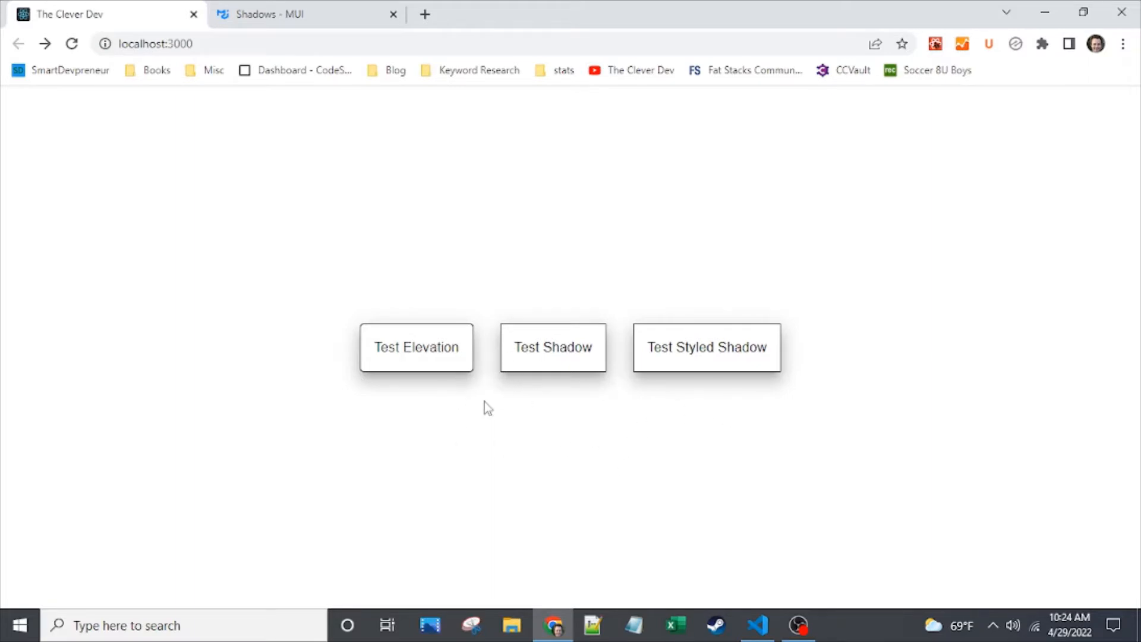
mouse_move(764, 388)
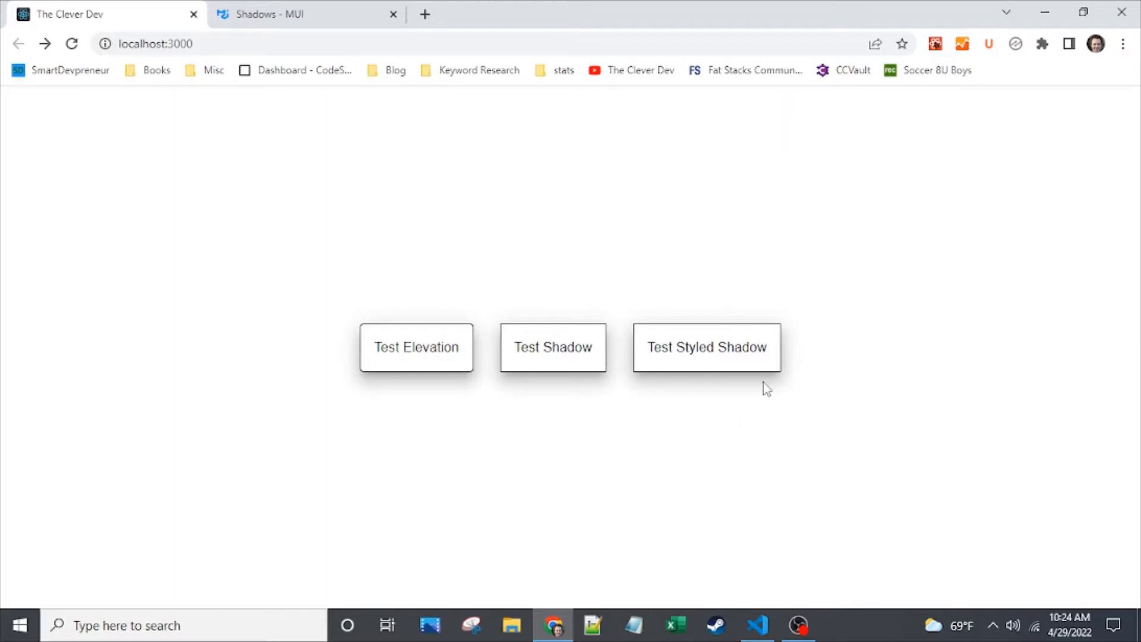
mouse_move(820, 340)
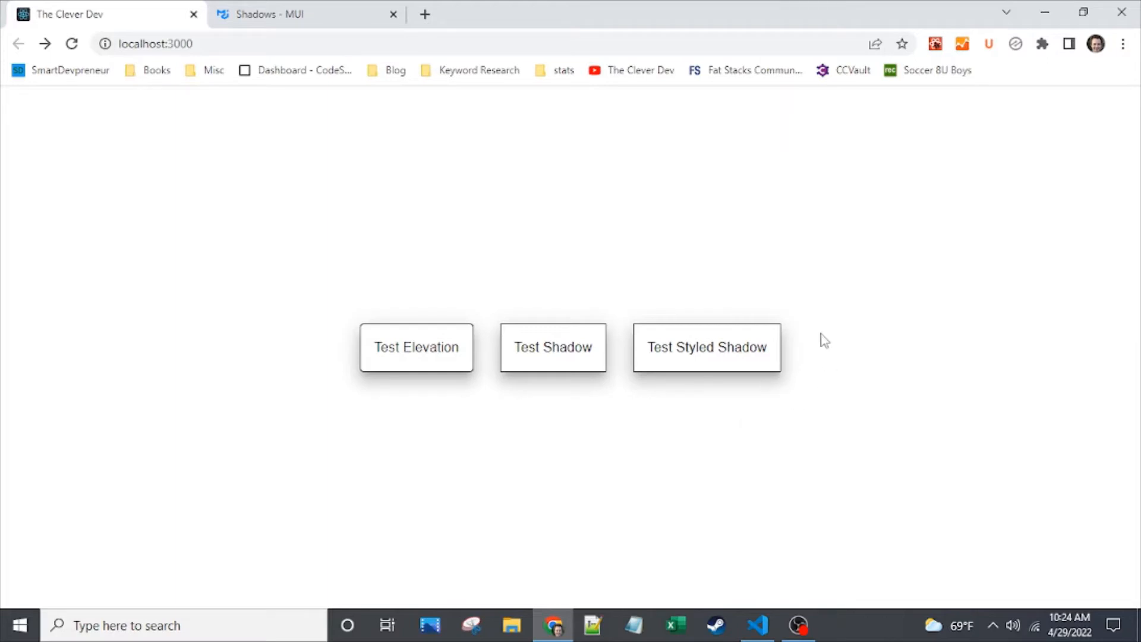
mouse_move(381, 413)
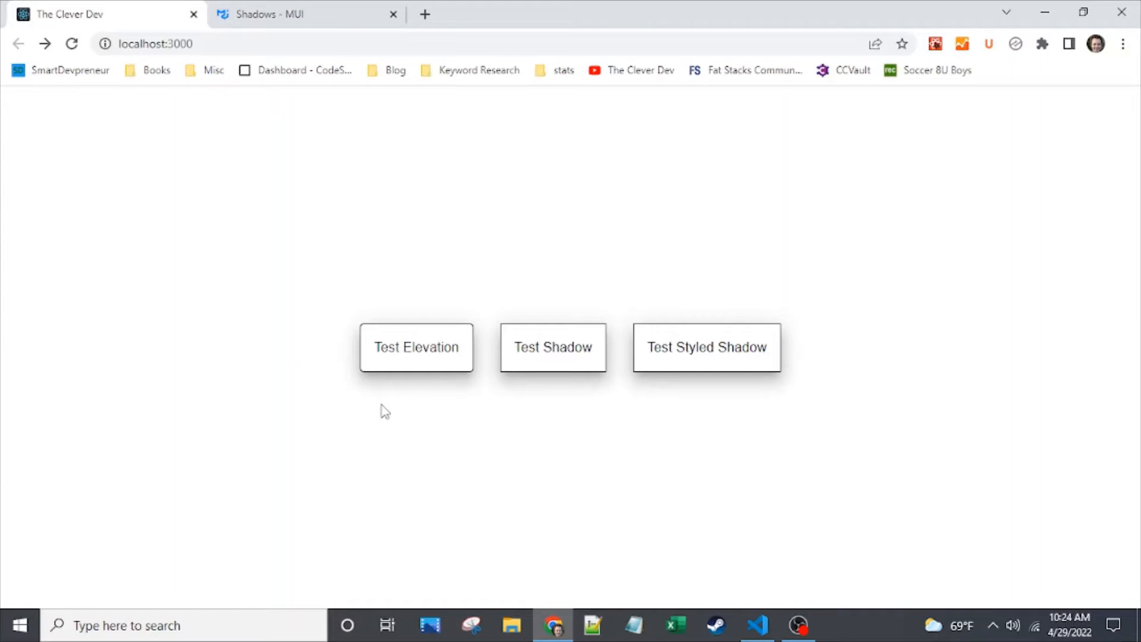
Review the BoxShadowDiv styled div and the bordered Paper in BoxShadowTest.tsx.
click(755, 623)
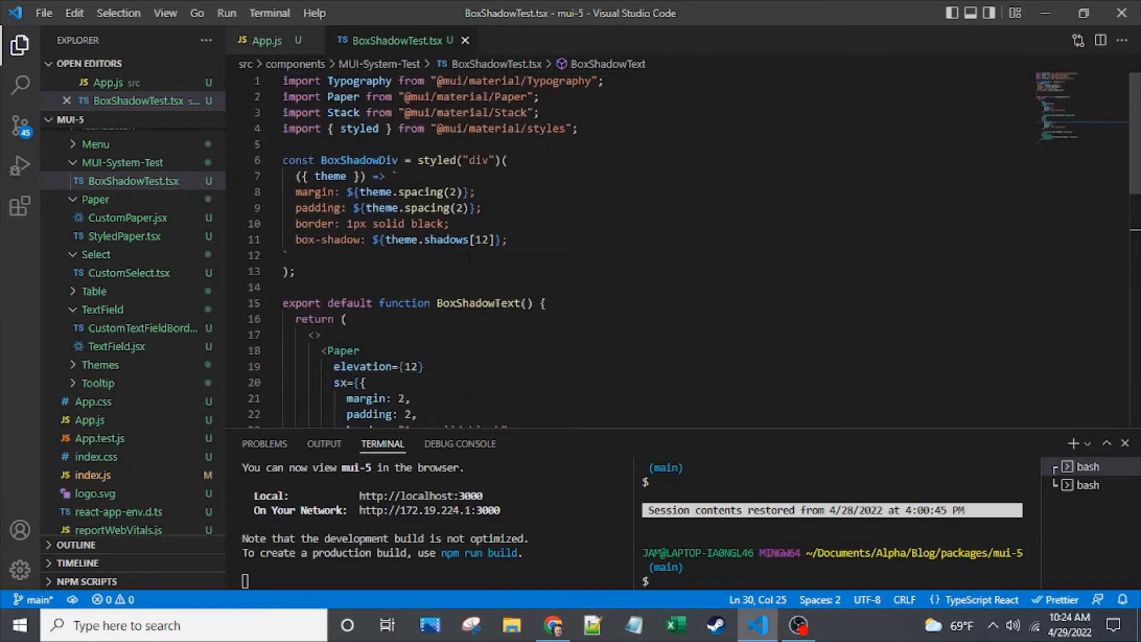
mouse_move(443, 239)
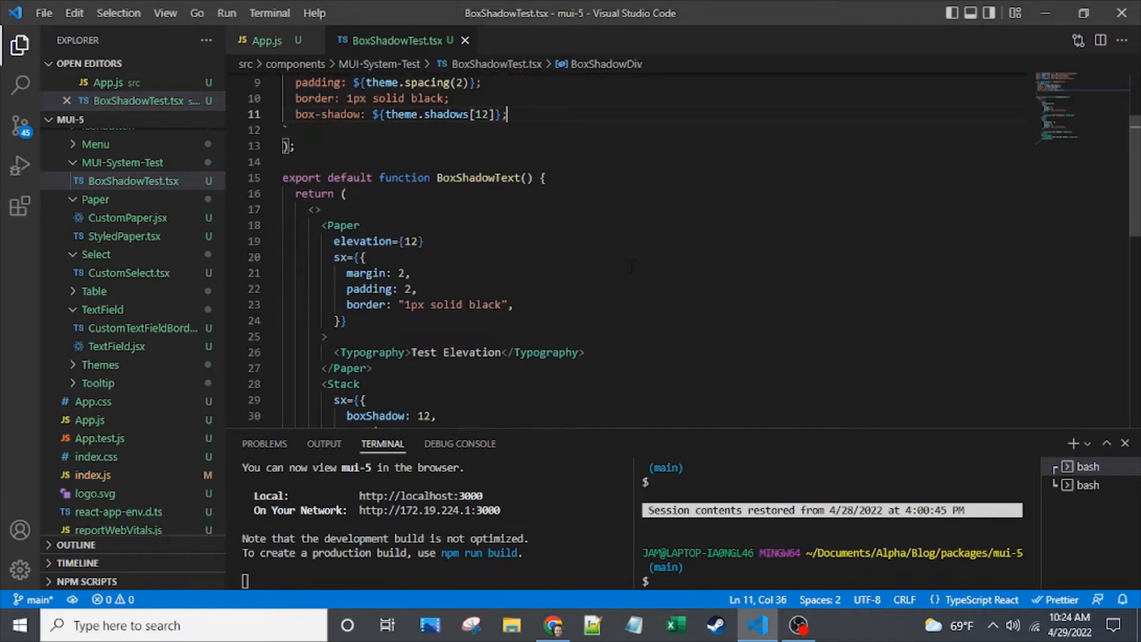
scroll(down, 3)
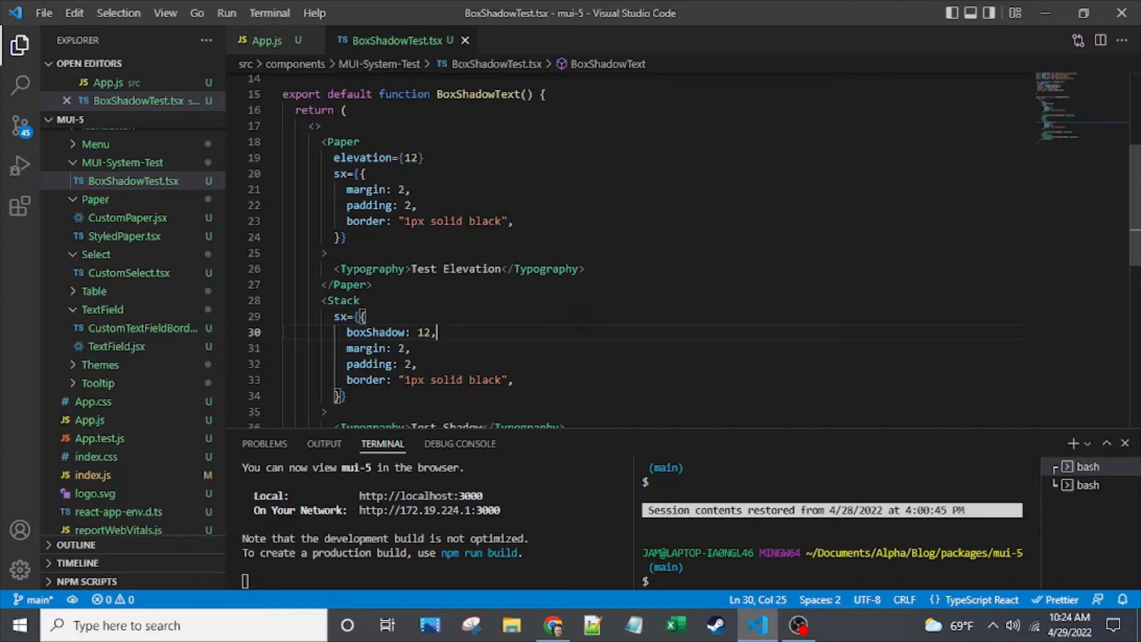
mouse_move(590, 345)
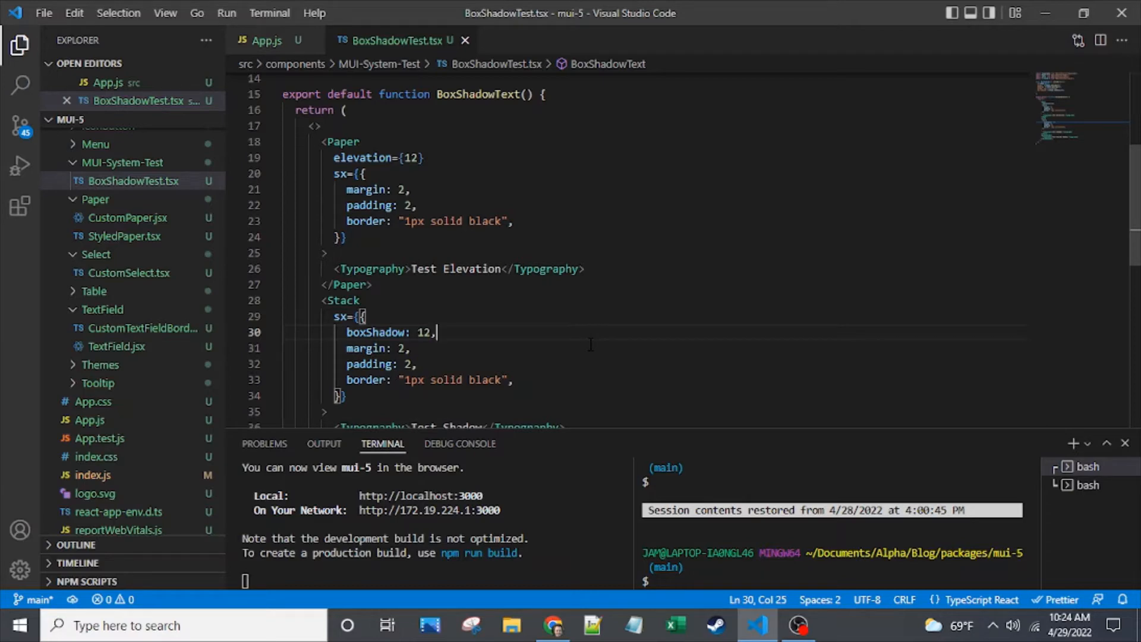
click(546, 625)
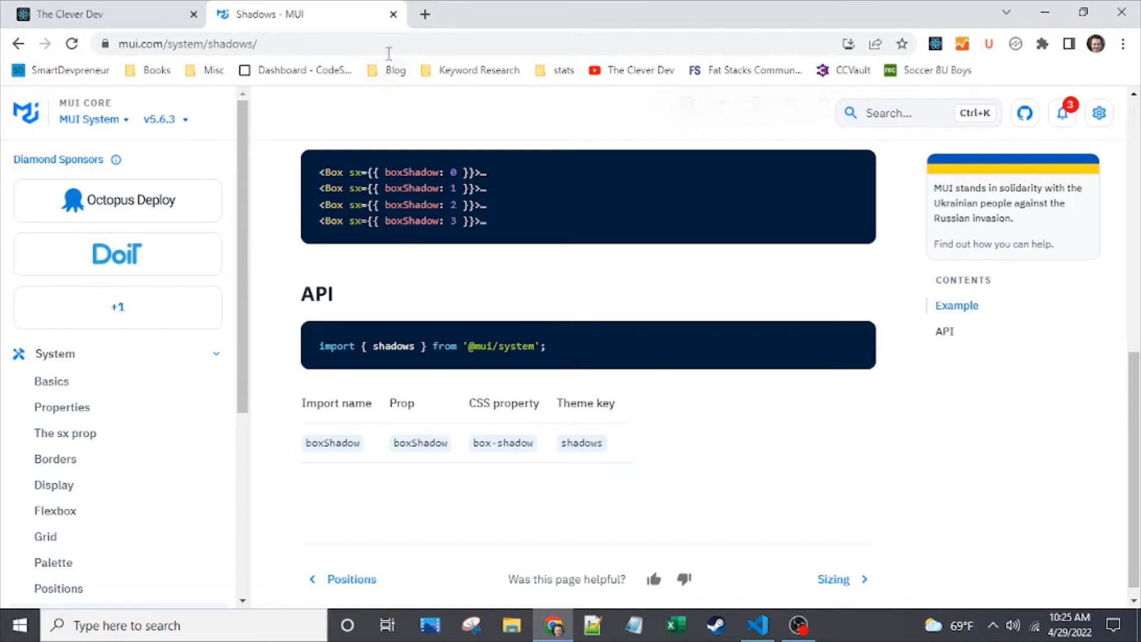
mouse_move(434, 36)
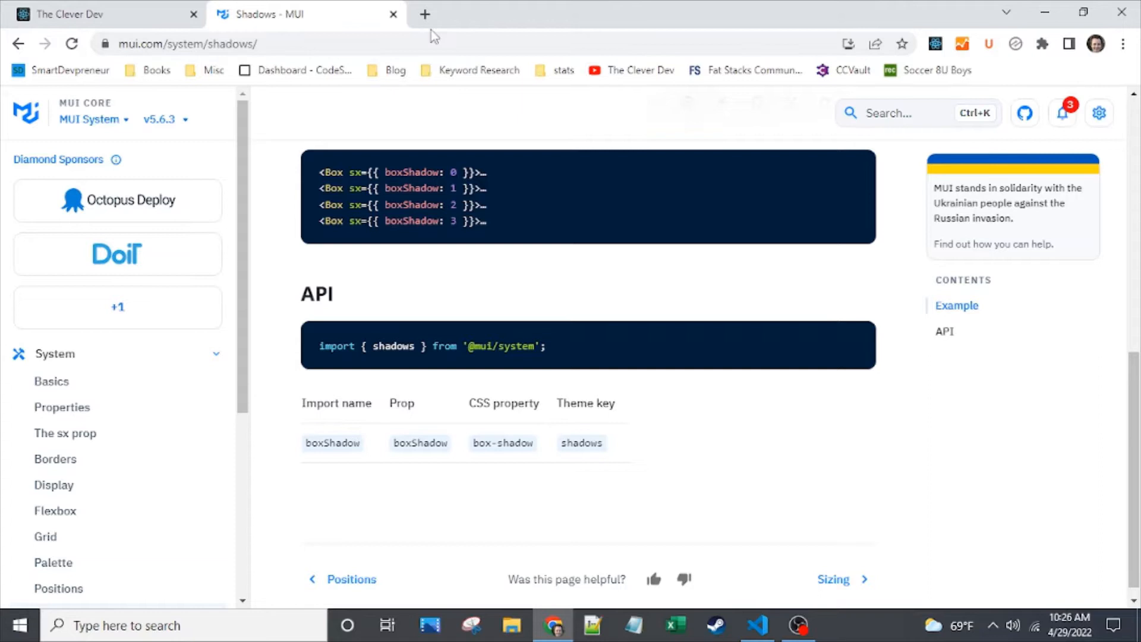
scroll(up, 3)
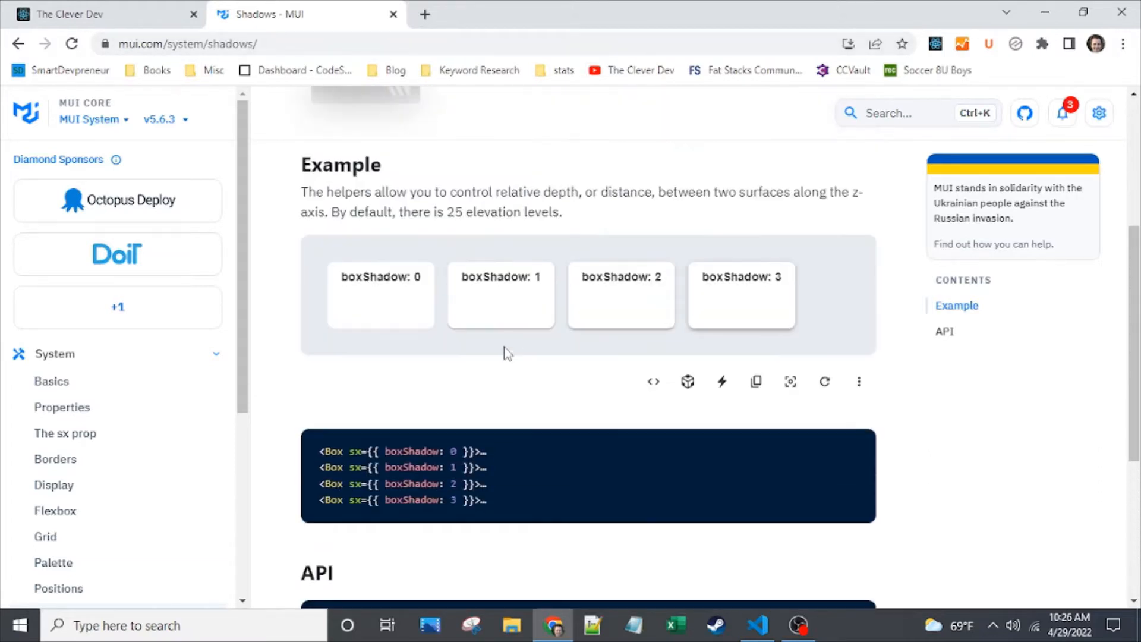
scroll(down, 3)
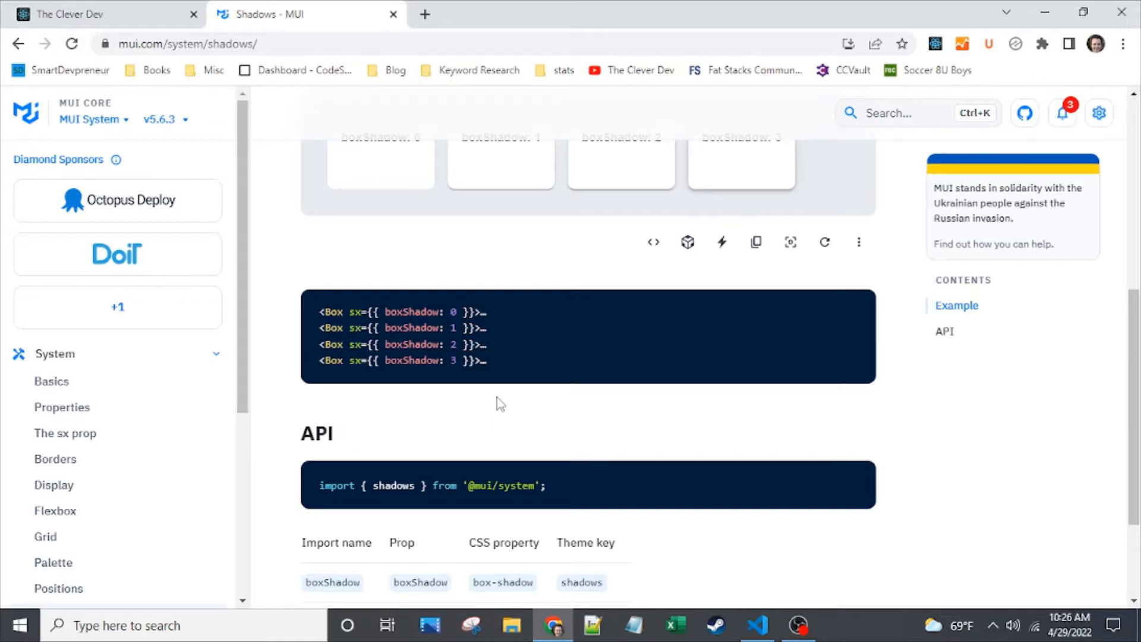
click(187, 44)
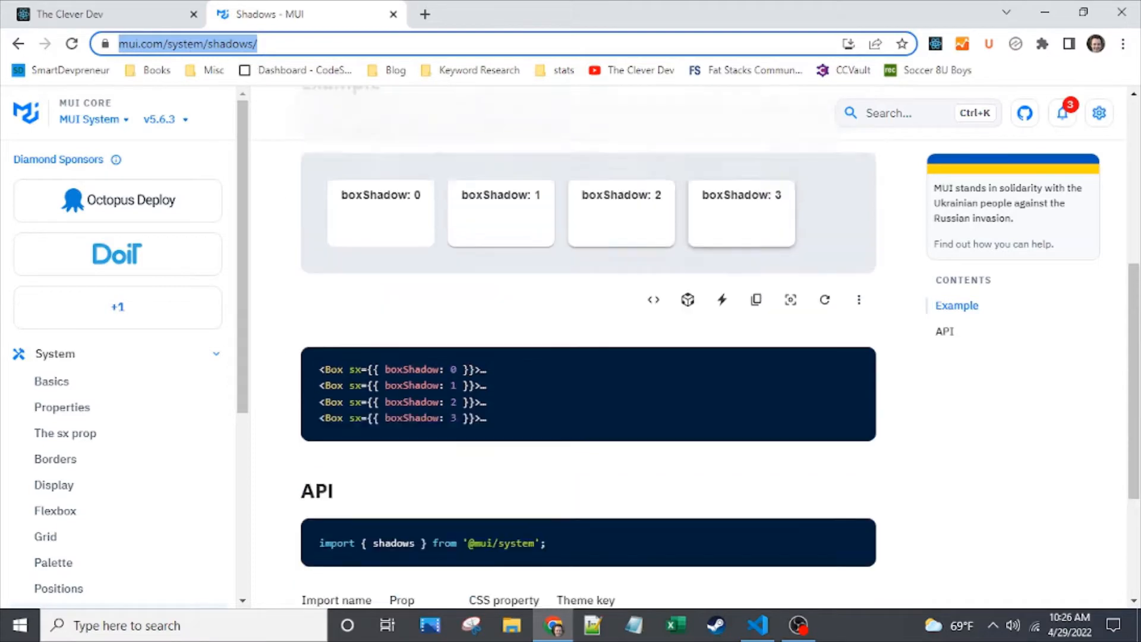
Scroll down to the Test Shadow Stack and select a word on its border line.
scroll(down, 3)
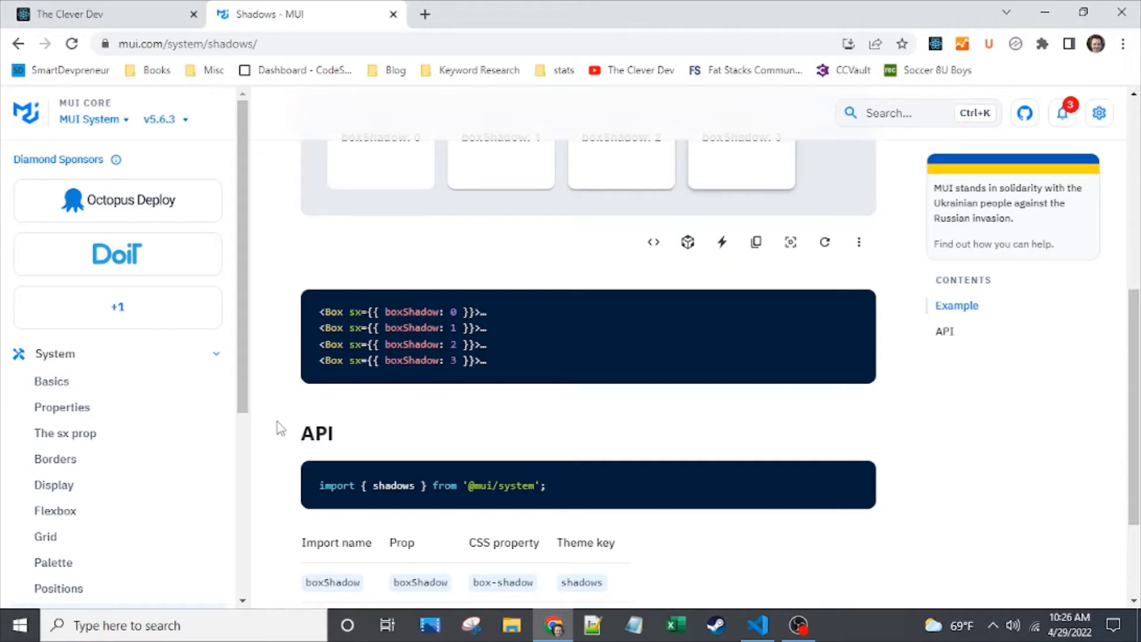
mouse_move(589, 484)
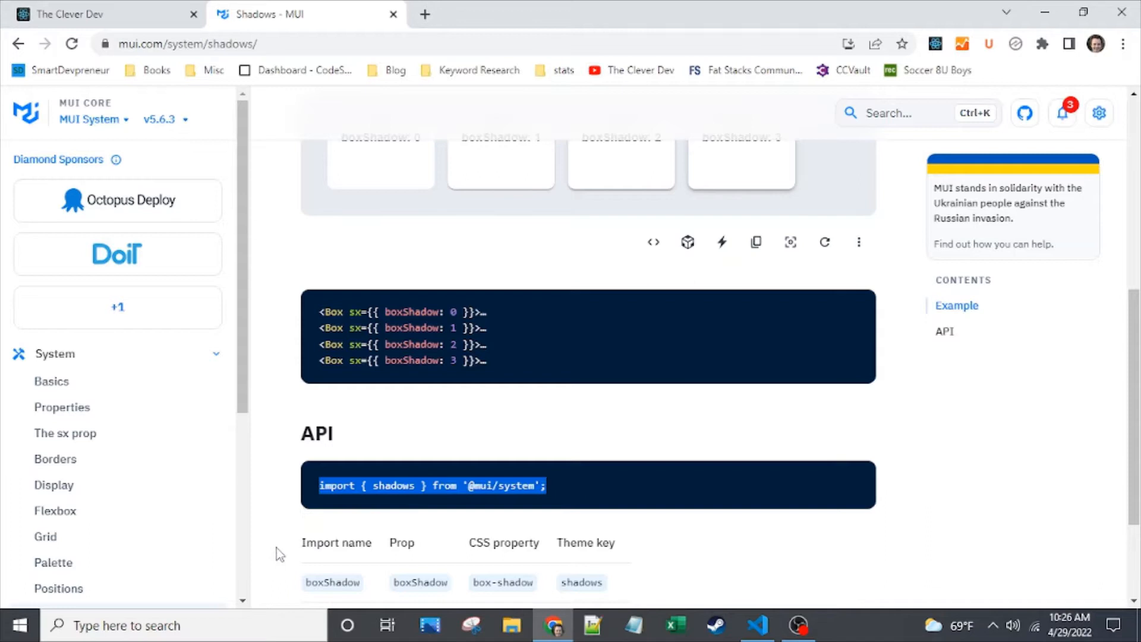
mouse_move(255, 490)
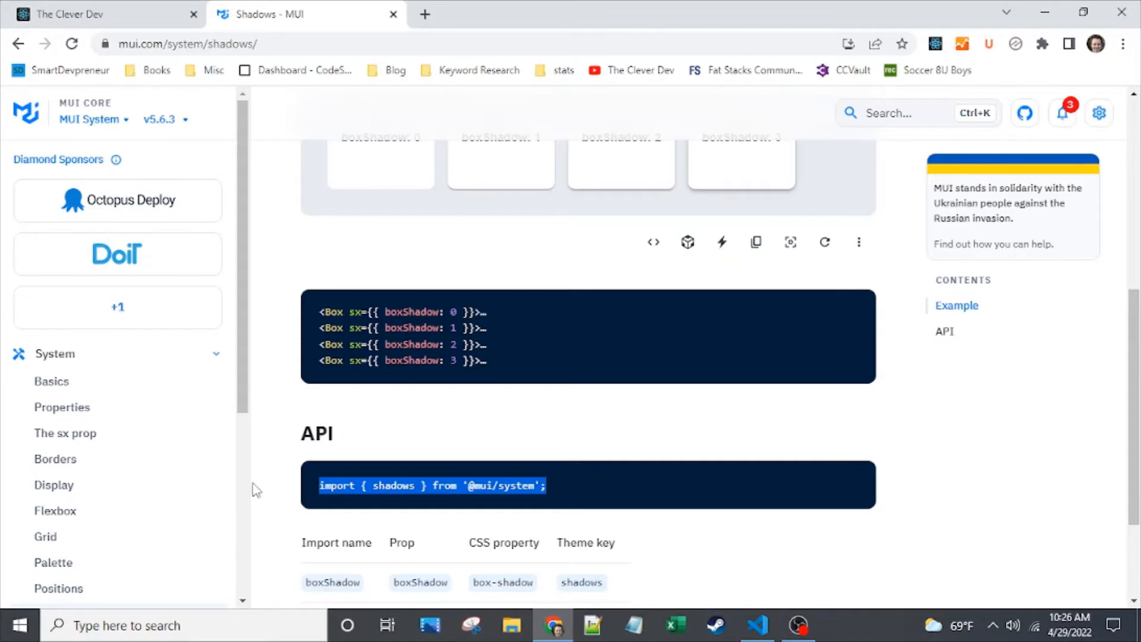
mouse_move(250, 494)
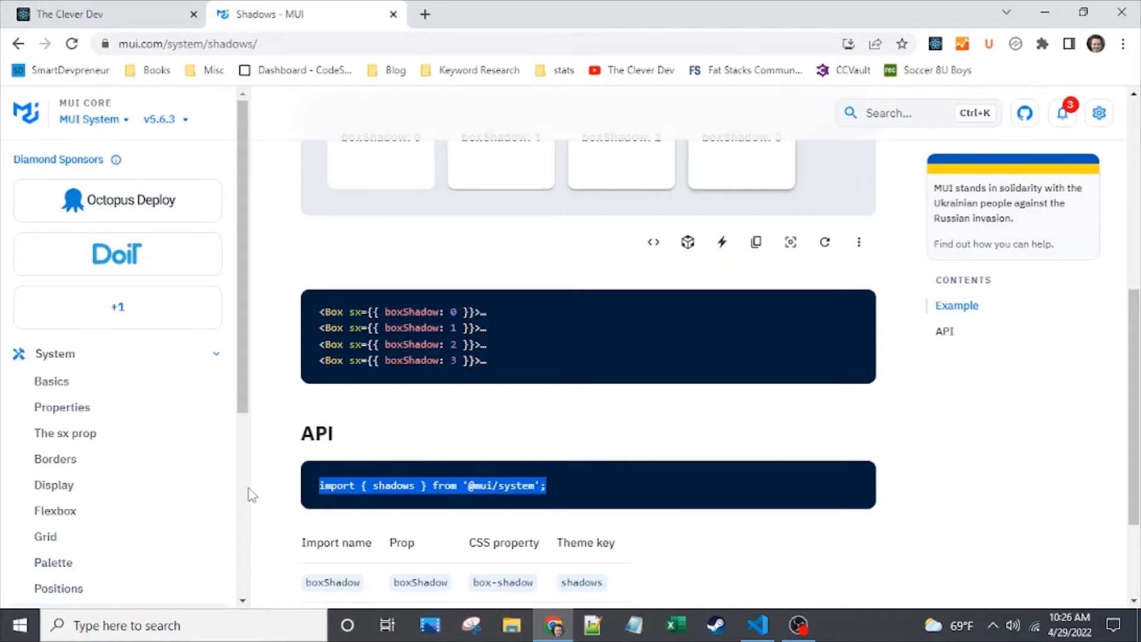
click(296, 434)
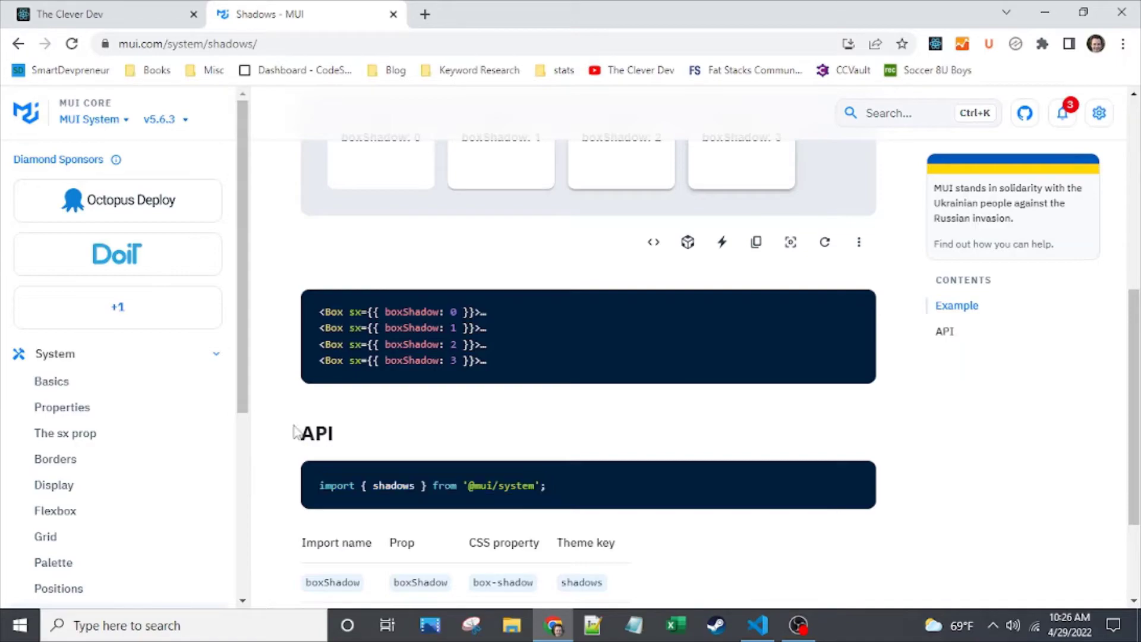
click(757, 624)
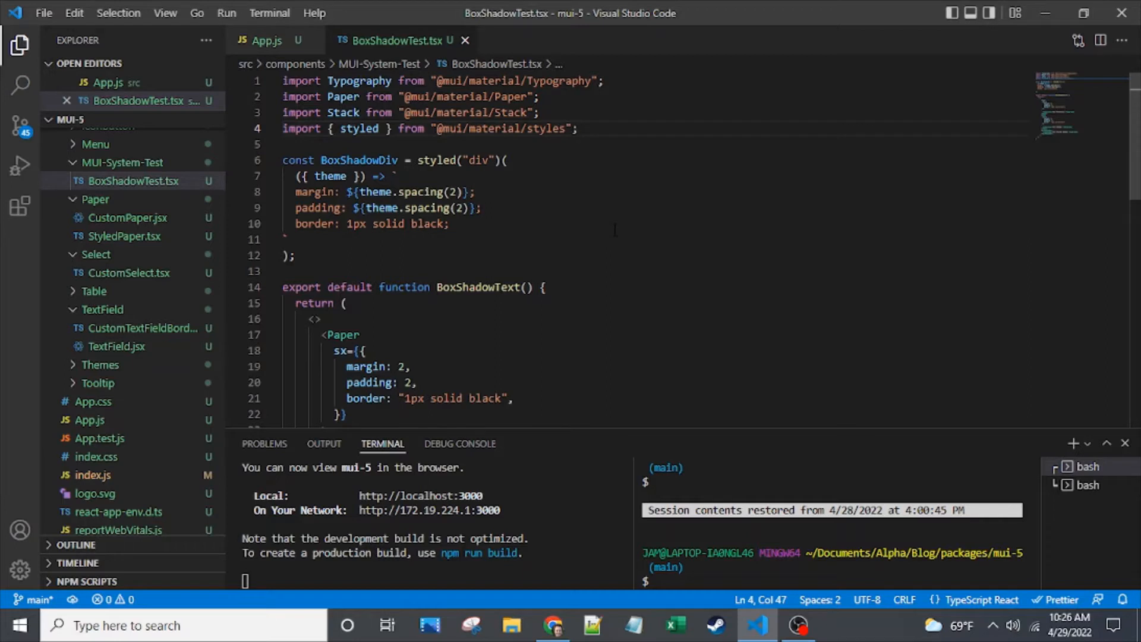
scroll(down, 3)
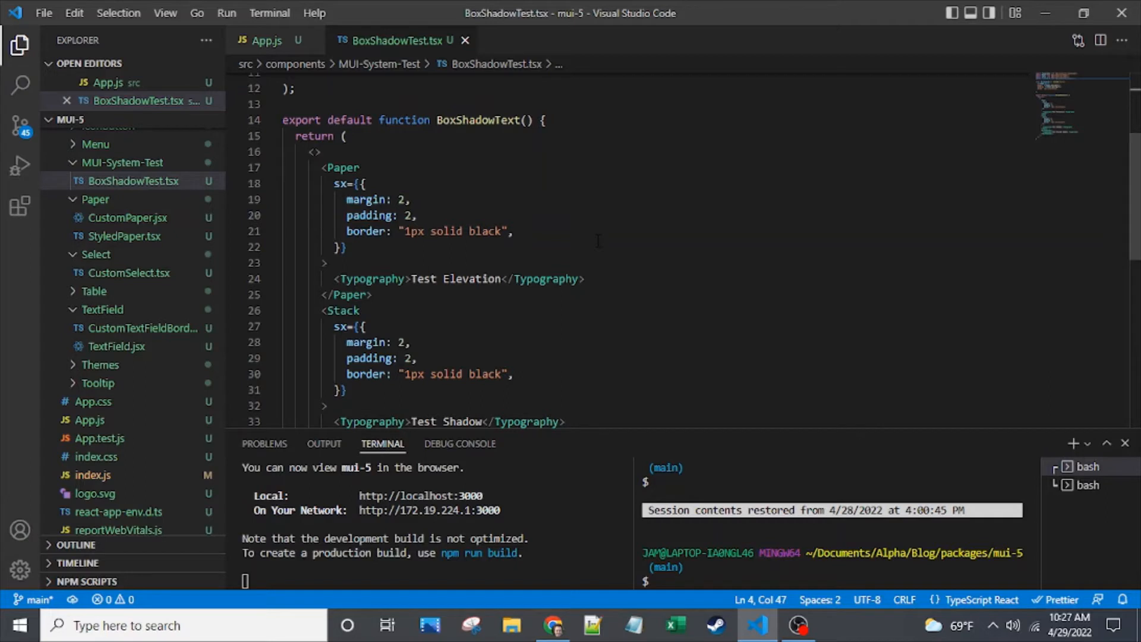
click(514, 231)
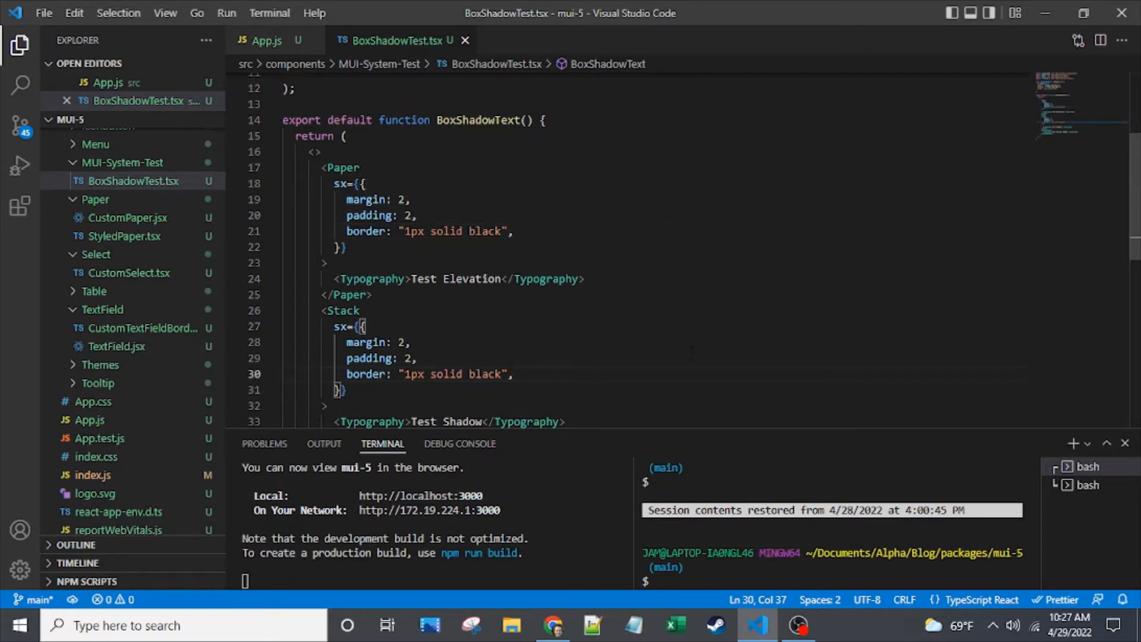
double_click(341, 168)
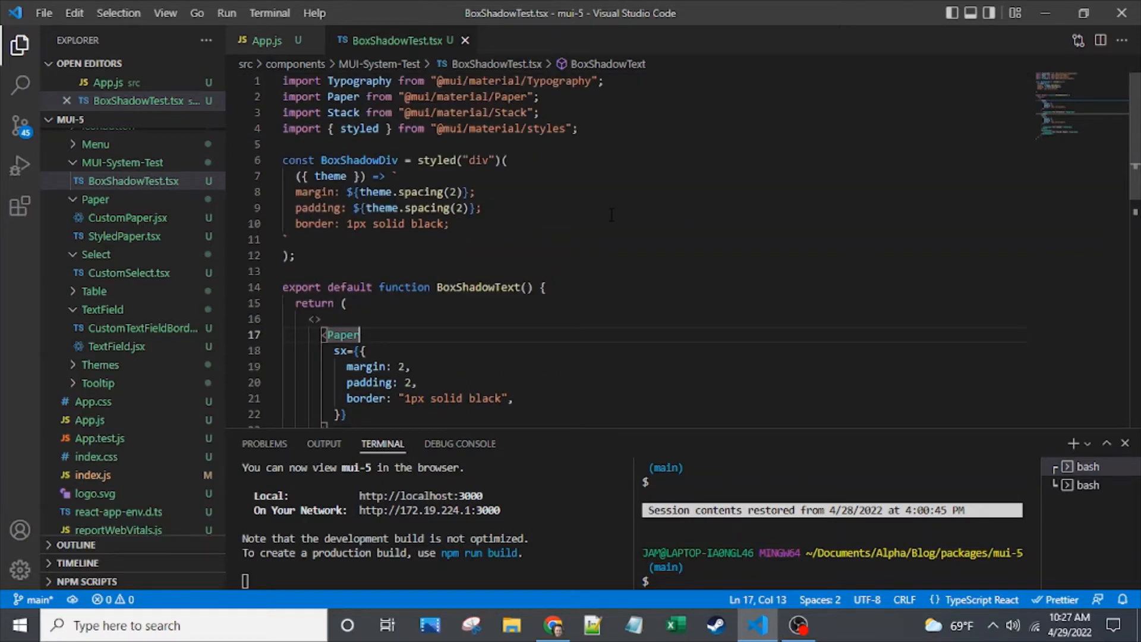
Check the three flat black-bordered boxes on localhost:3000, then return to VS Code.
click(547, 625)
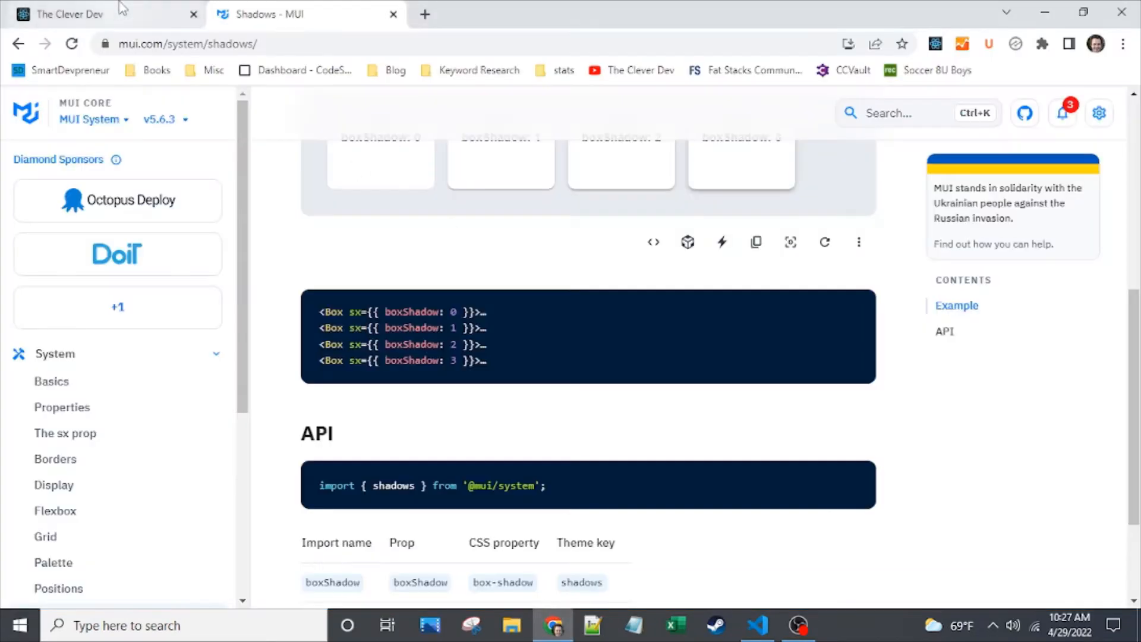
click(77, 13)
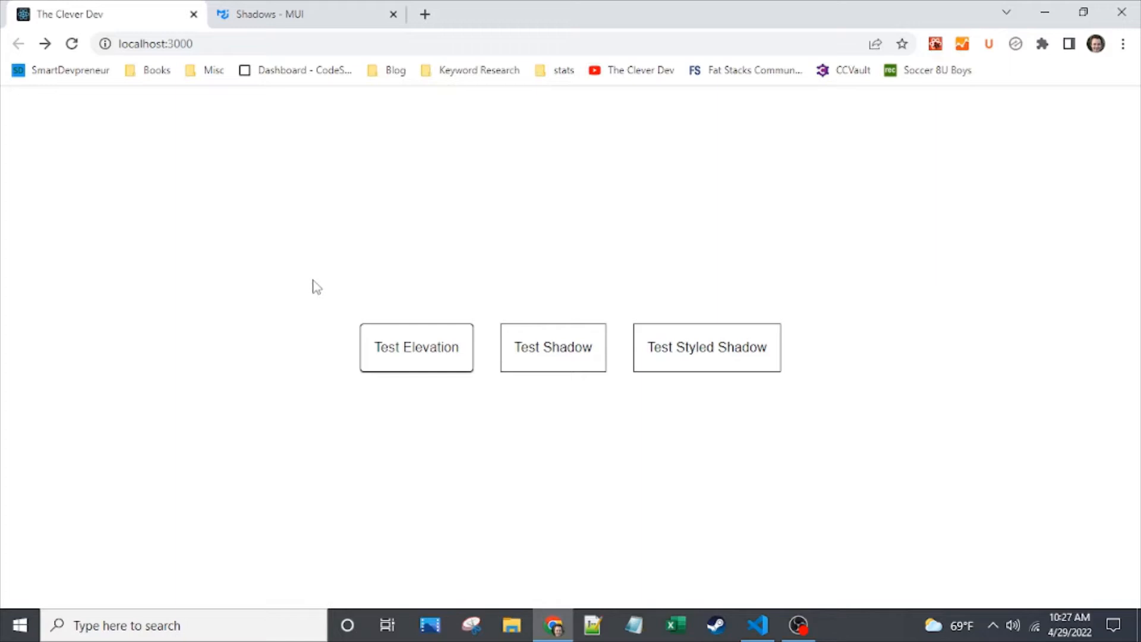
mouse_move(859, 329)
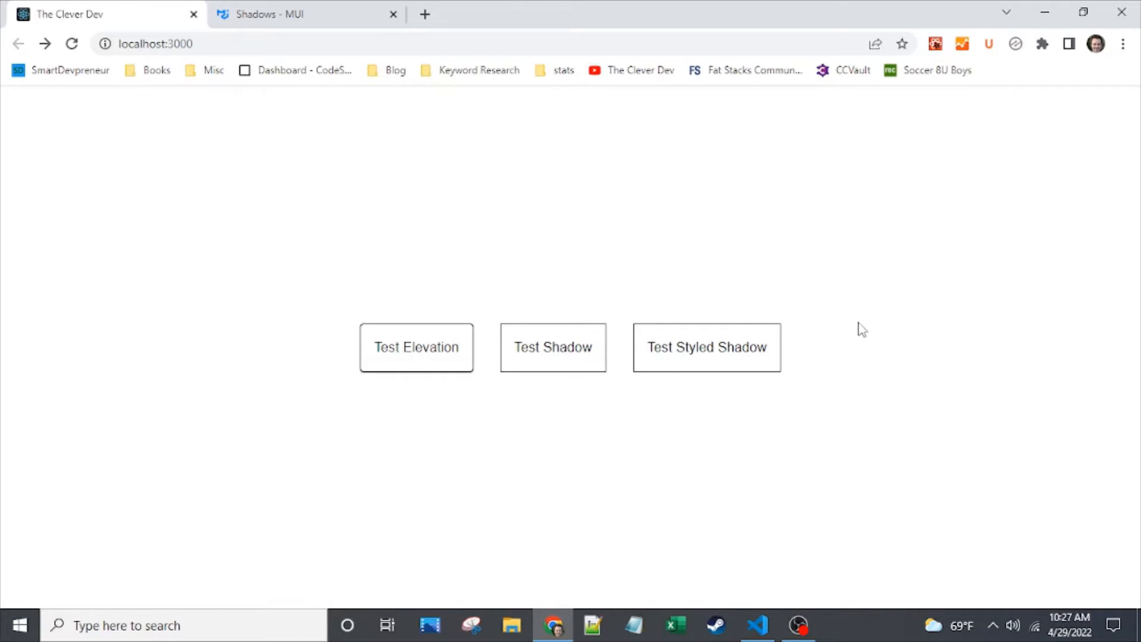
mouse_move(471, 355)
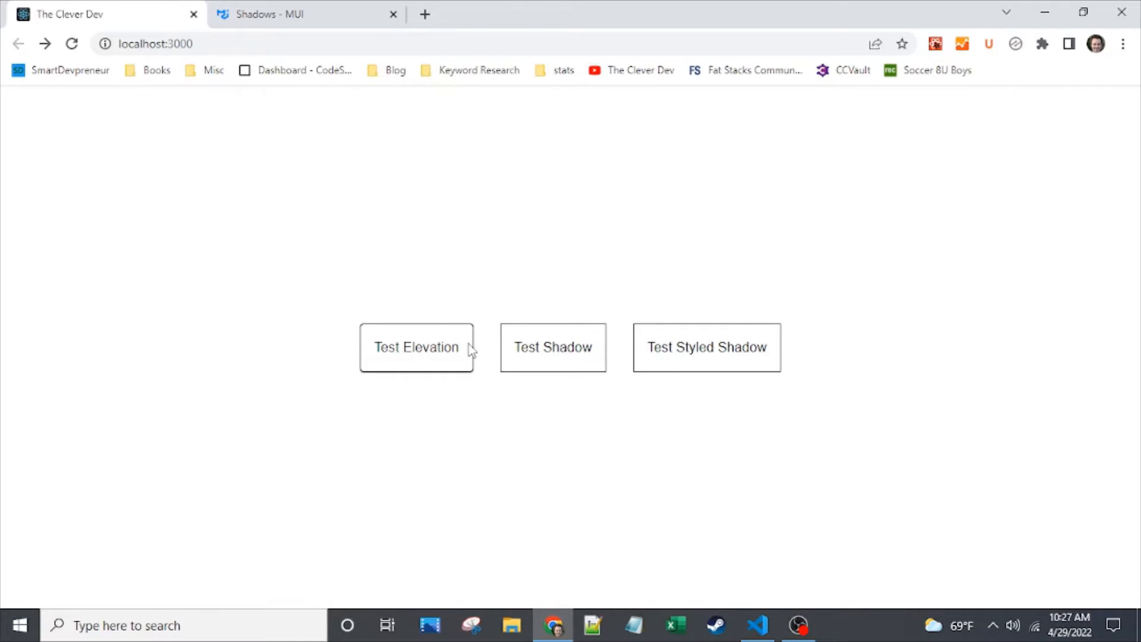
mouse_move(761, 578)
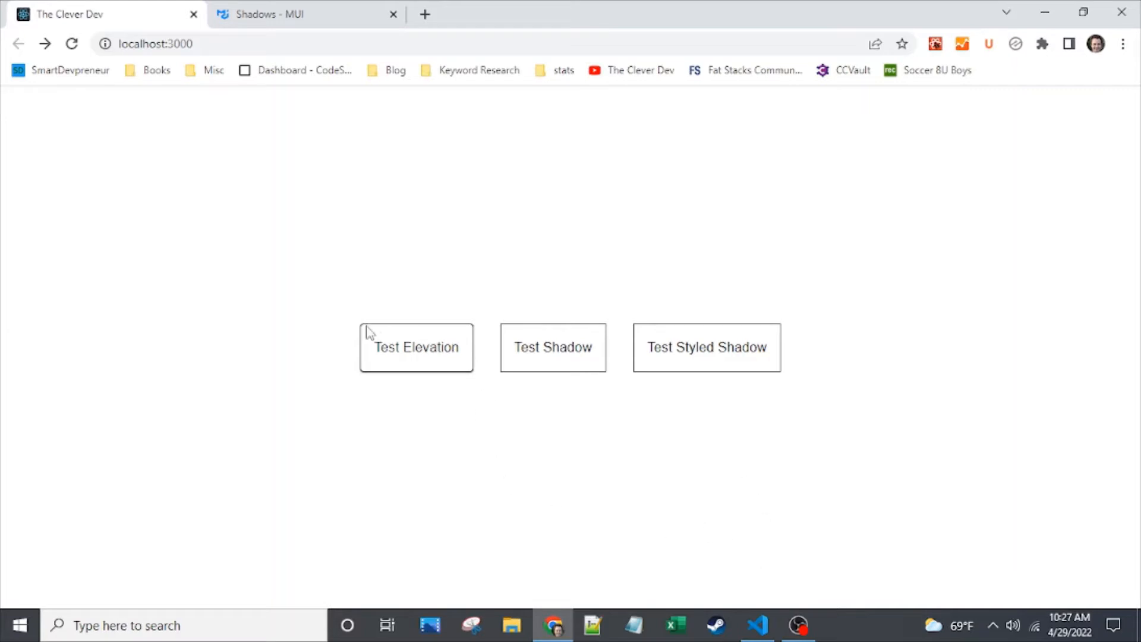
mouse_move(368, 349)
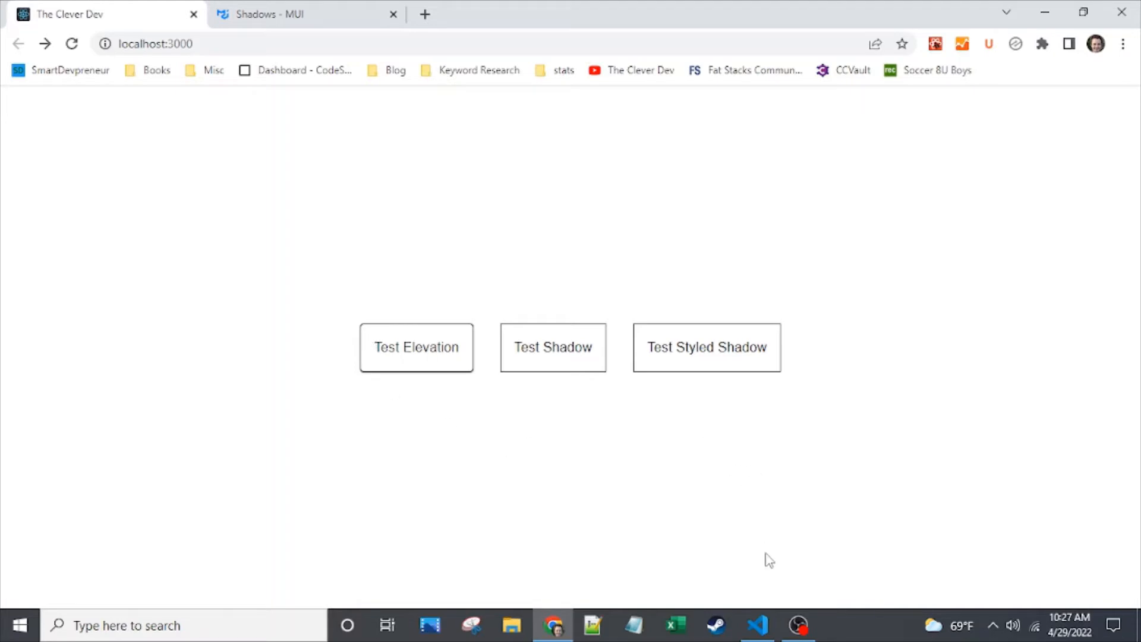
click(757, 626)
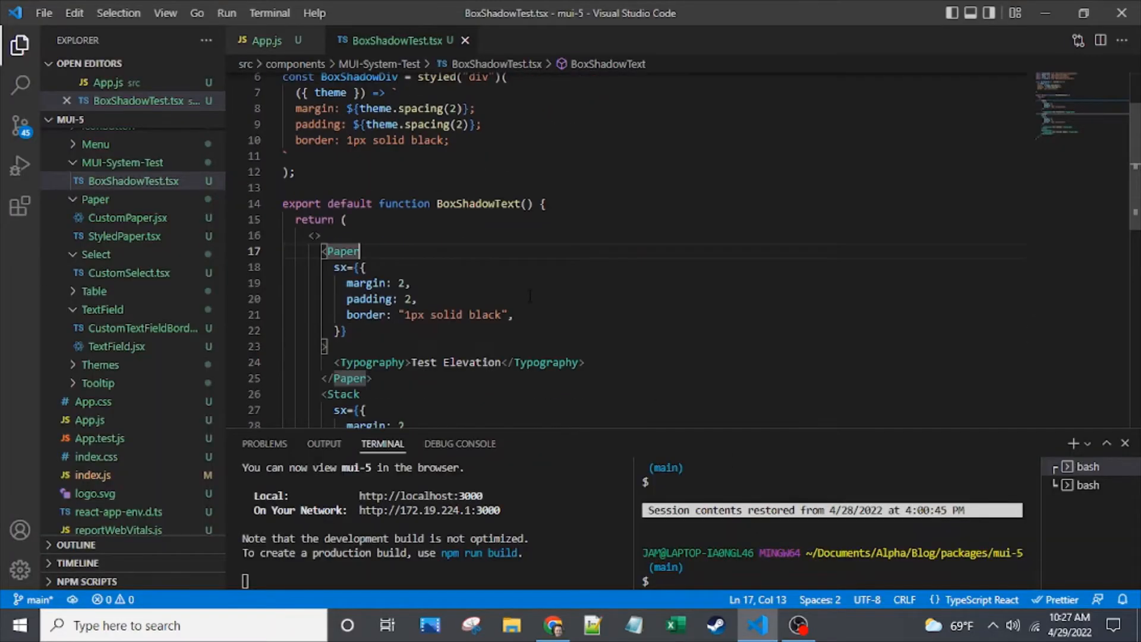
scroll(down, 3)
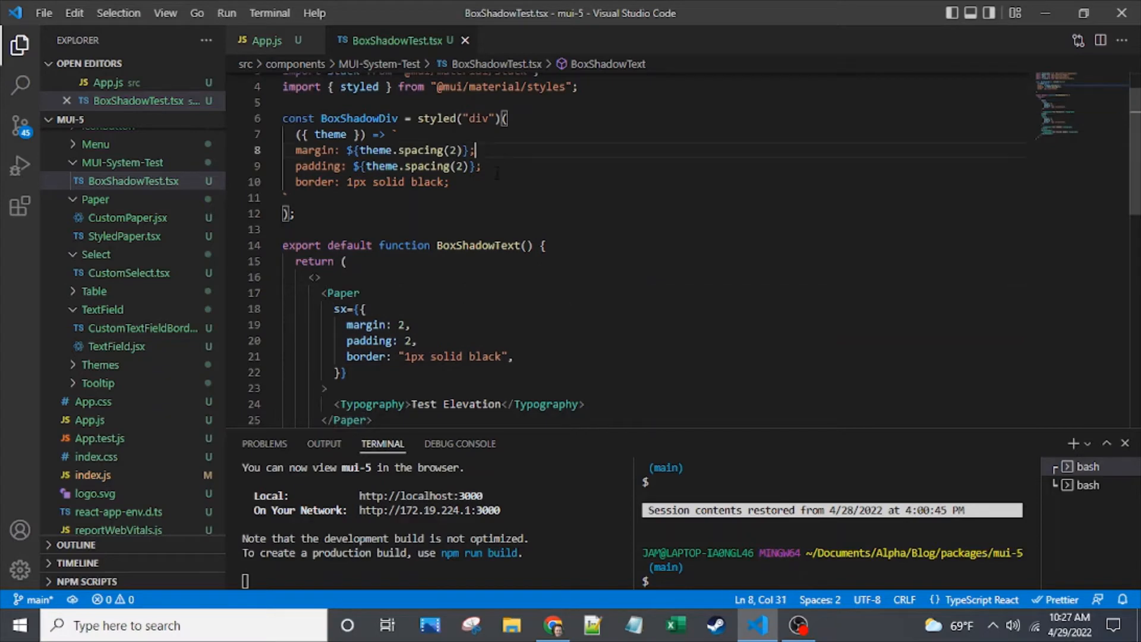
click(401, 324)
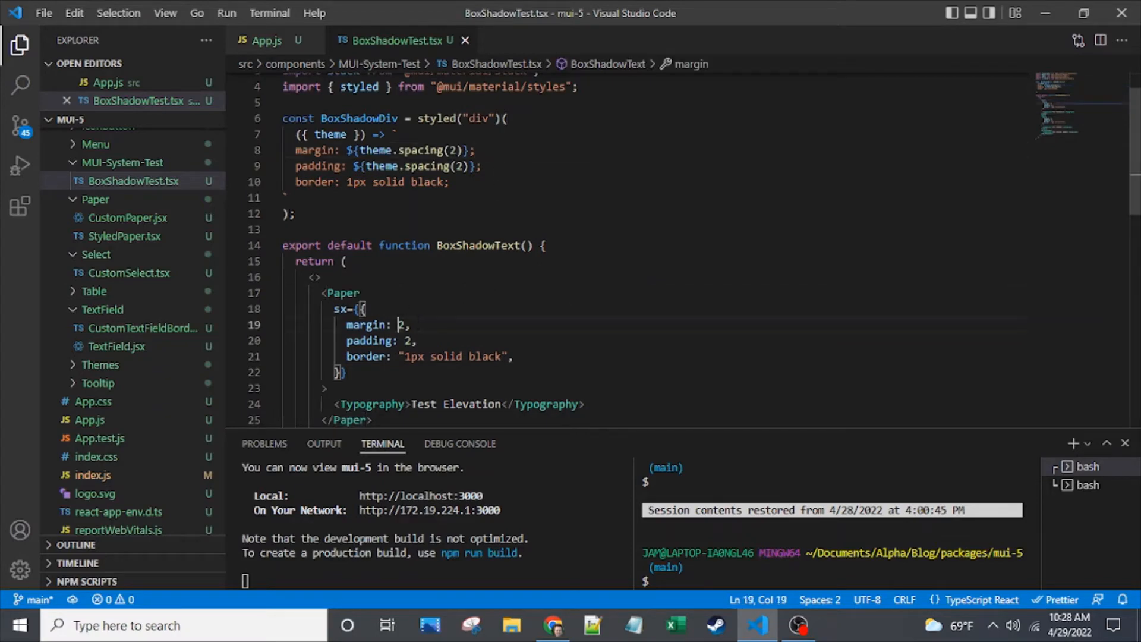
scroll(down, 3)
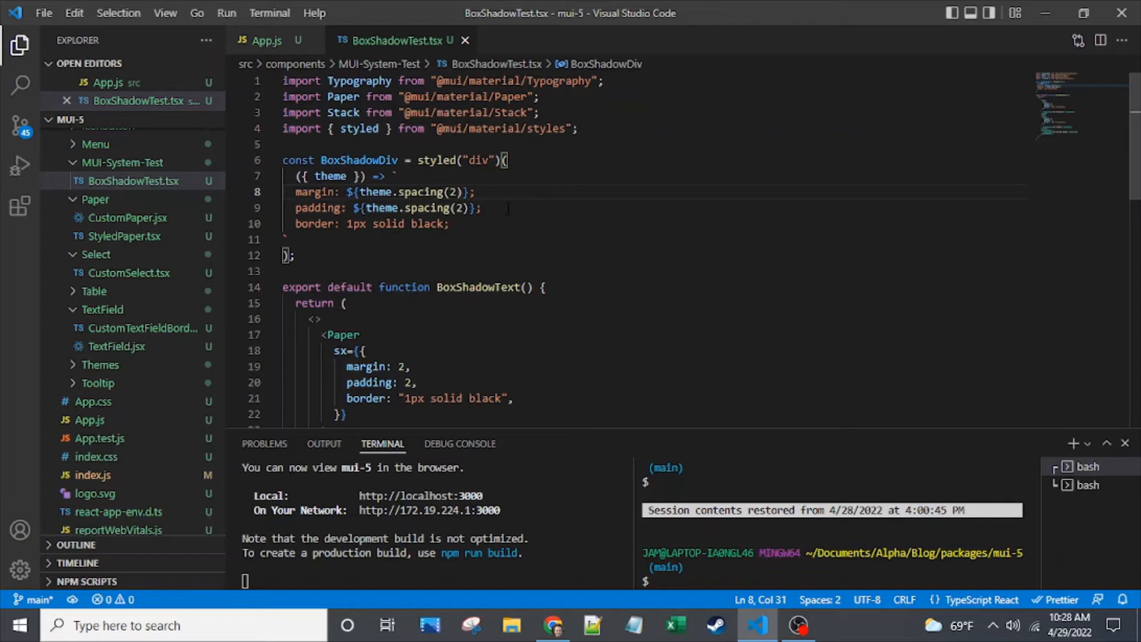
scroll(down, 3)
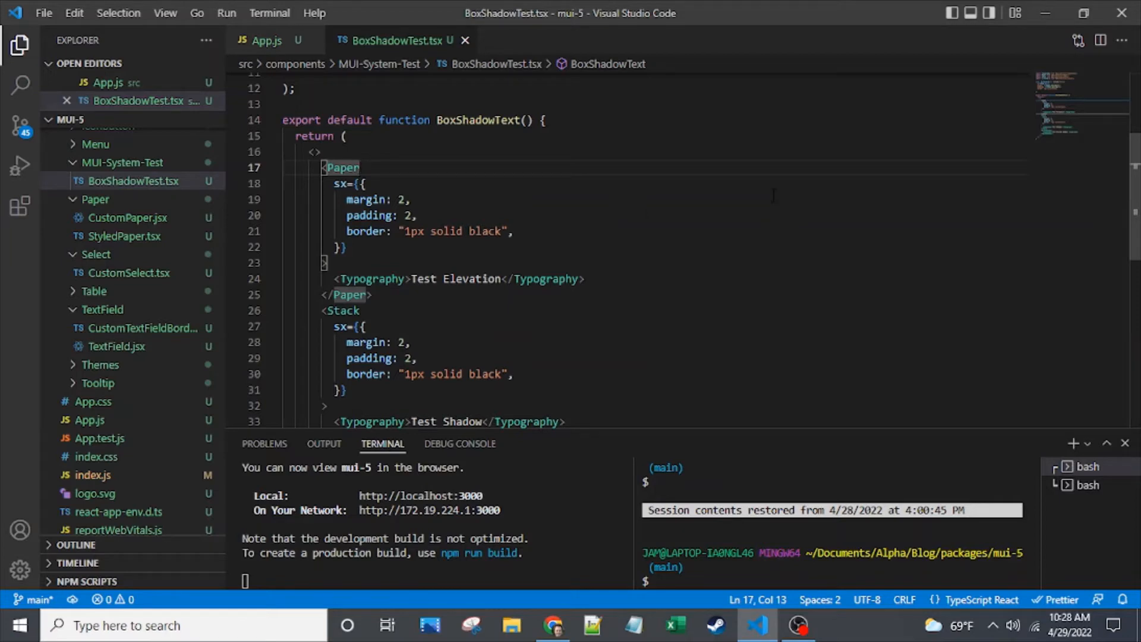
Add elevation={12} to the Paper and check its shadow in Chrome.
key(Enter)
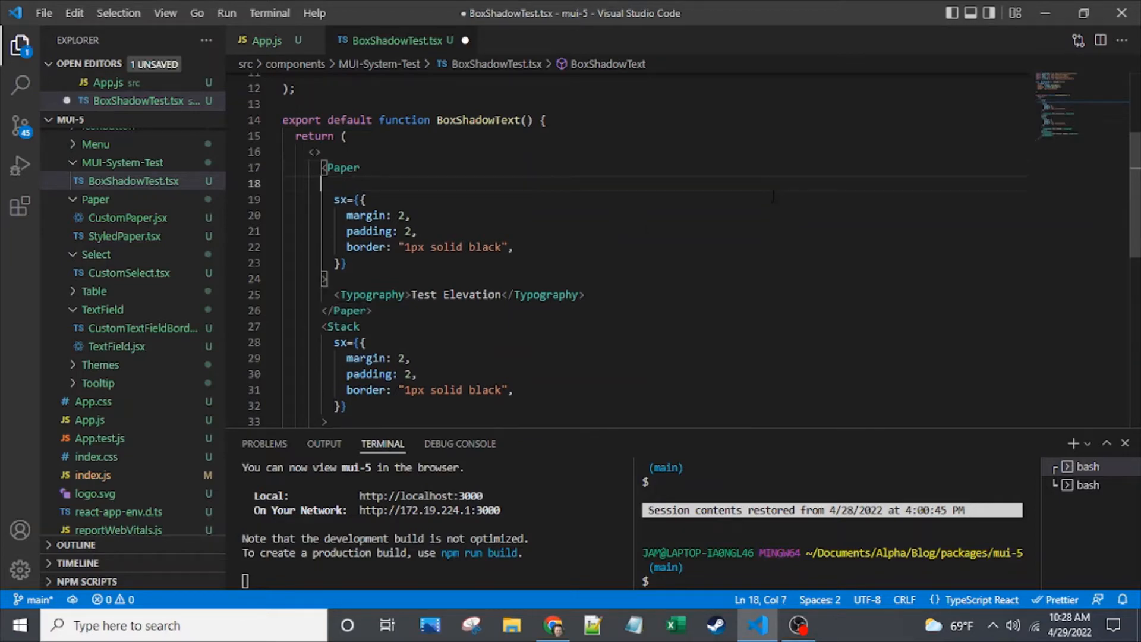
text(elevation)
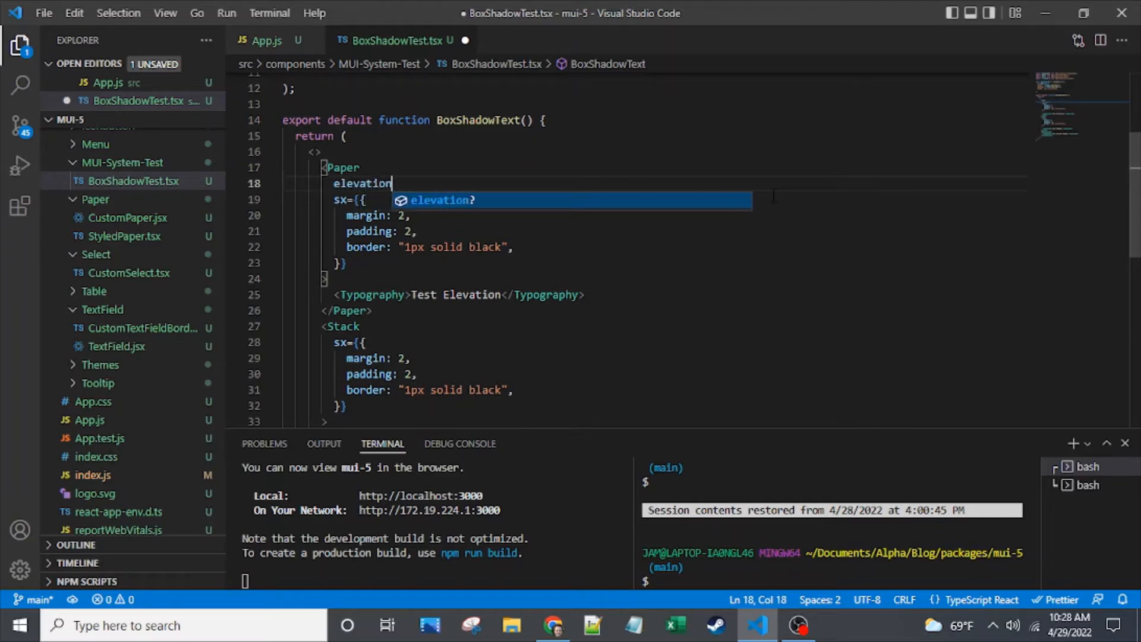
text(={1})
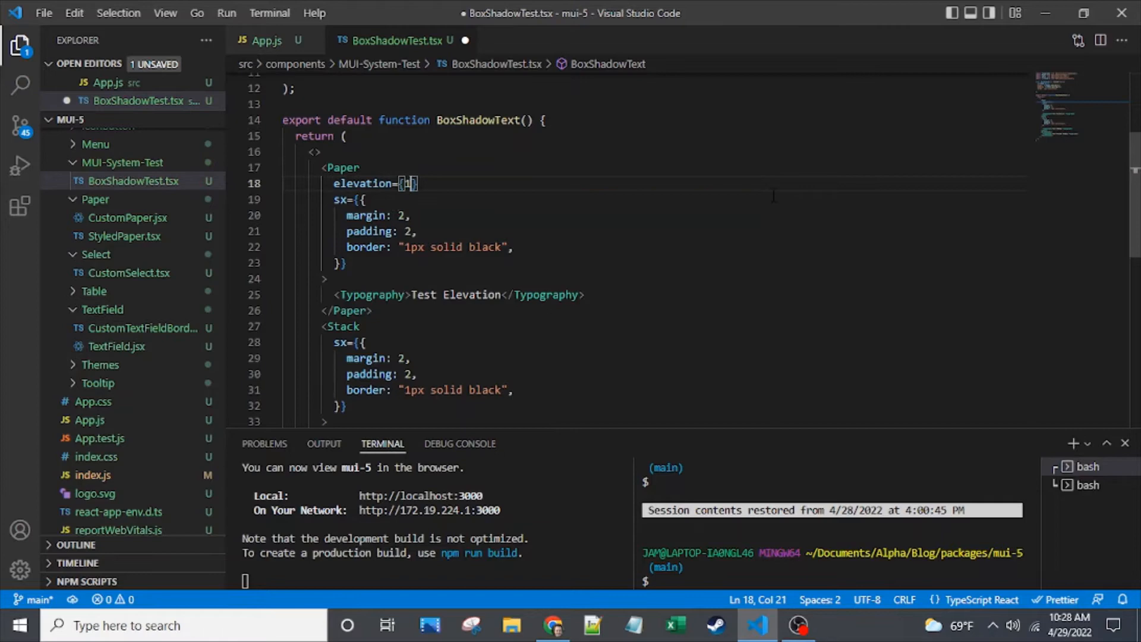
text(2)
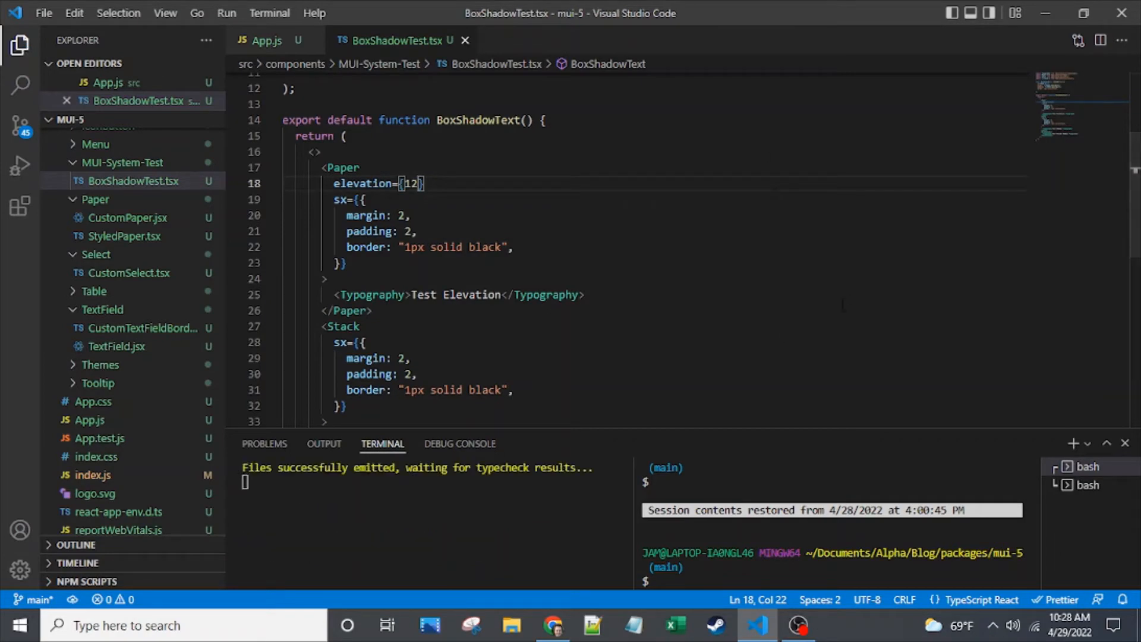
click(548, 624)
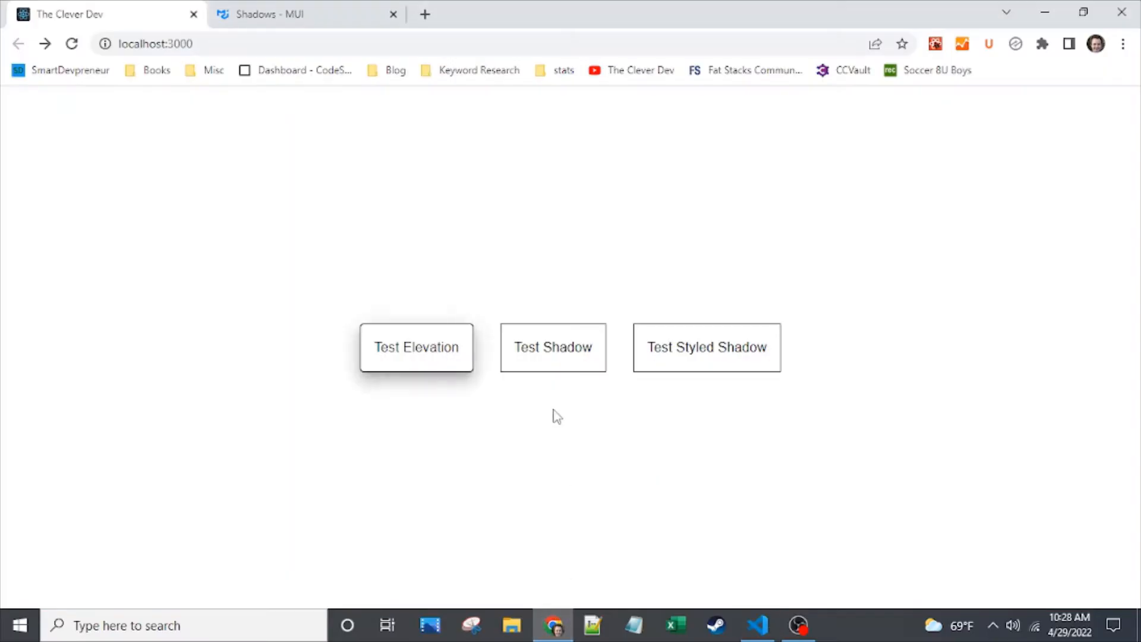
click(757, 625)
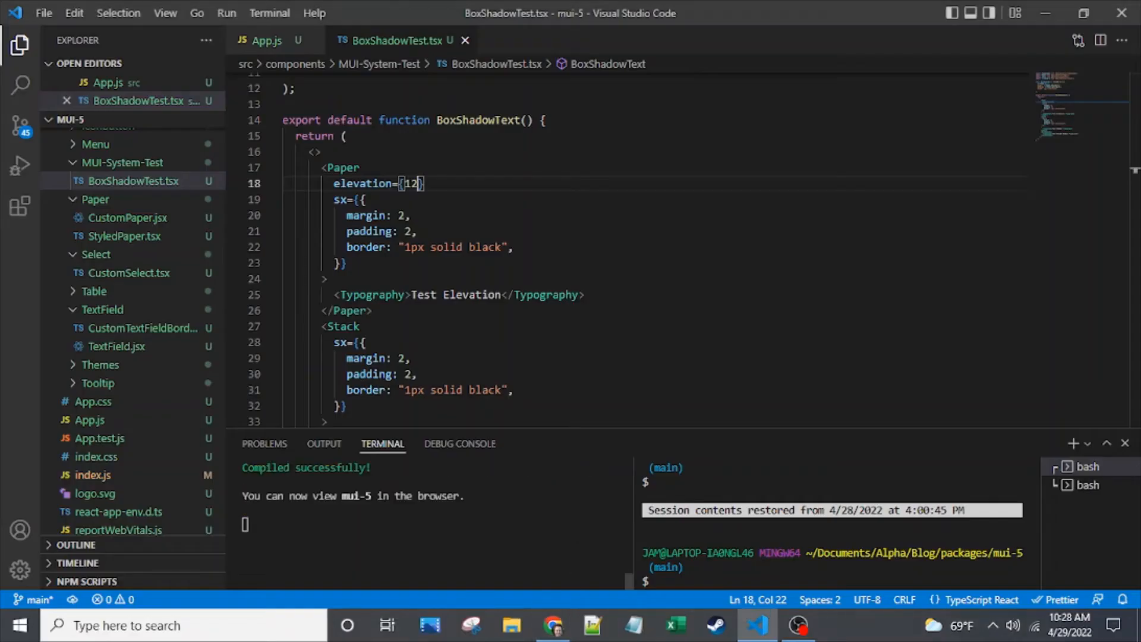
mouse_move(363, 183)
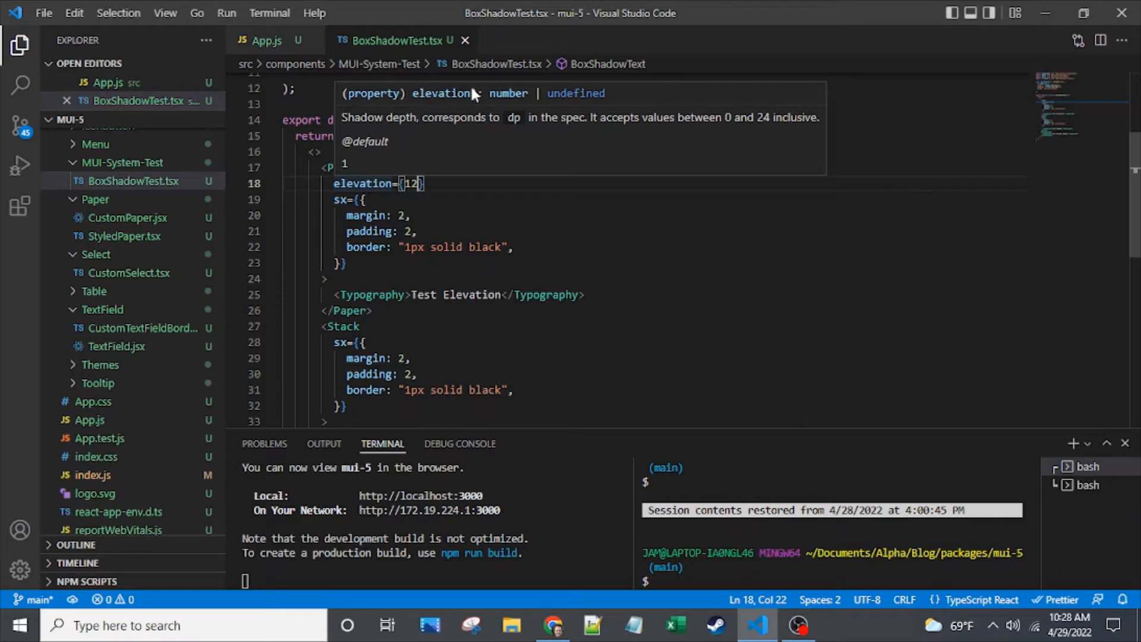
mouse_move(519, 98)
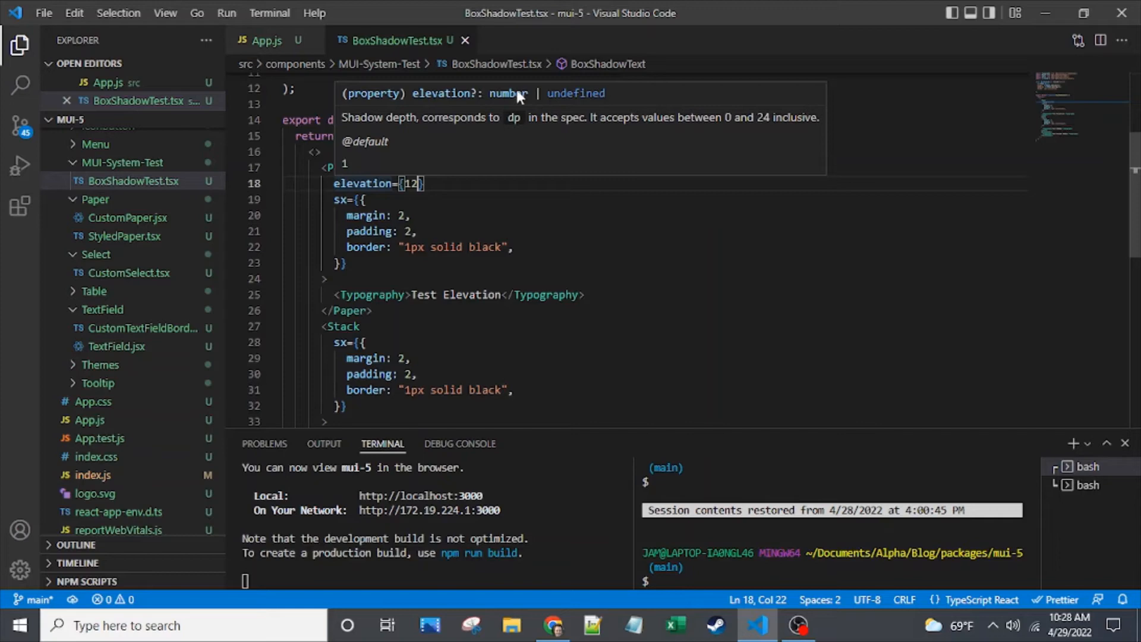
mouse_move(609, 132)
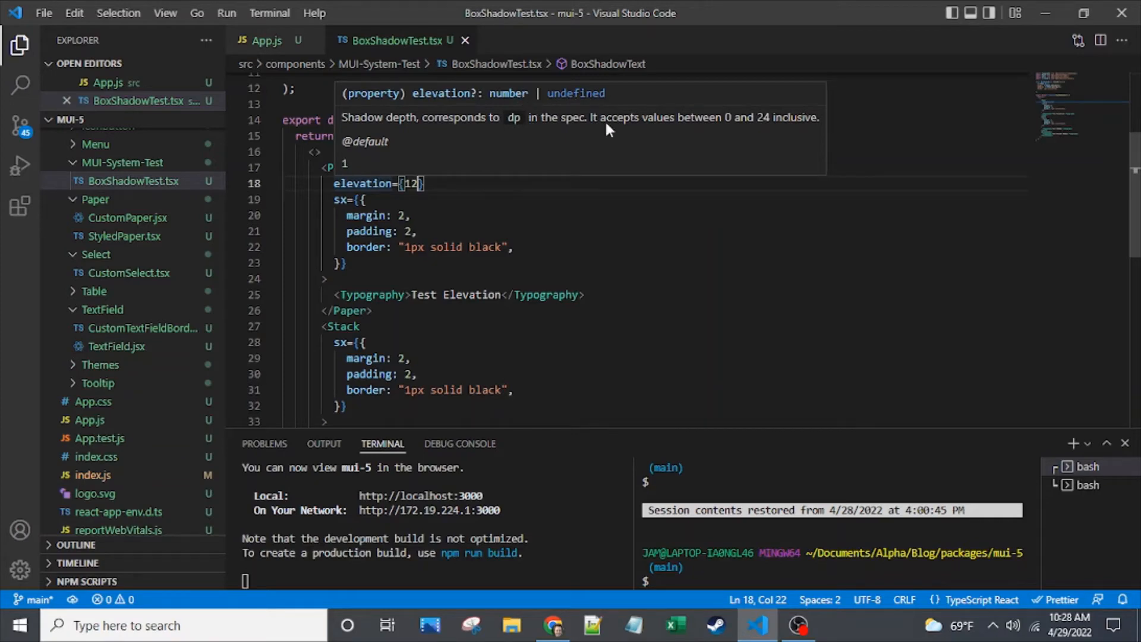
mouse_move(643, 138)
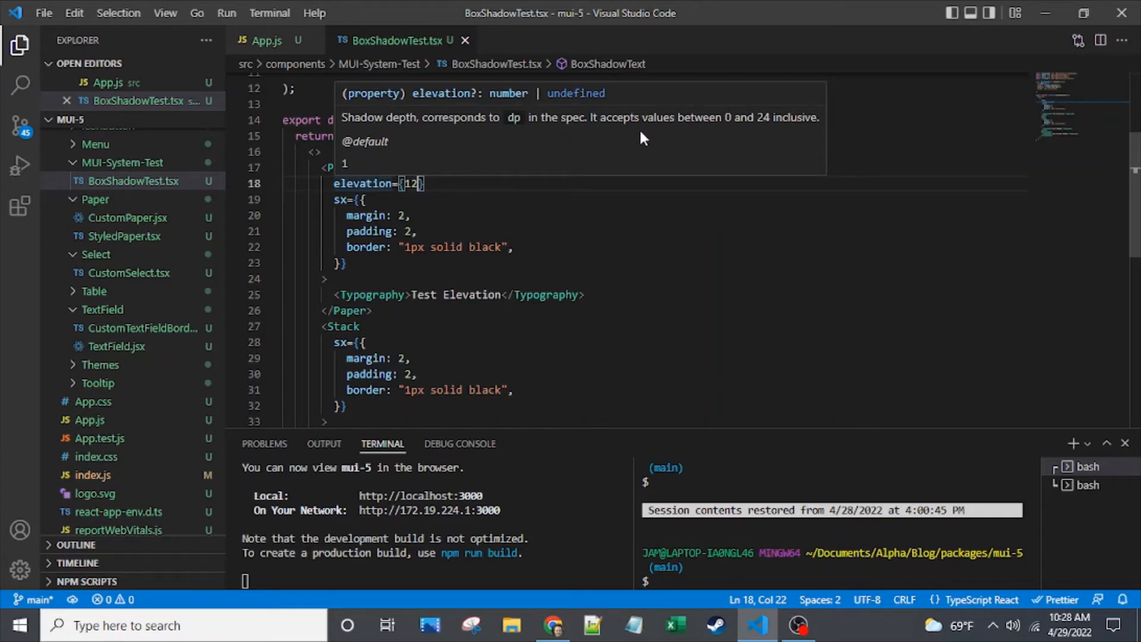
mouse_move(669, 139)
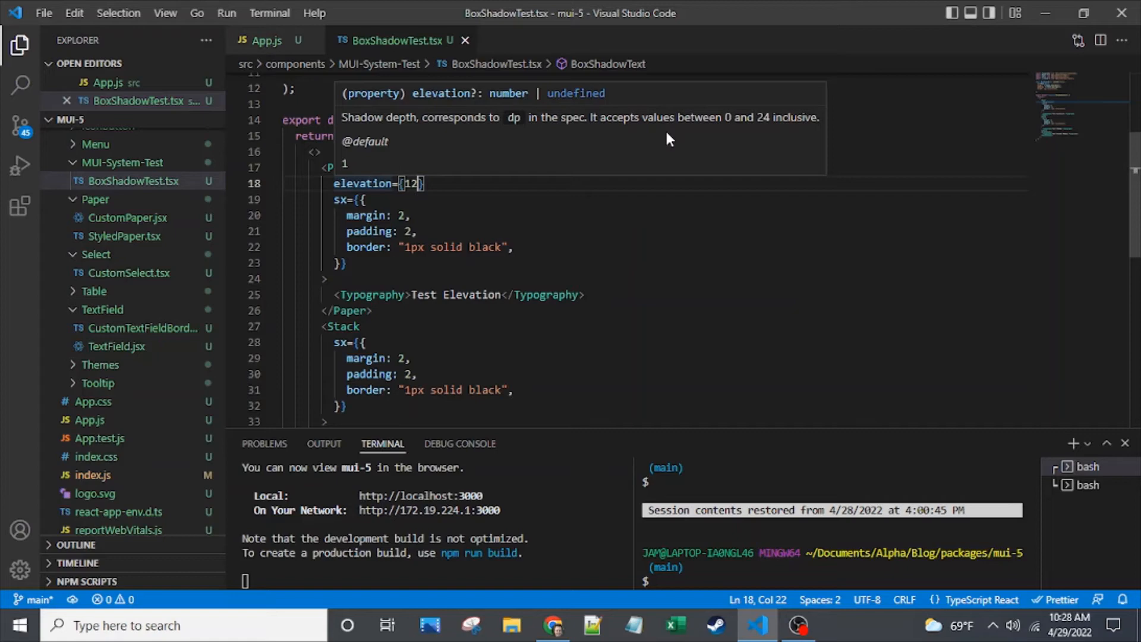
mouse_move(739, 153)
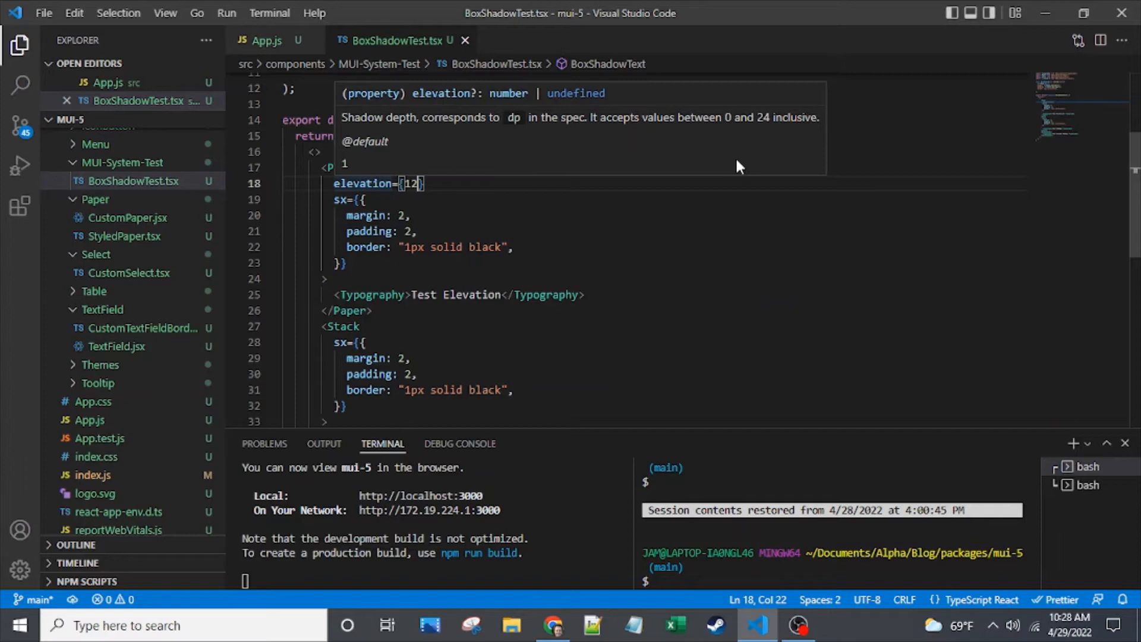
mouse_move(741, 140)
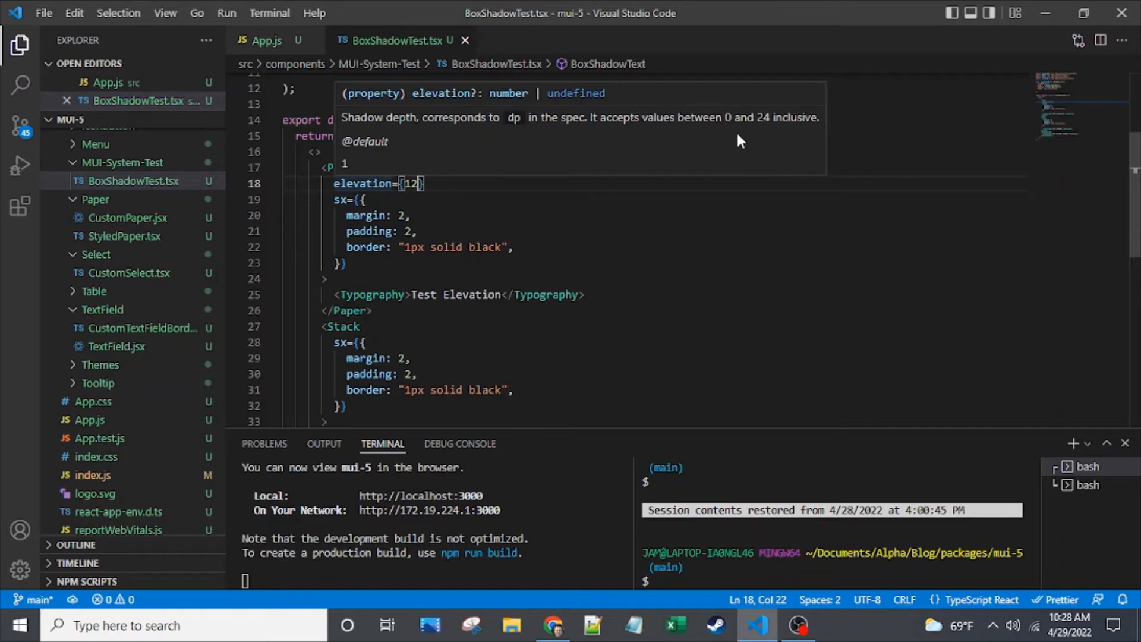
mouse_move(724, 156)
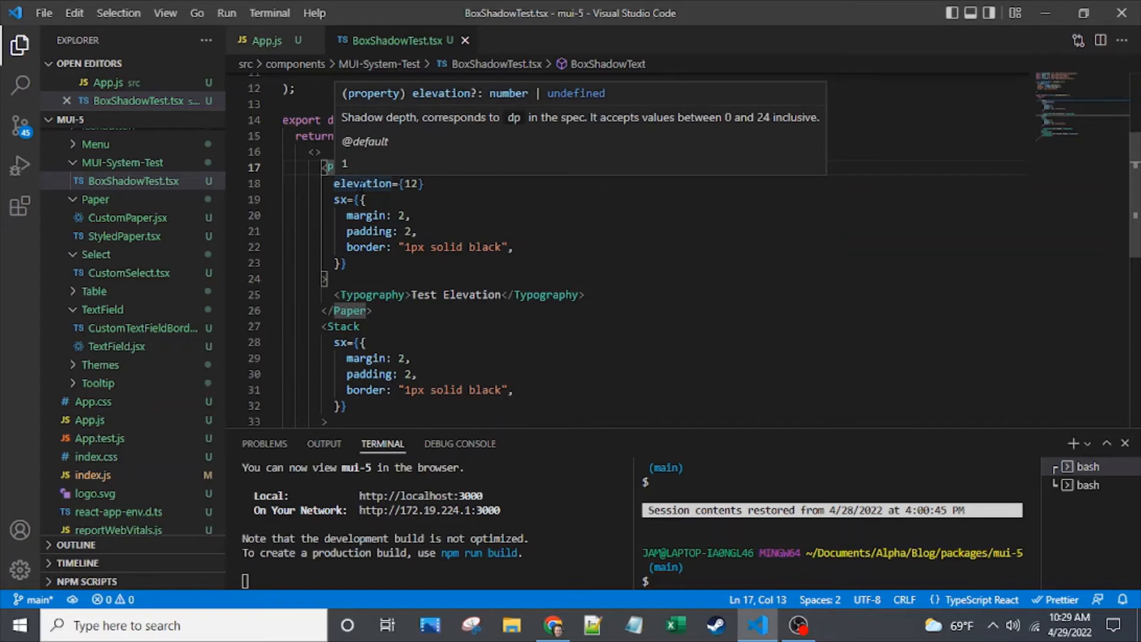
mouse_move(394, 130)
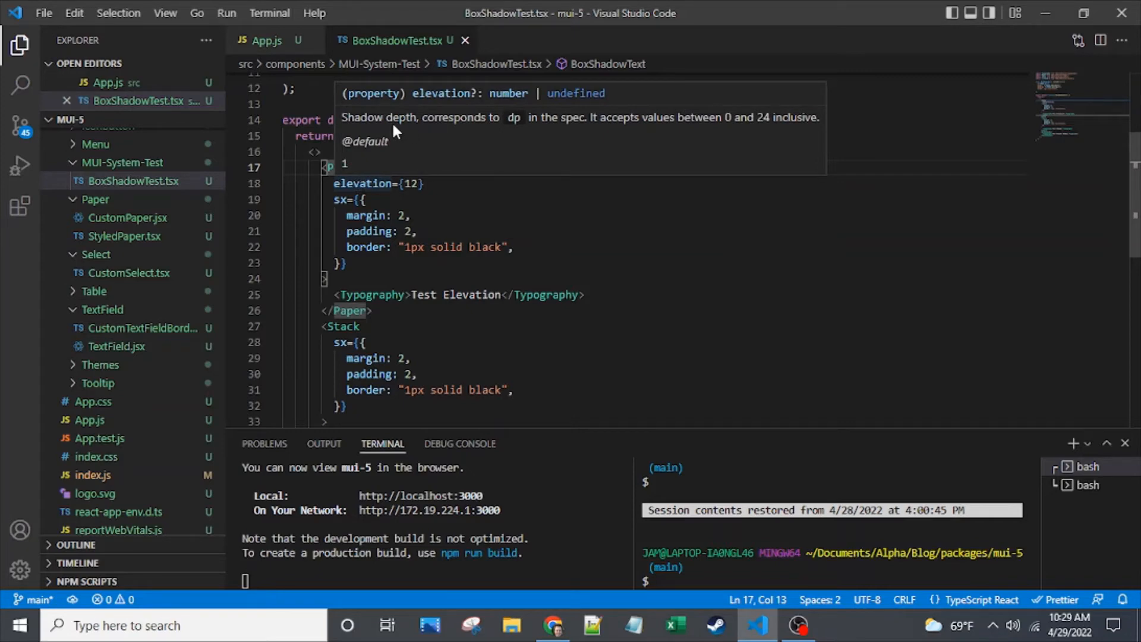
mouse_move(771, 130)
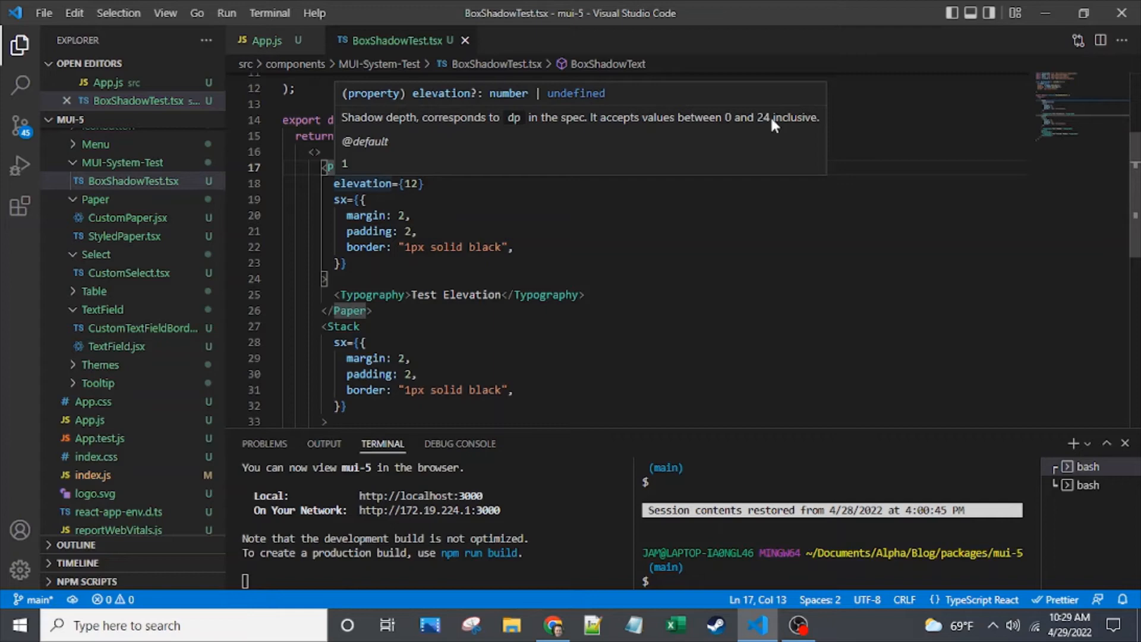
mouse_move(571, 98)
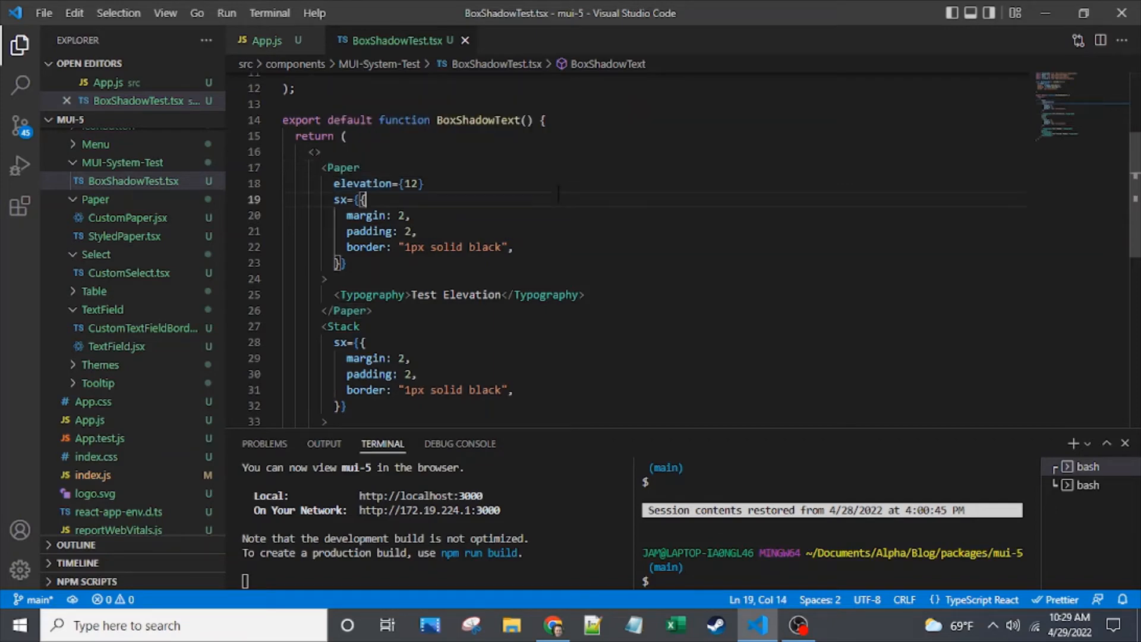
Switch to Chrome to view the three bordered test boxes on localhost.
click(546, 624)
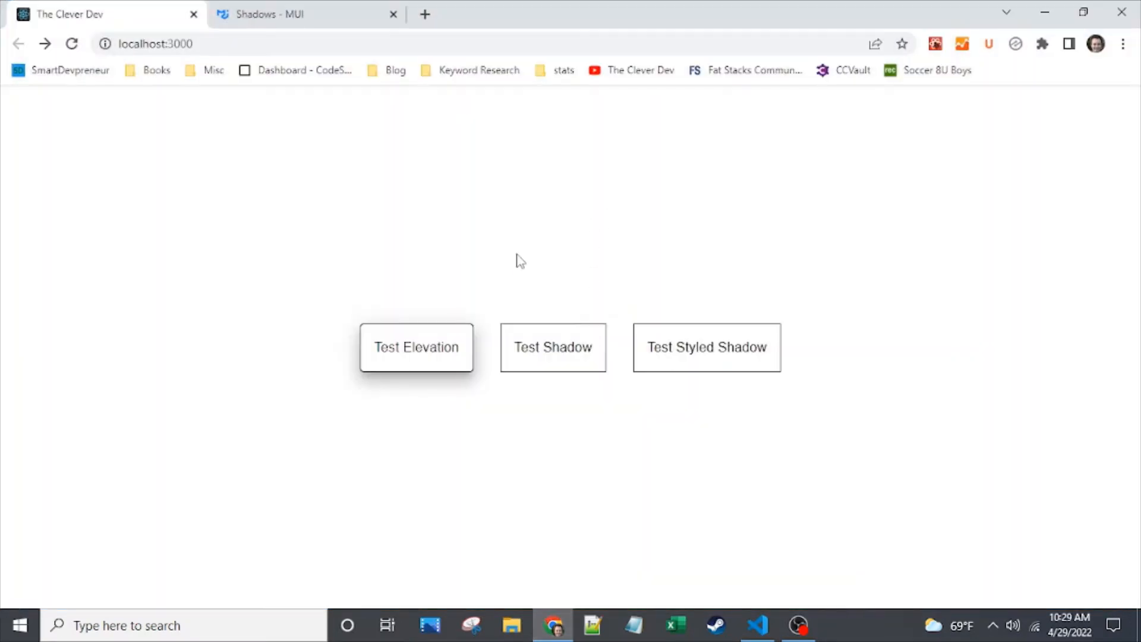
mouse_move(436, 373)
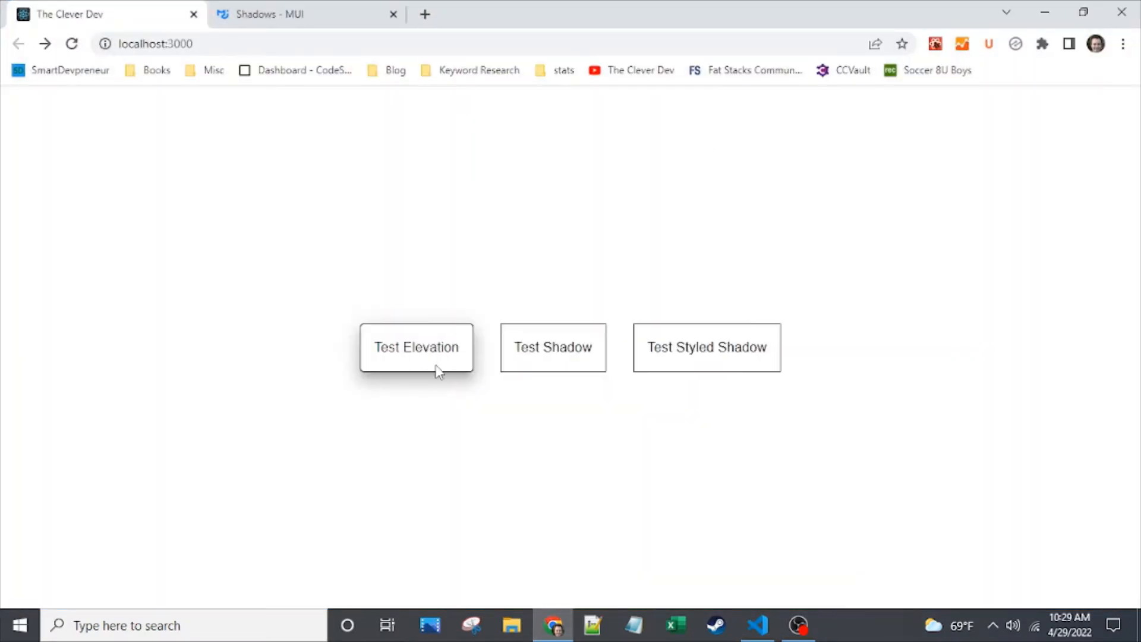
Open DevTools to inspect the Test Elevation Paper's box-shadow.
key(F12)
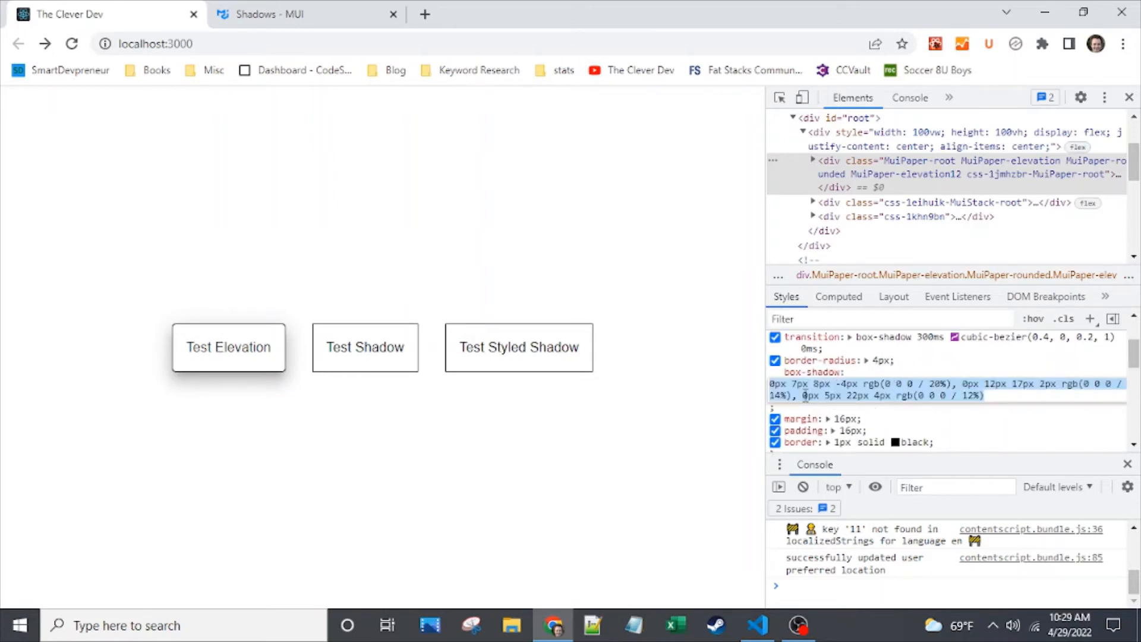
mouse_move(844, 383)
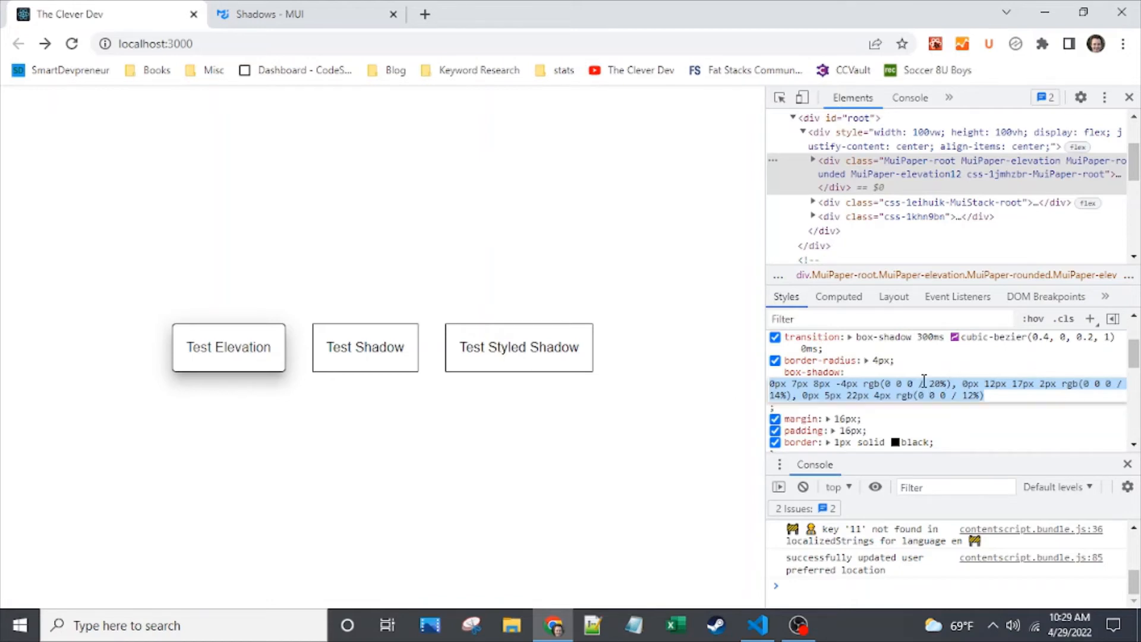
mouse_move(924, 383)
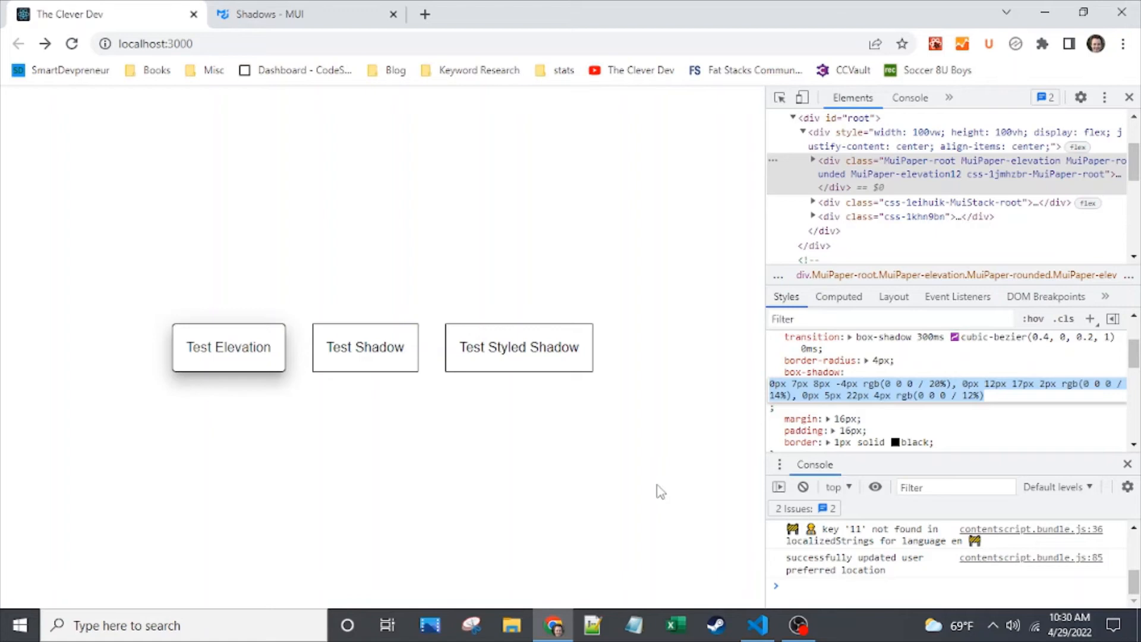
mouse_move(730, 553)
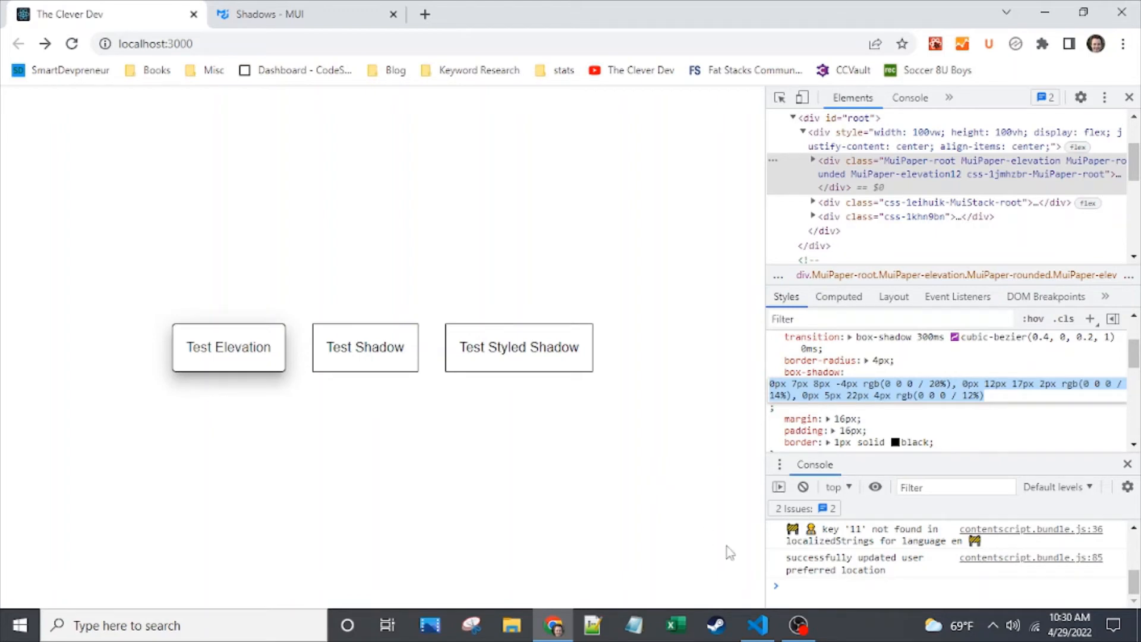
mouse_move(734, 528)
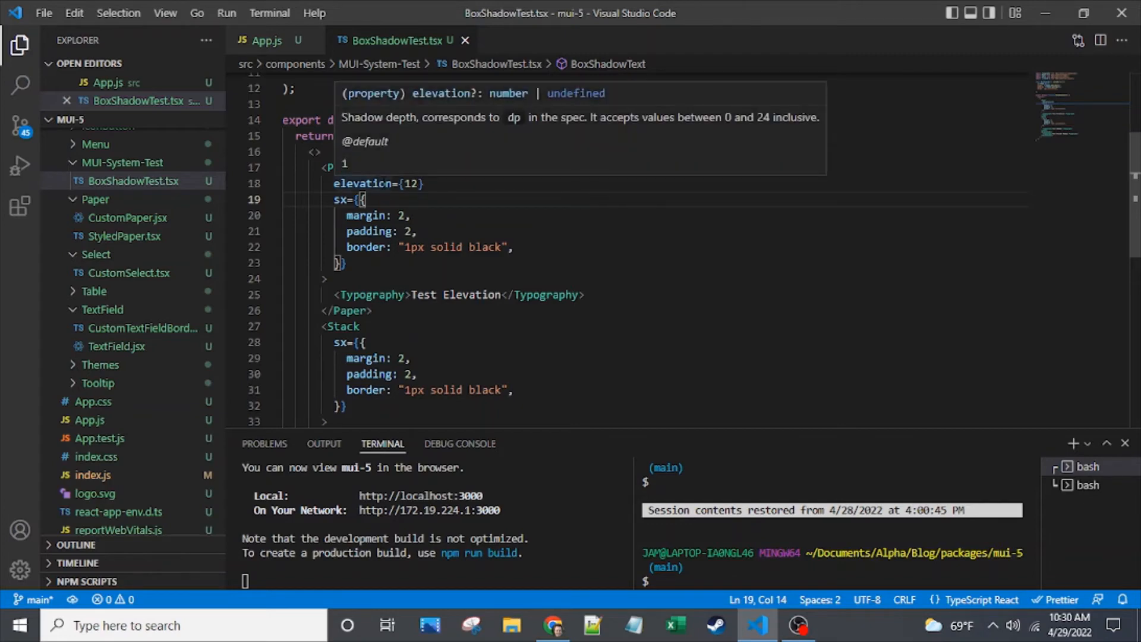
mouse_move(508, 100)
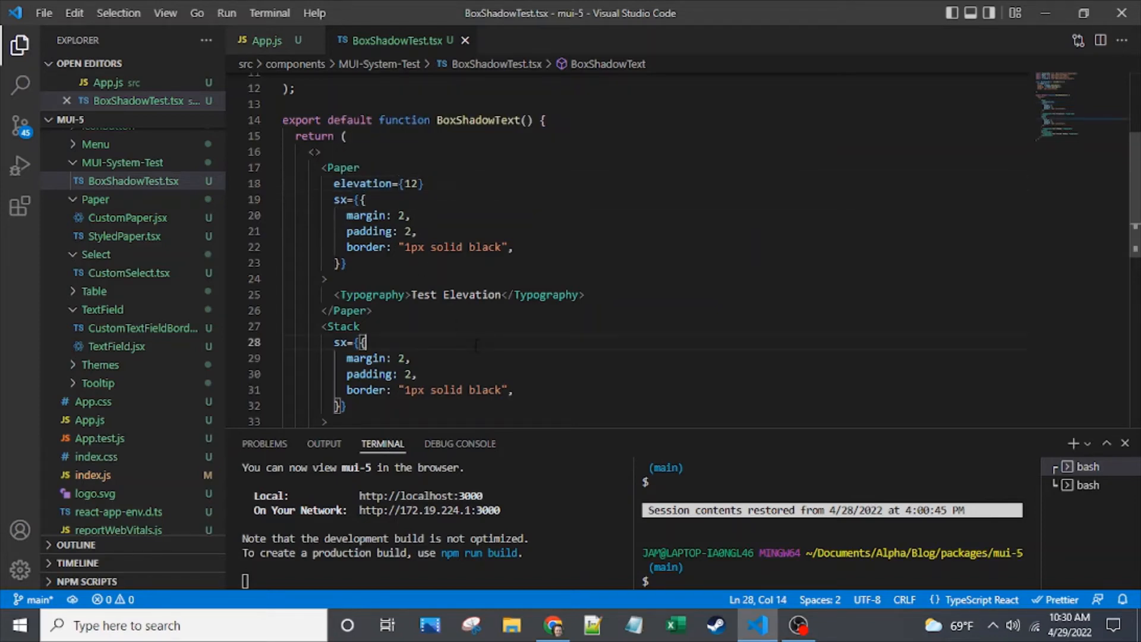
Add boxShadow: 12 to the Stack's sx and check Test Shadow in Chrome.
key(Enter)
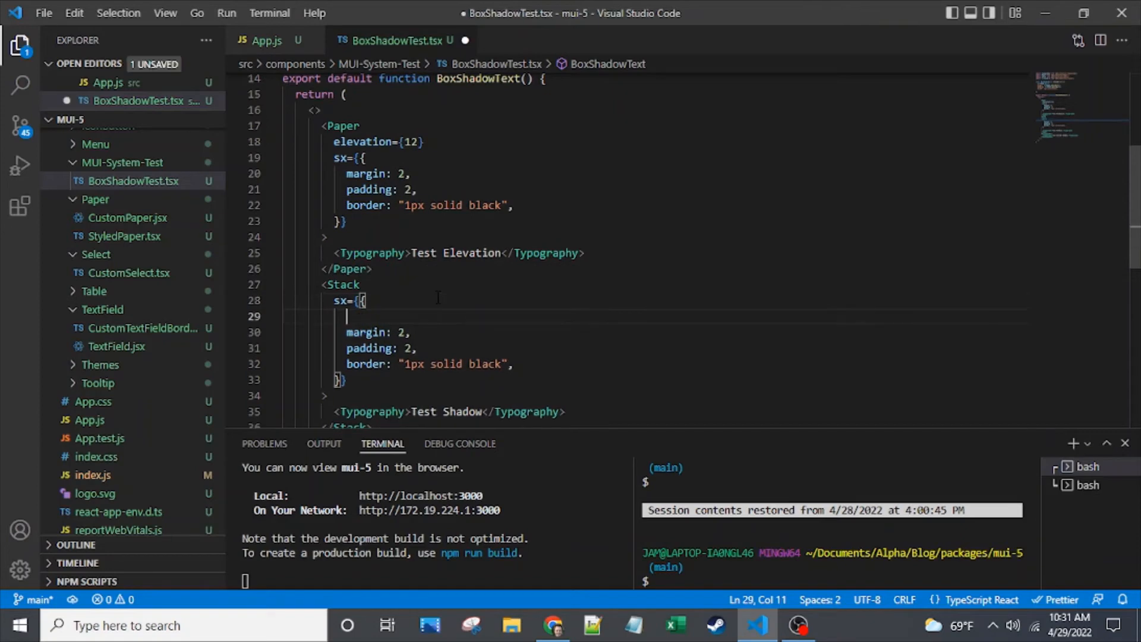
text(boxShadow)
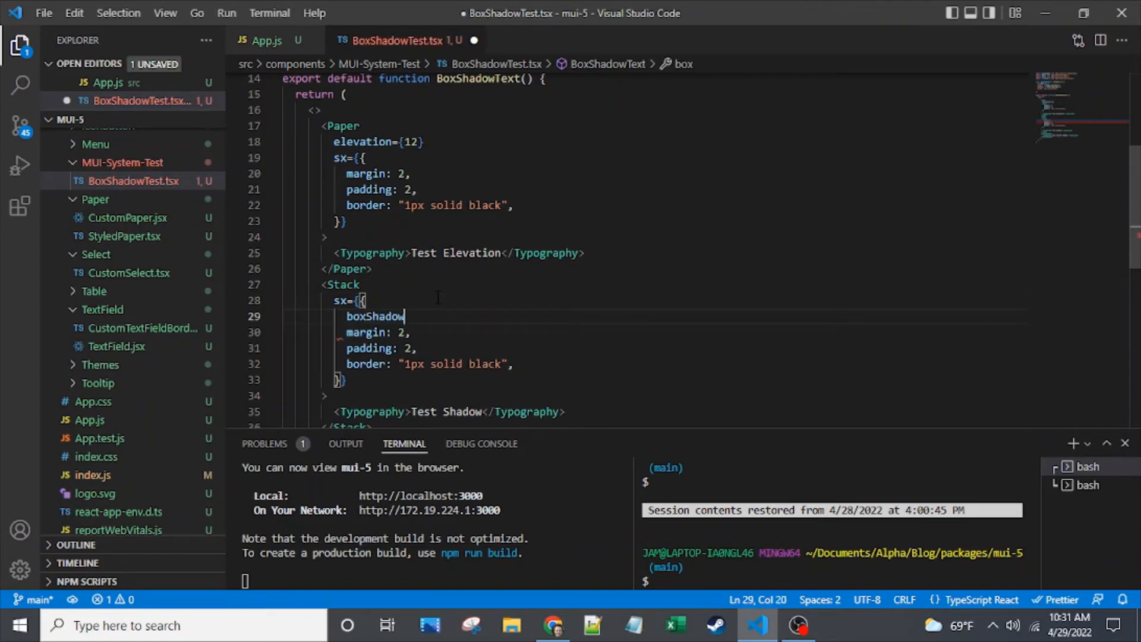
text(: 12,)
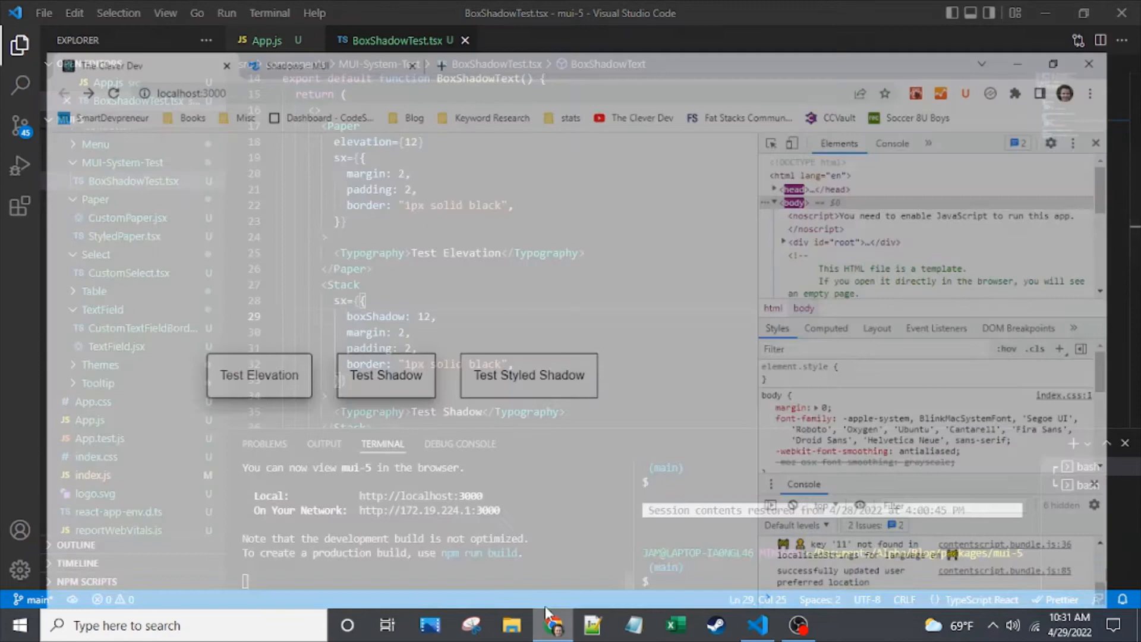
click(547, 625)
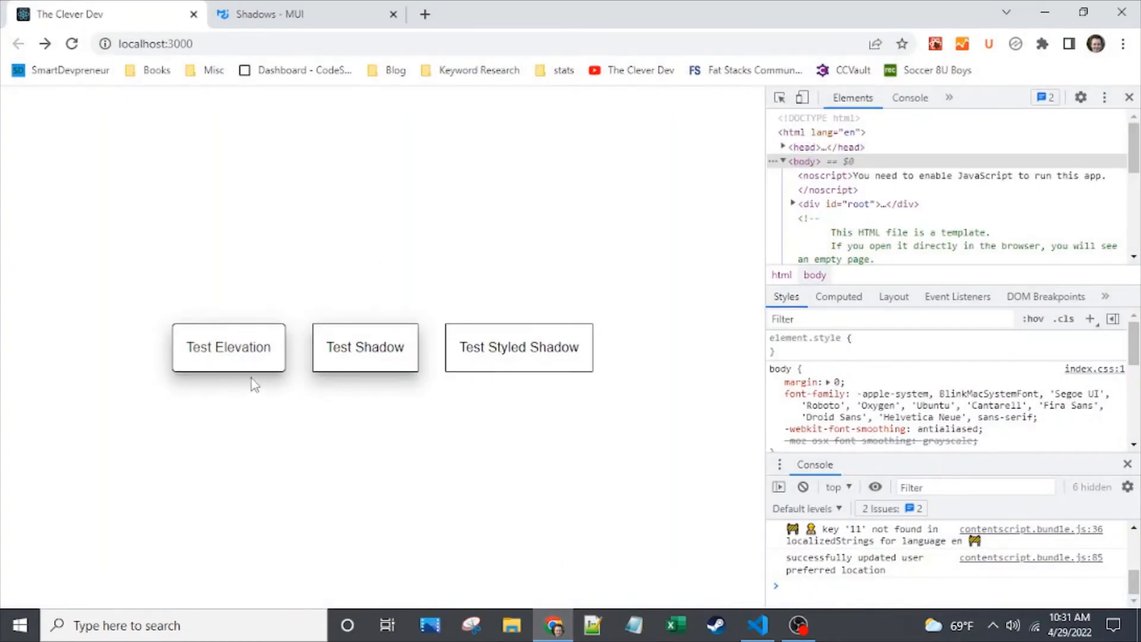
mouse_move(339, 384)
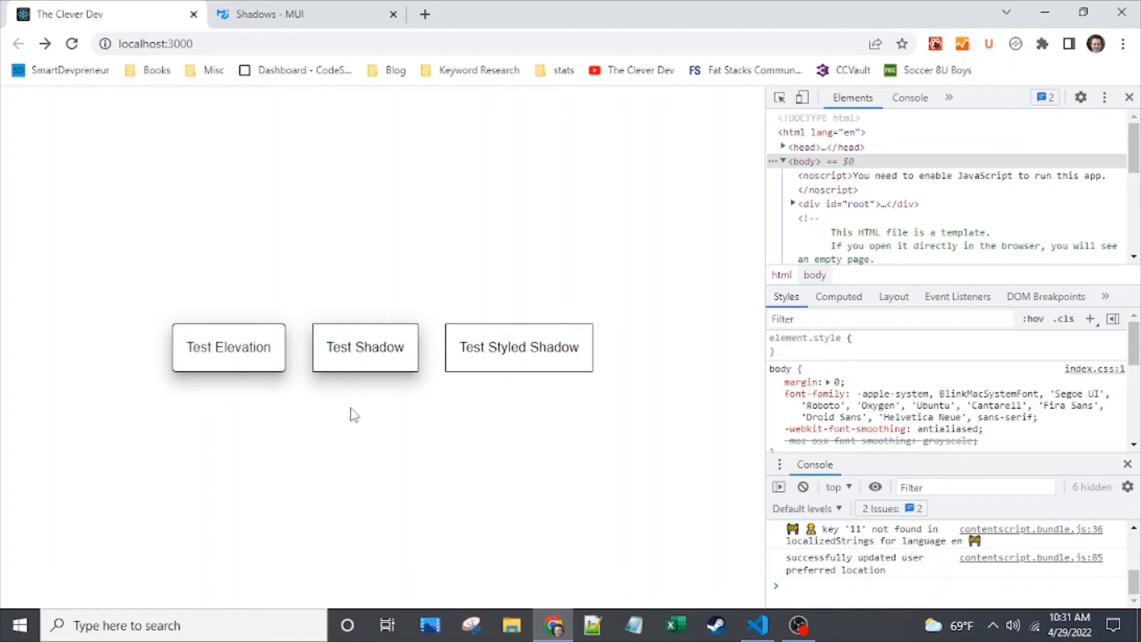
mouse_move(391, 383)
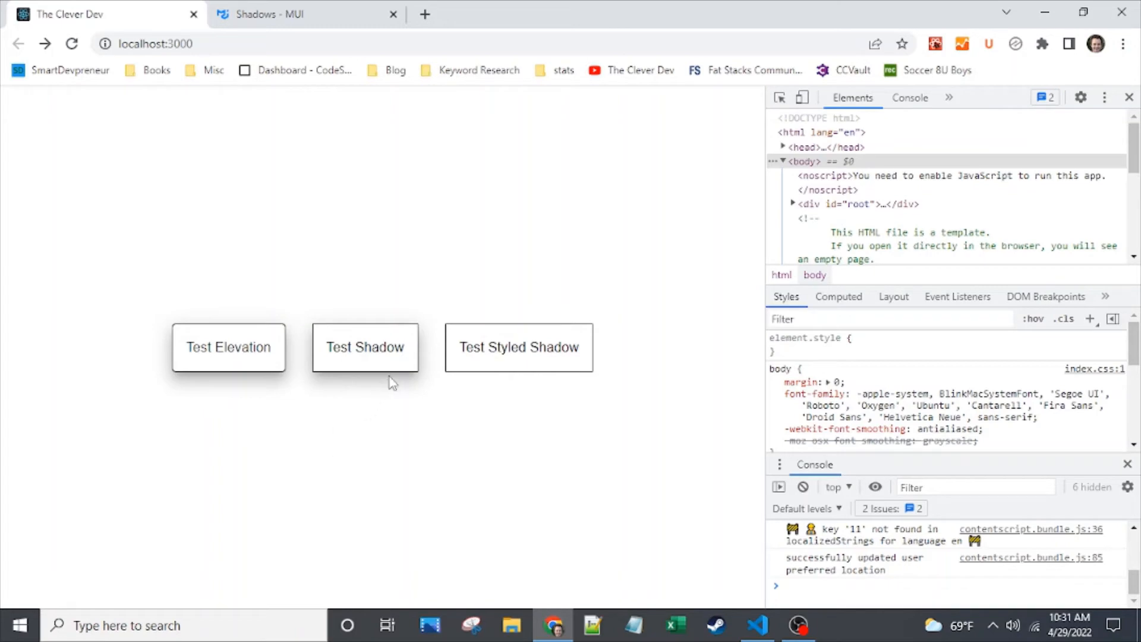
Return to VS Code showing the Stack's sx with boxShadow: 12.
click(757, 624)
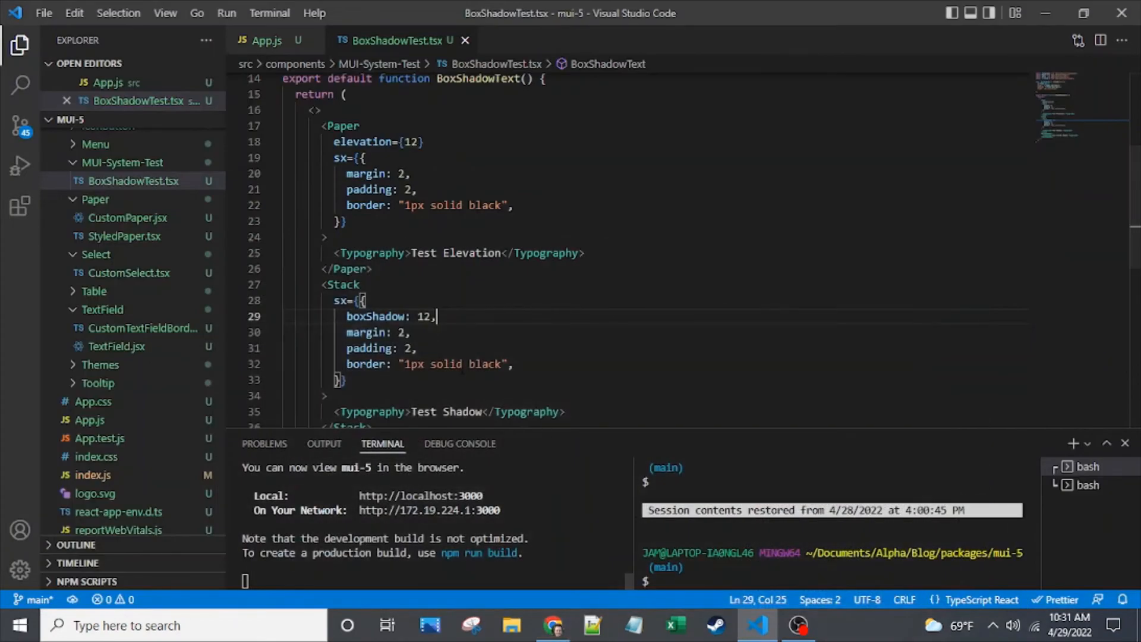
mouse_move(376, 316)
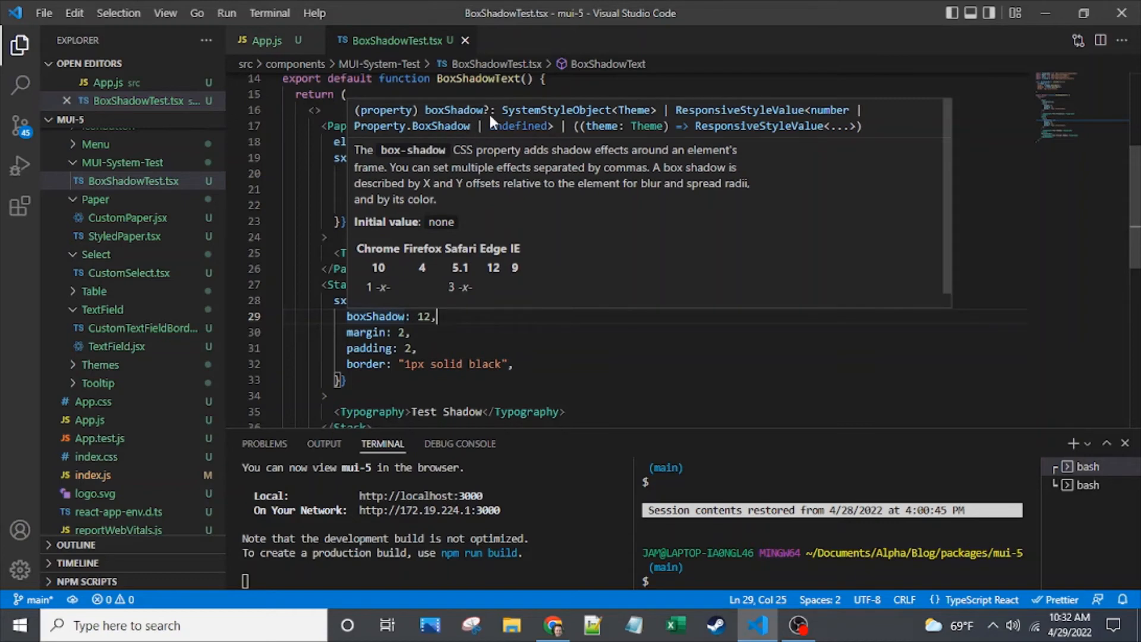
mouse_move(509, 125)
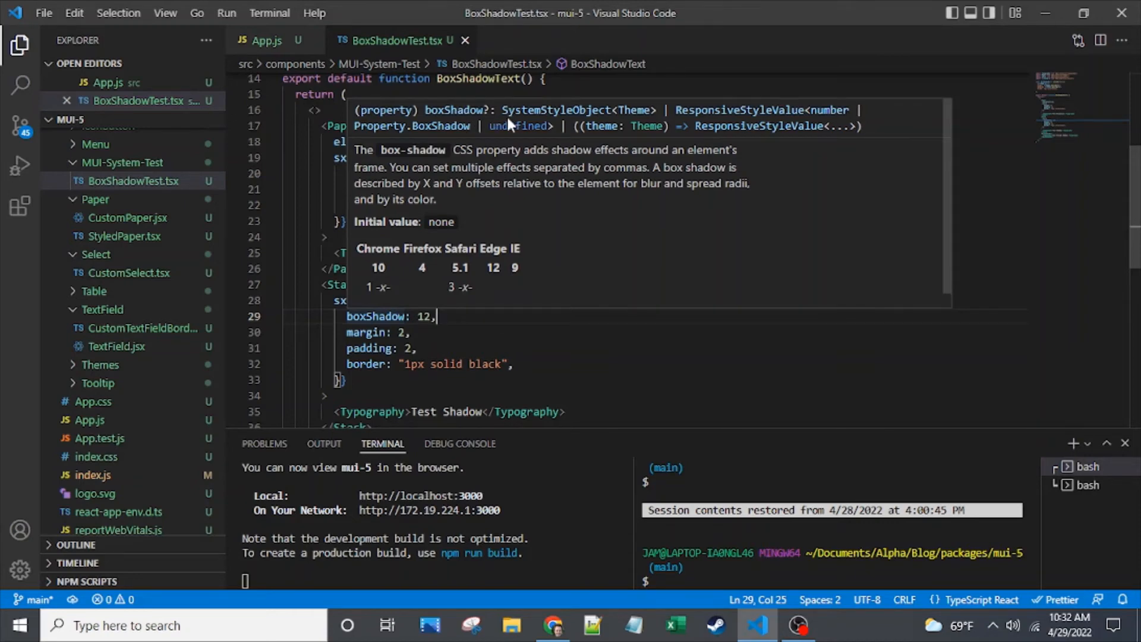
mouse_move(627, 118)
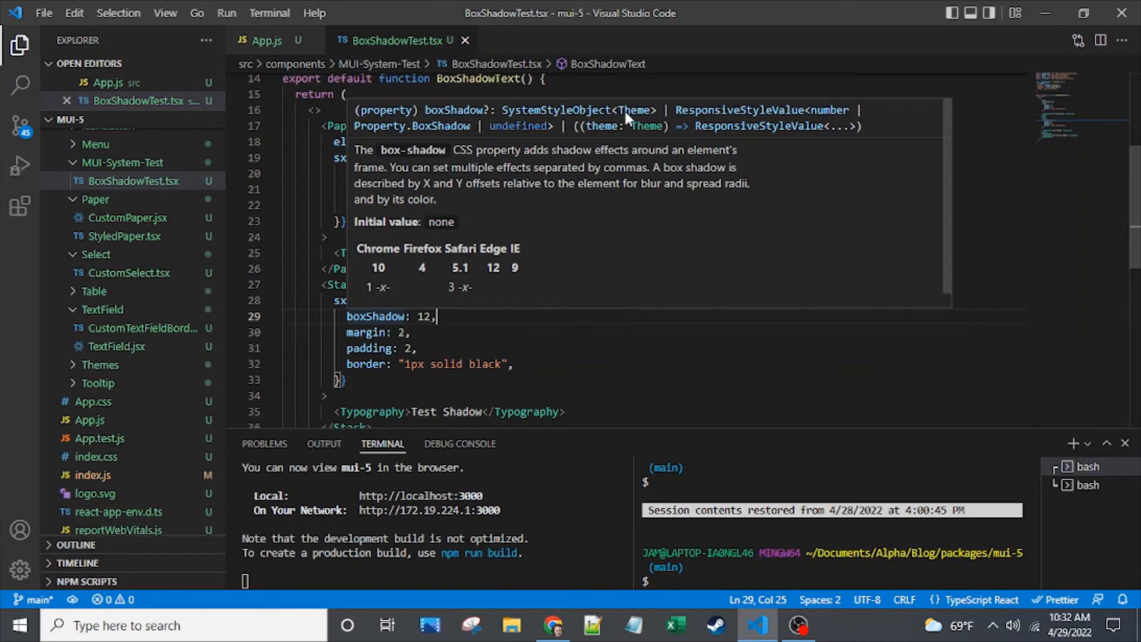
mouse_move(718, 160)
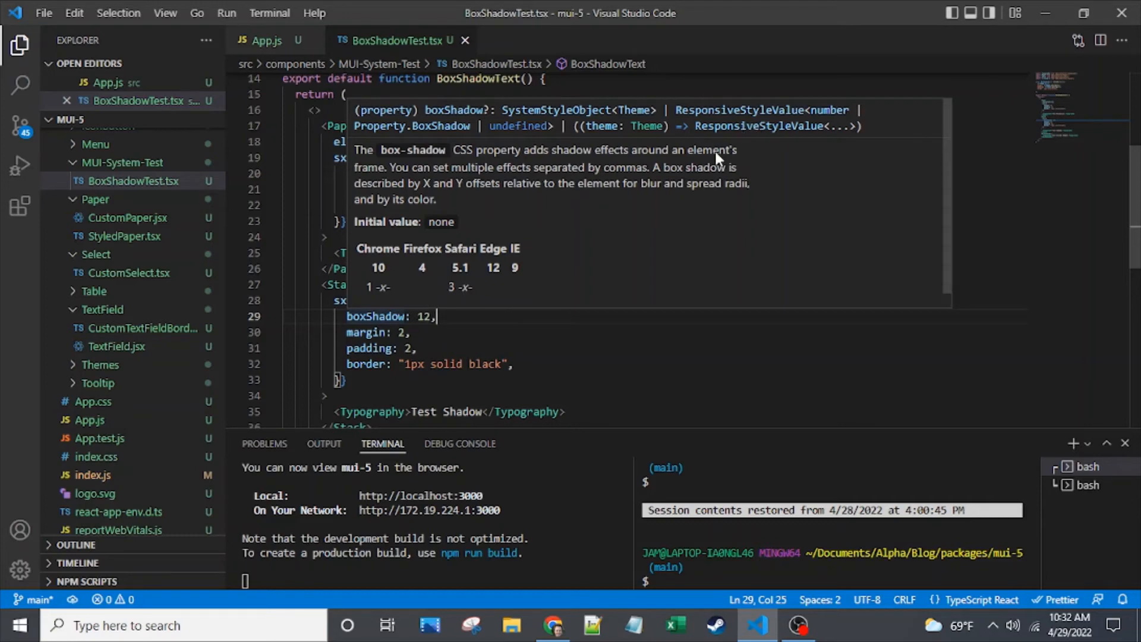
mouse_move(753, 136)
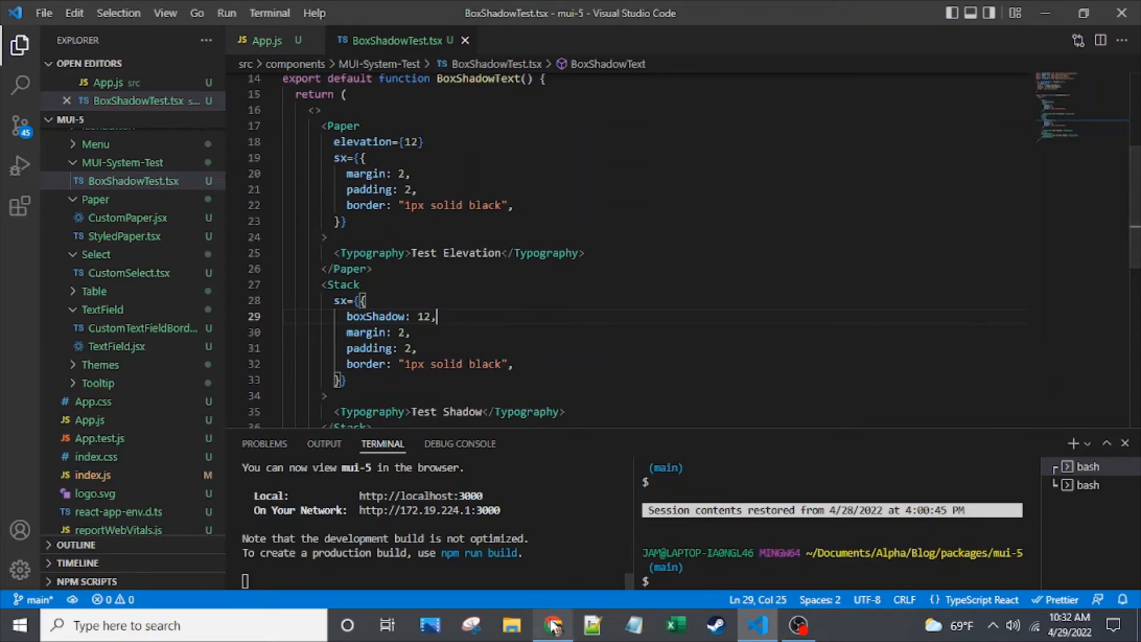
Inspect the Test Shadow Stack's three-layer box-shadow value in DevTools.
click(548, 625)
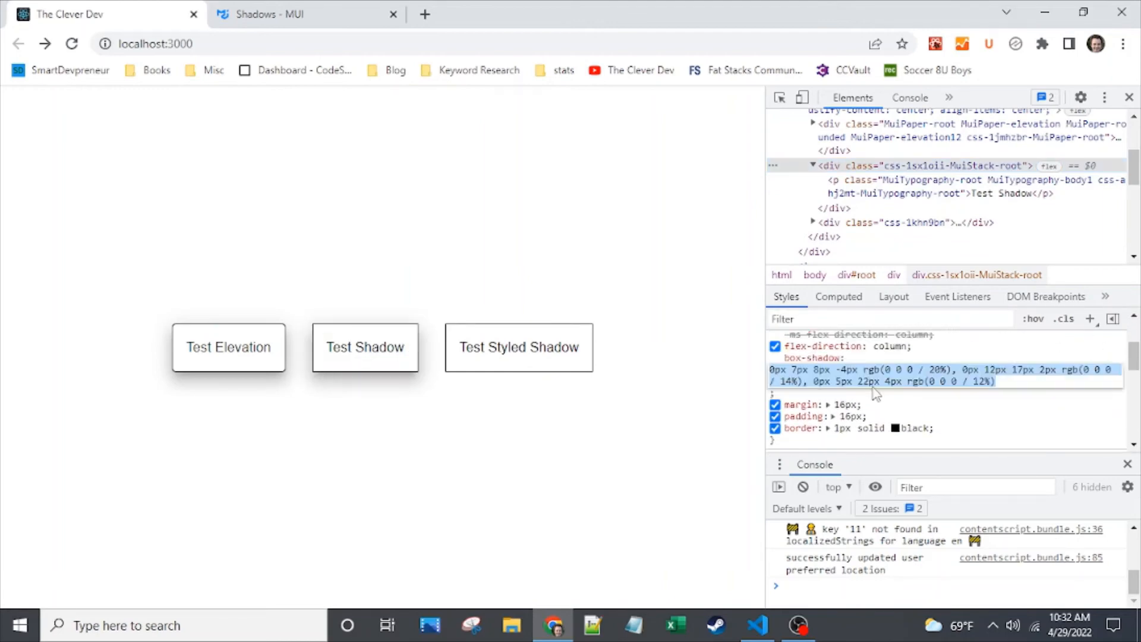
click(757, 625)
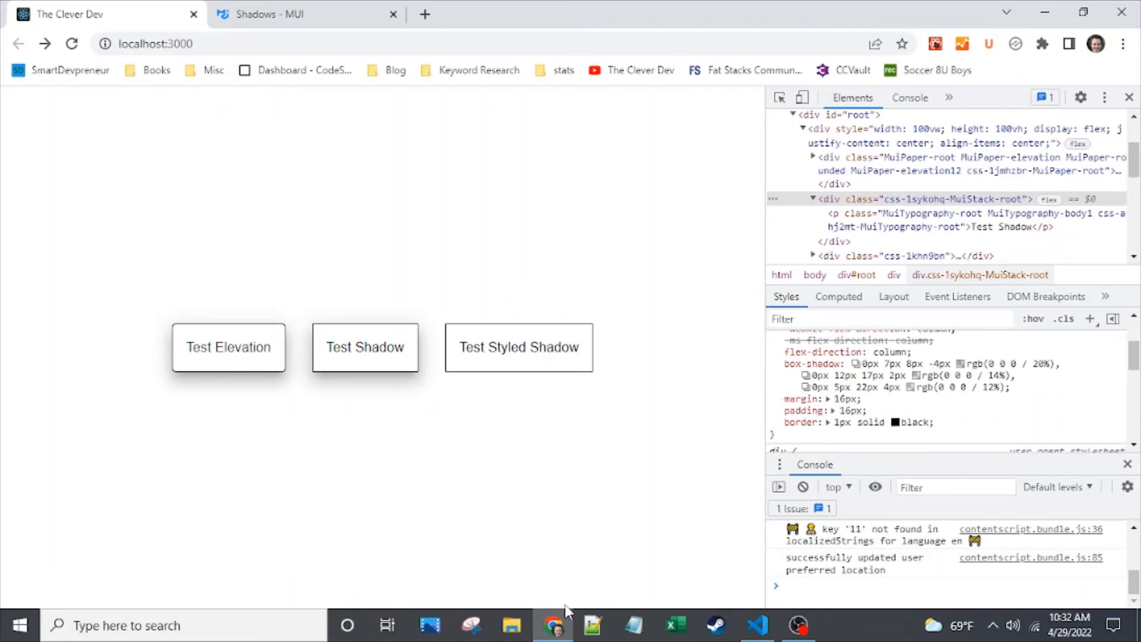
Replace the Stack's long rgb boxShadow string with 12.
click(758, 625)
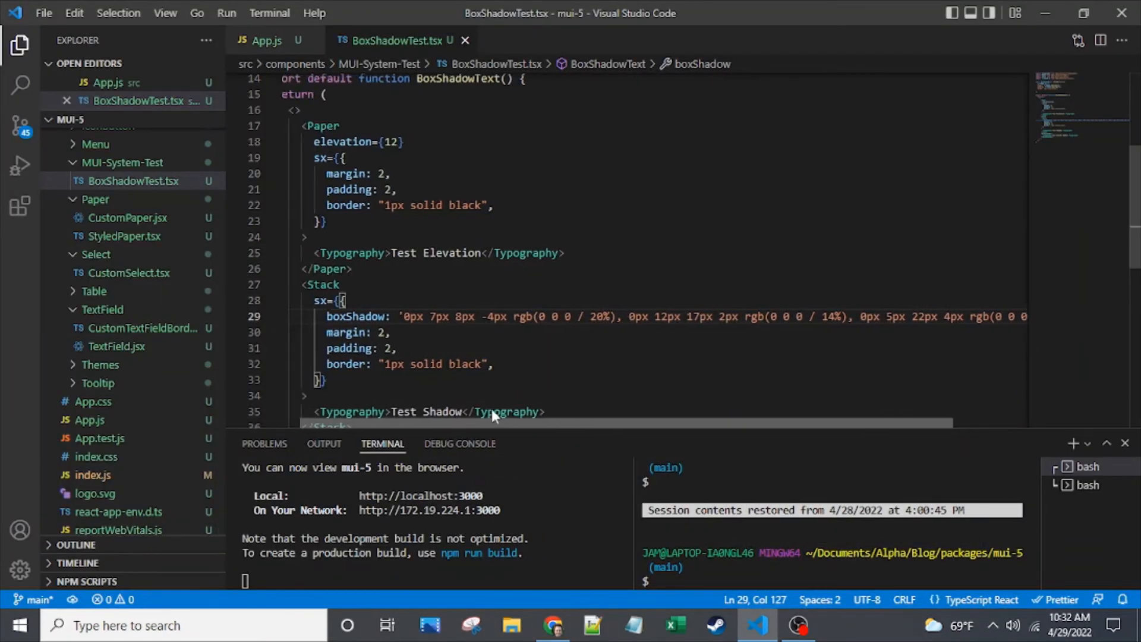
scroll(left, 3)
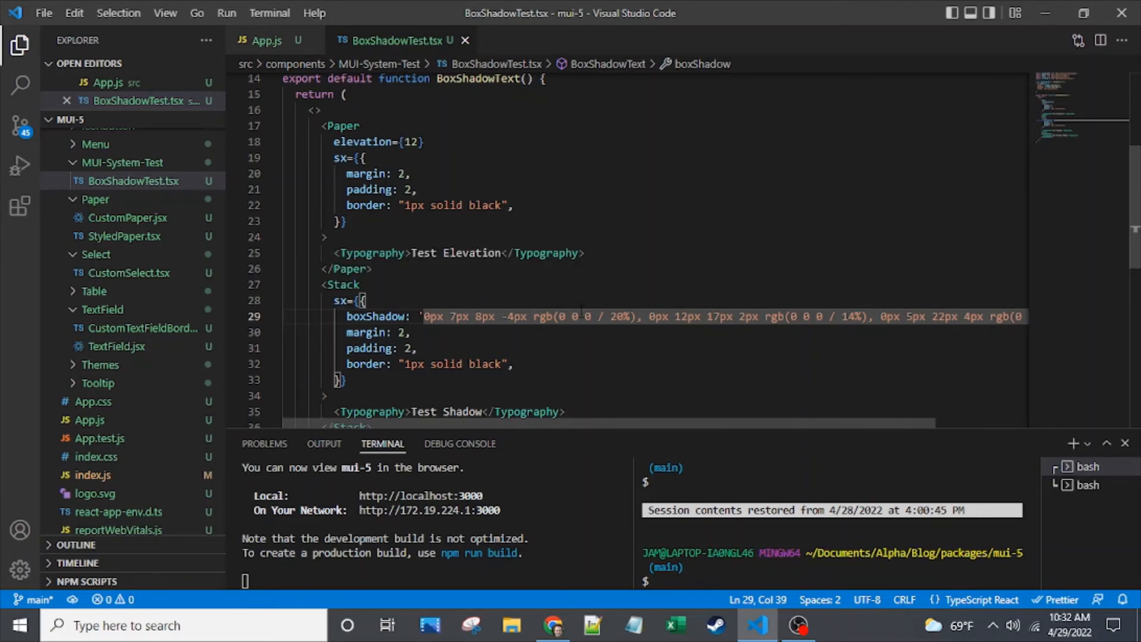
text(12)
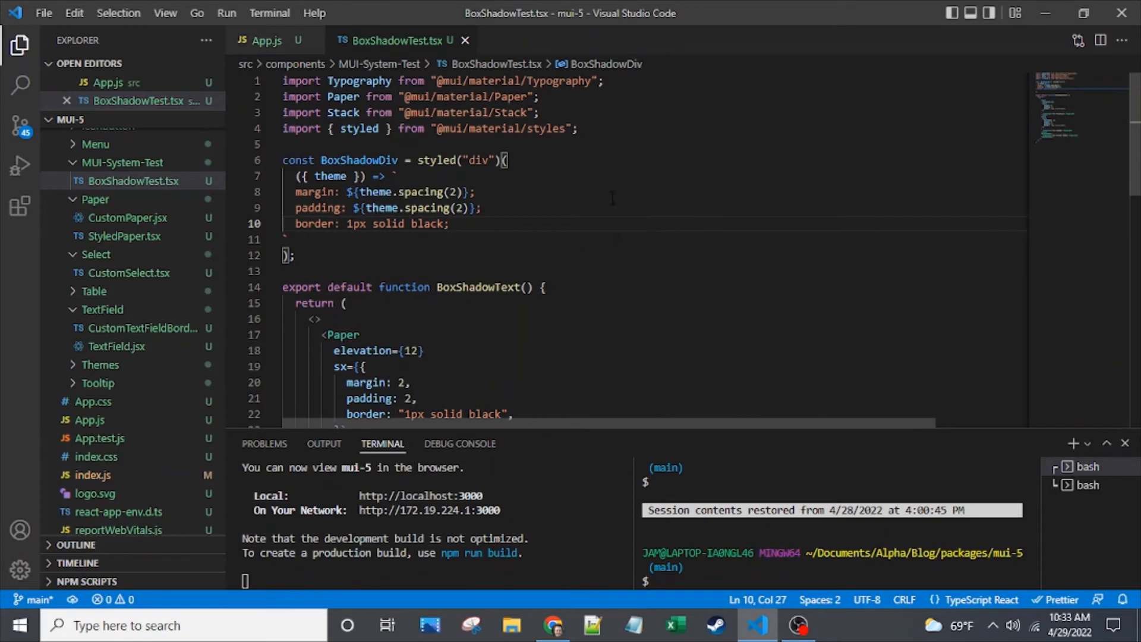
Add box-shadow: ${theme.shadows[12]} below the border rule in BoxShadowDiv's styles.
key(Enter)
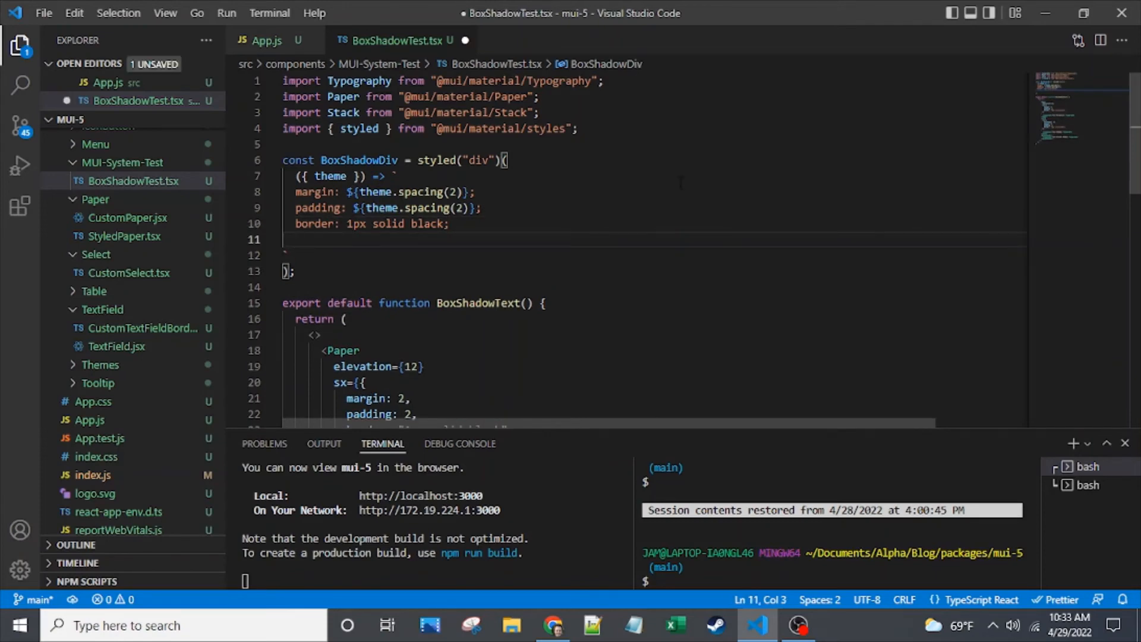
text(box)
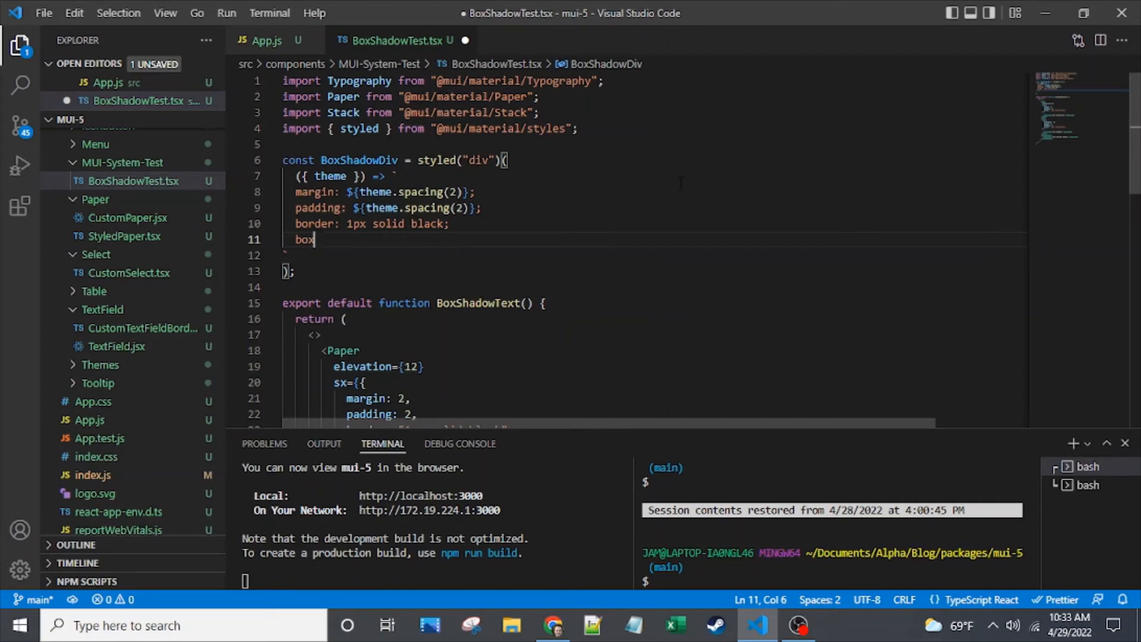
text(-shad)
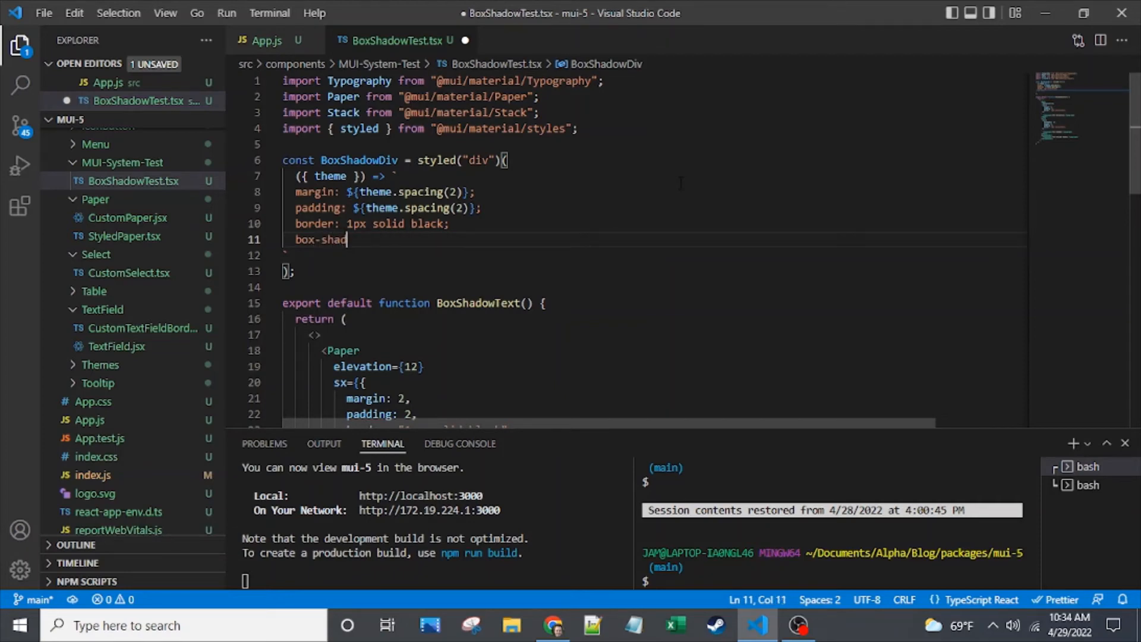
text(ow:)
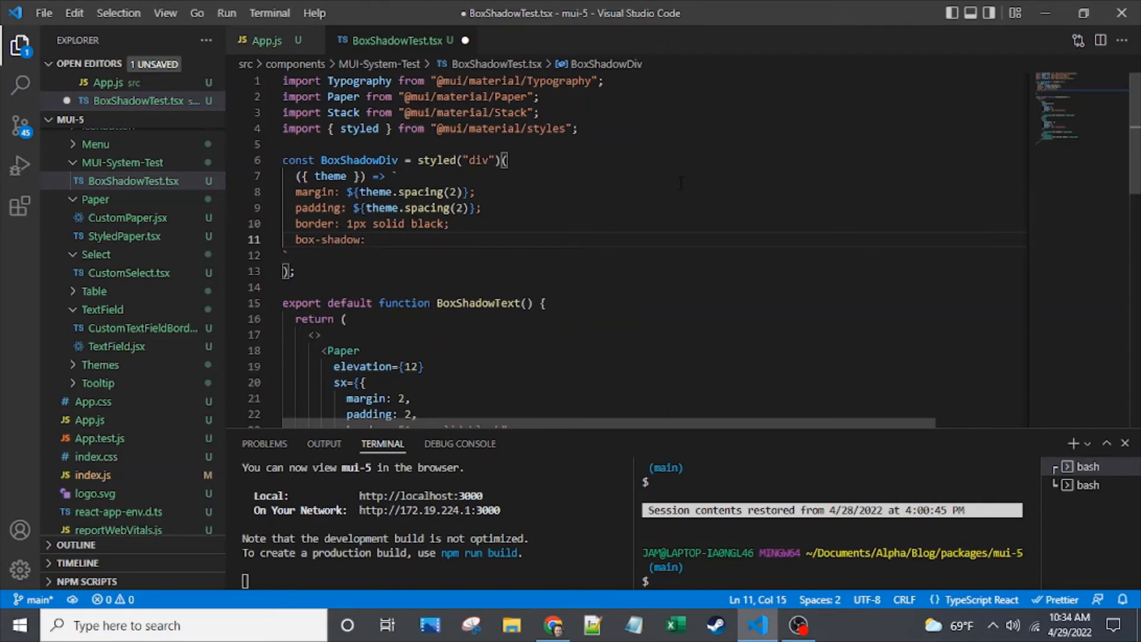
text(${})
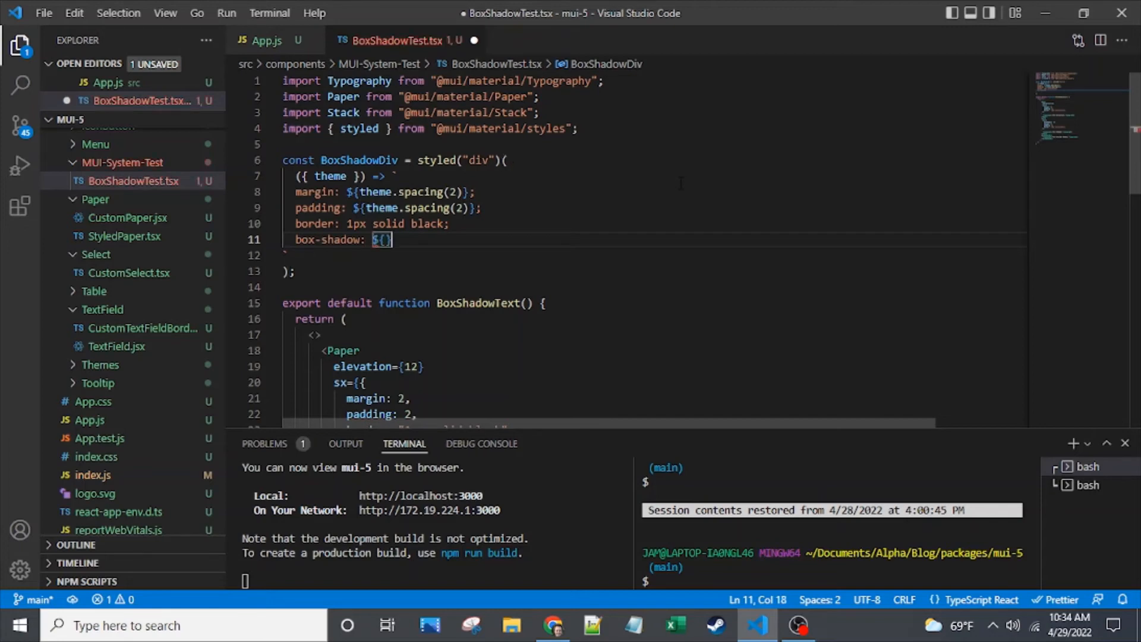
text(theme)
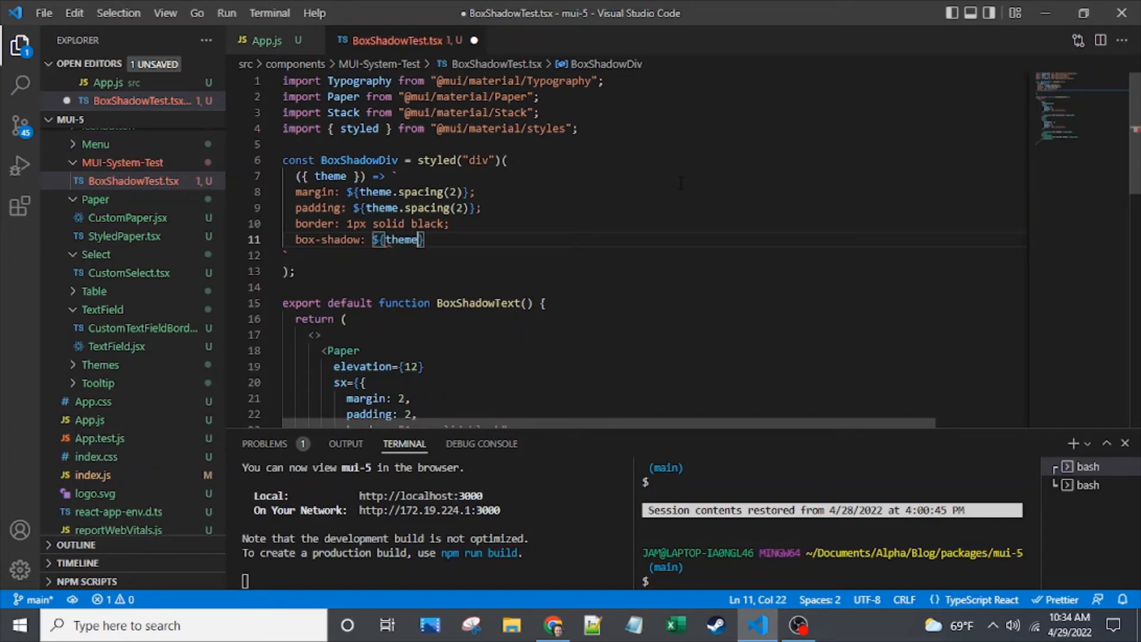
text(shadows)
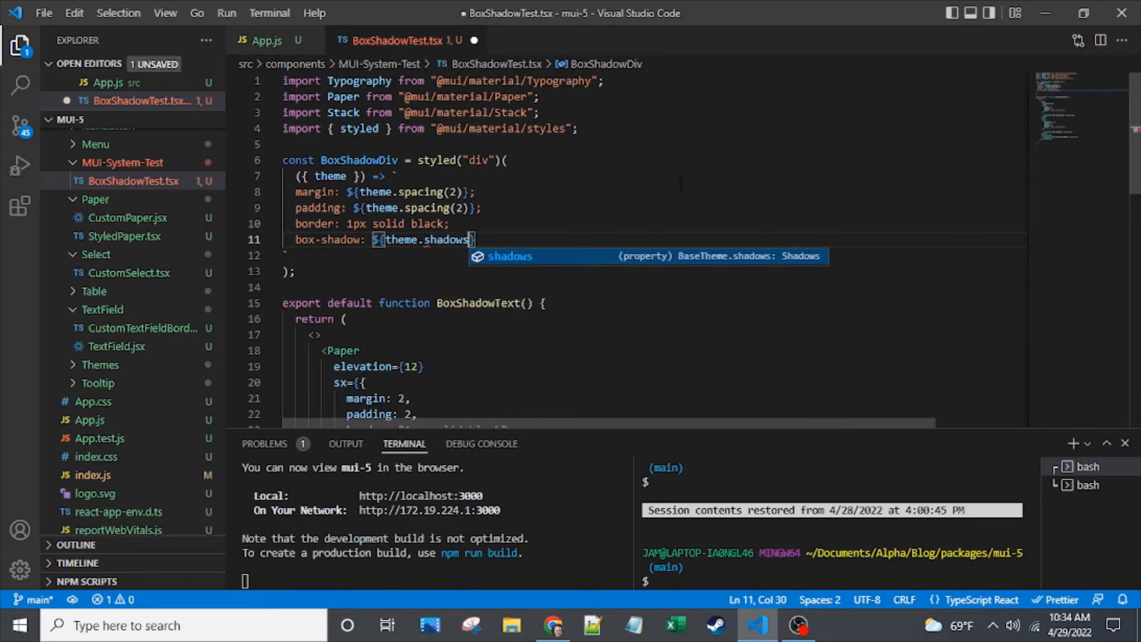
text([)
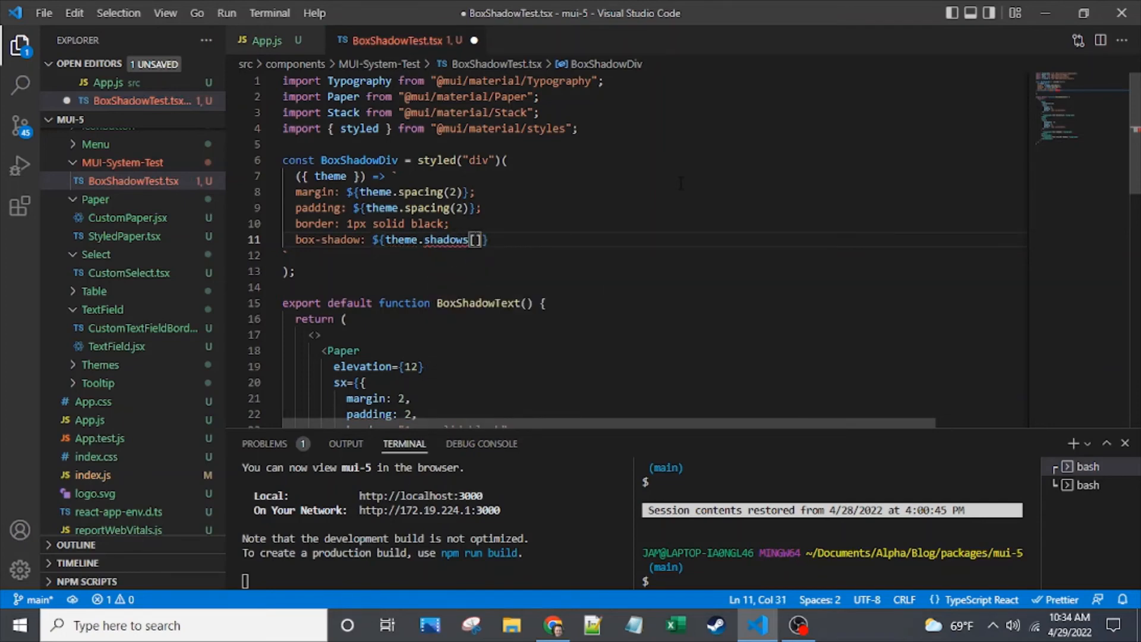
text(12)
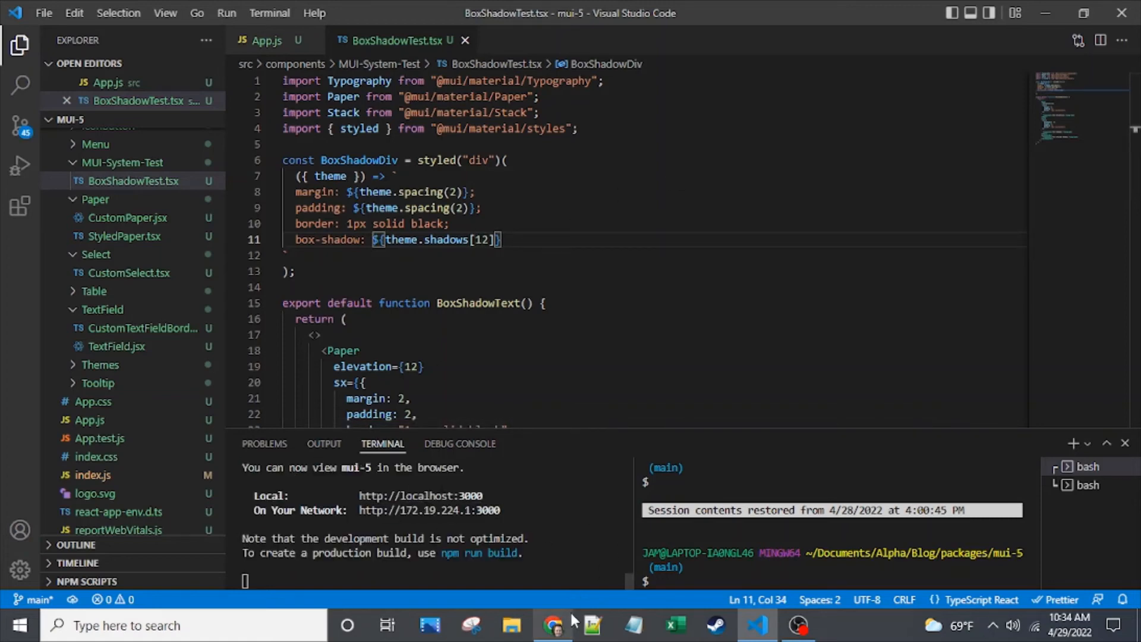
Compare the Test Elevation, Test Shadow and Test Styled Shadow shadows on localhost:3000.
click(547, 624)
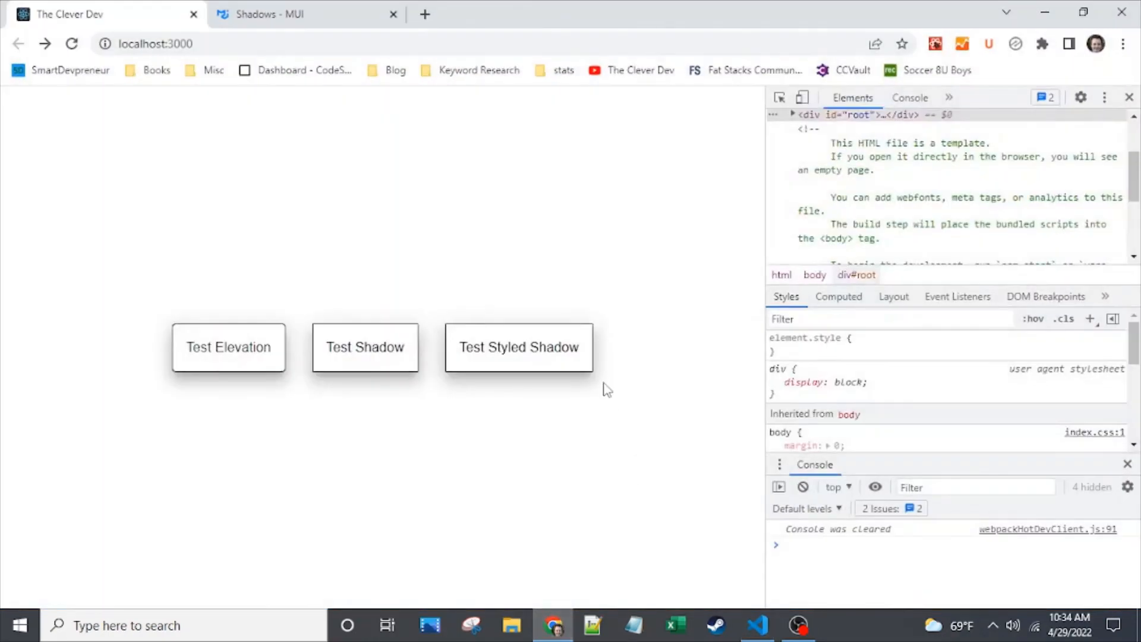
mouse_move(594, 386)
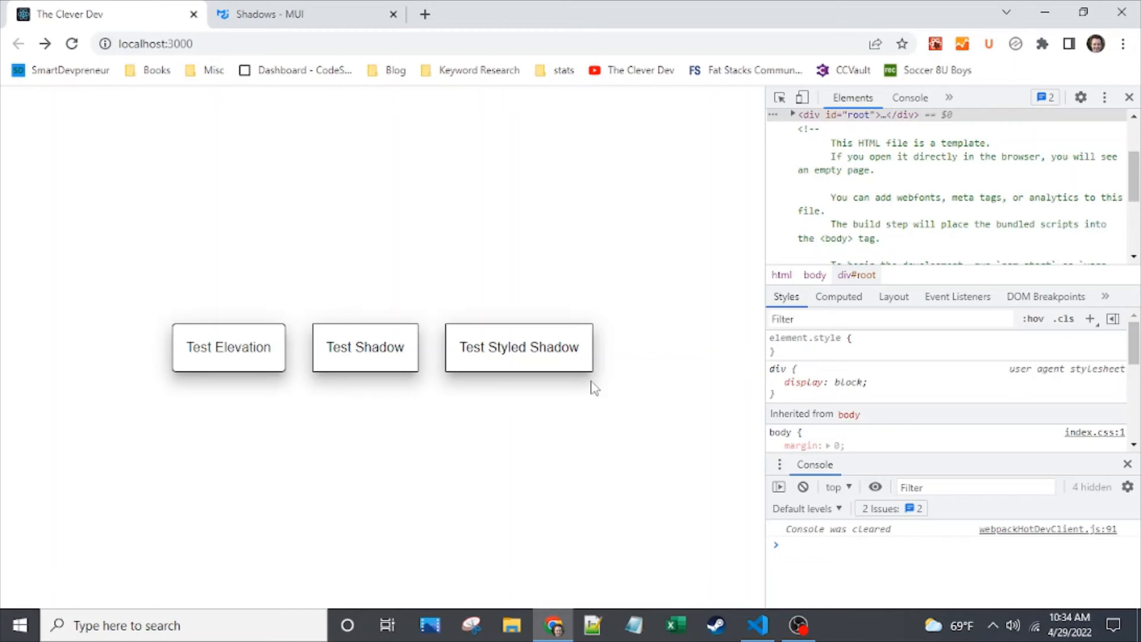
click(759, 625)
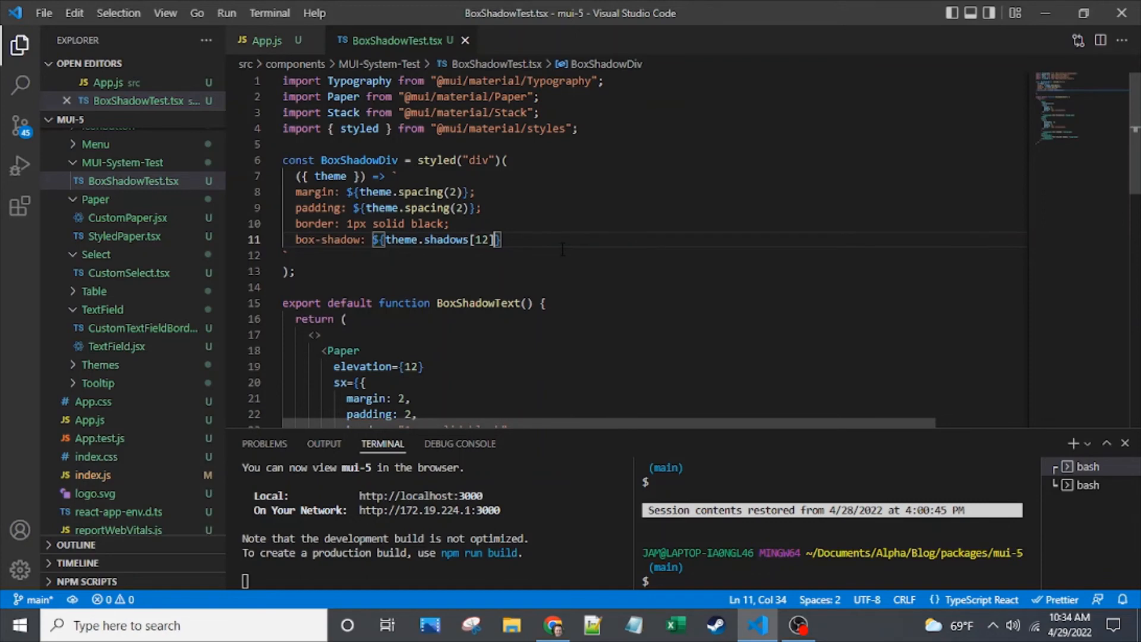
scroll(down, 3)
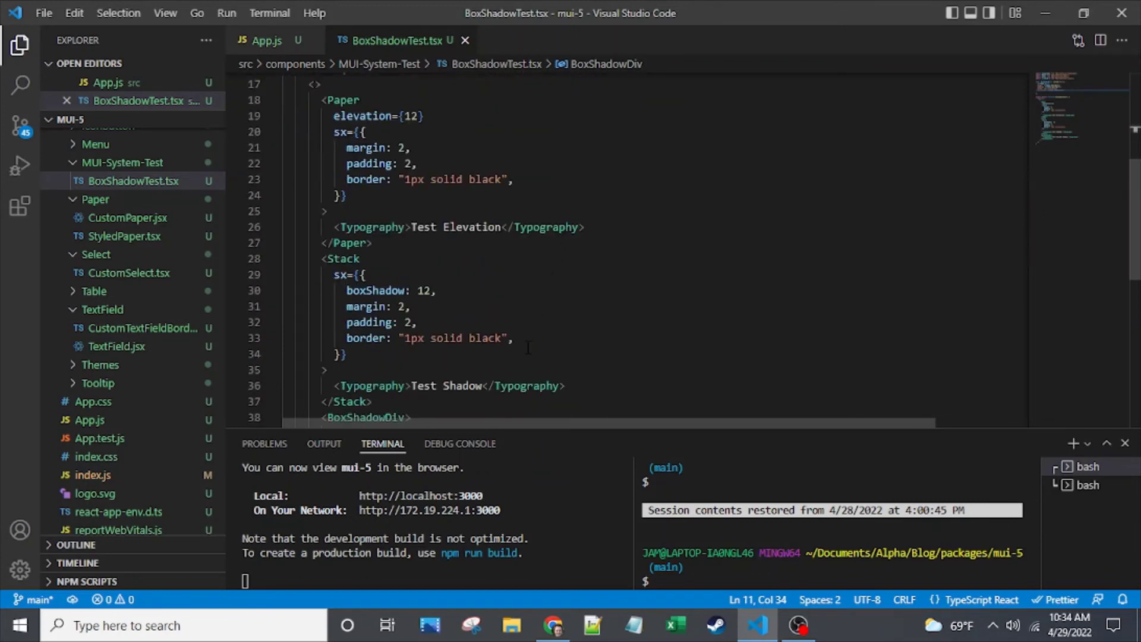
scroll(up, 3)
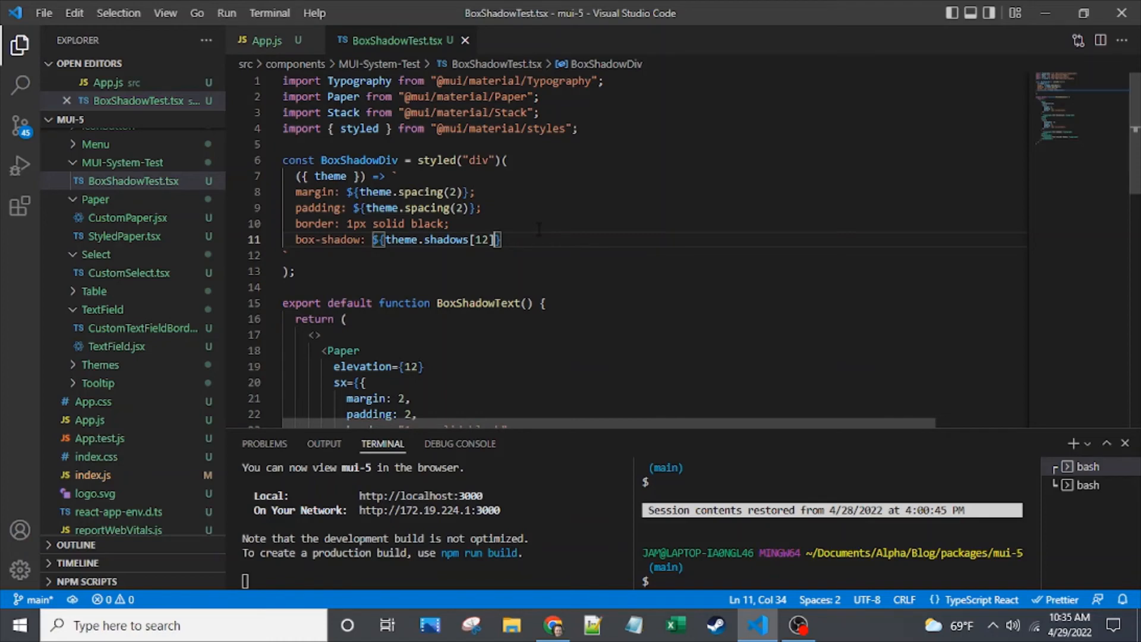
scroll(down, 3)
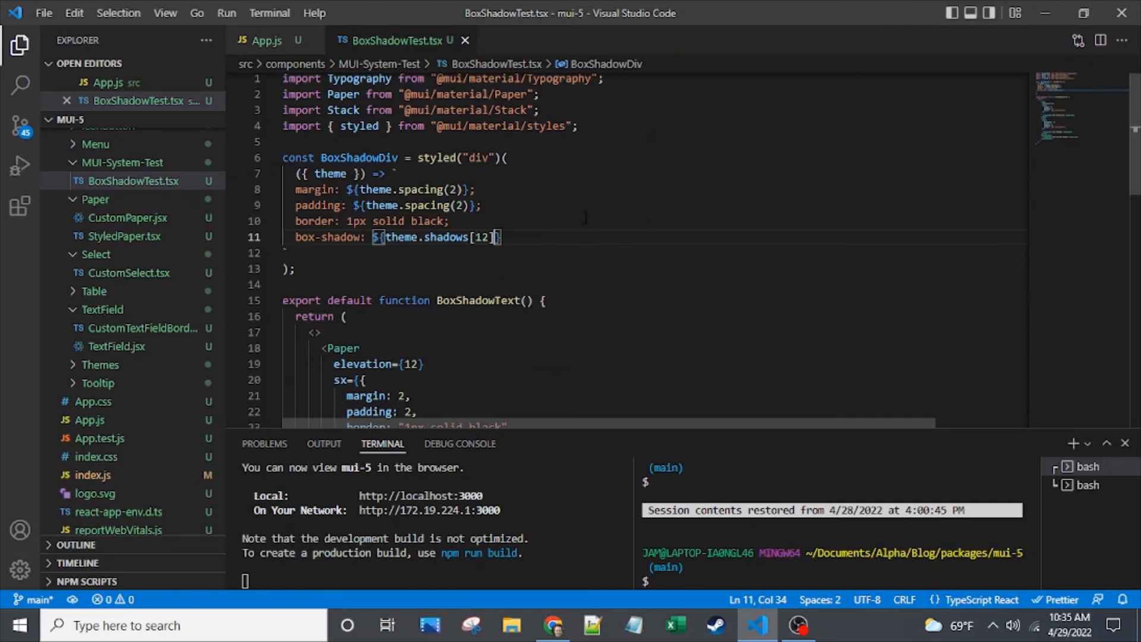
mouse_move(359, 160)
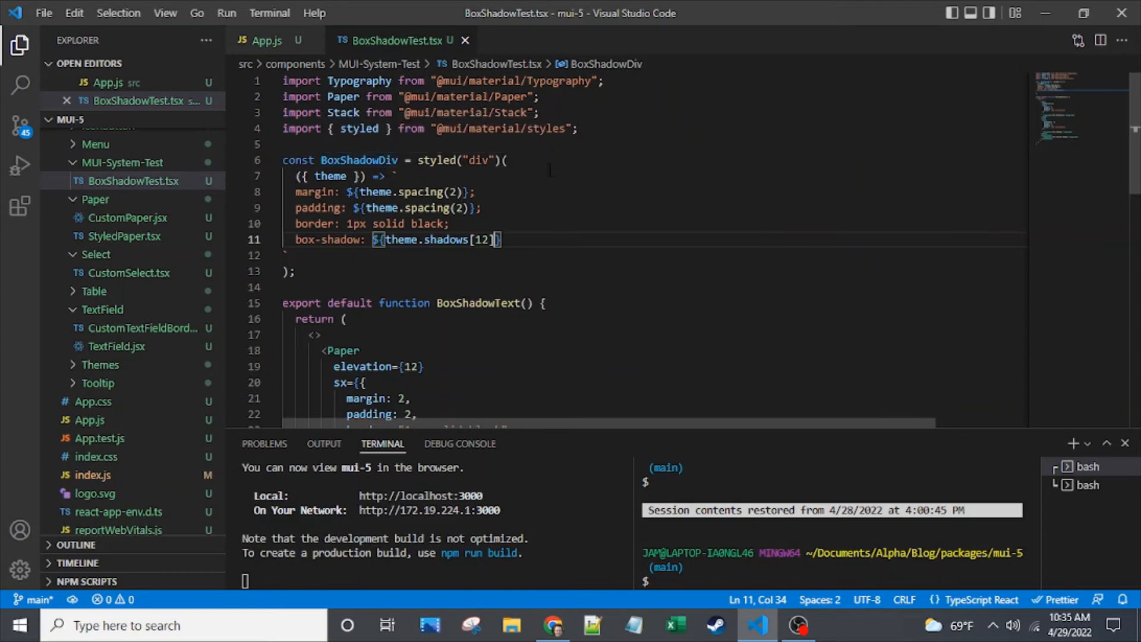
double_click(358, 160)
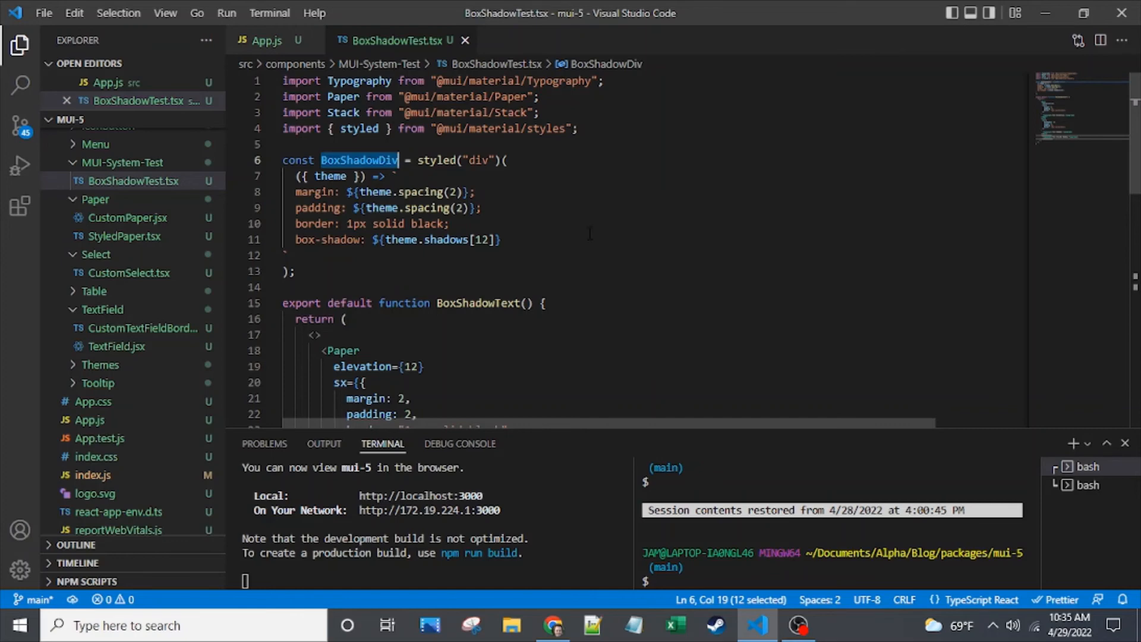
scroll(down, 3)
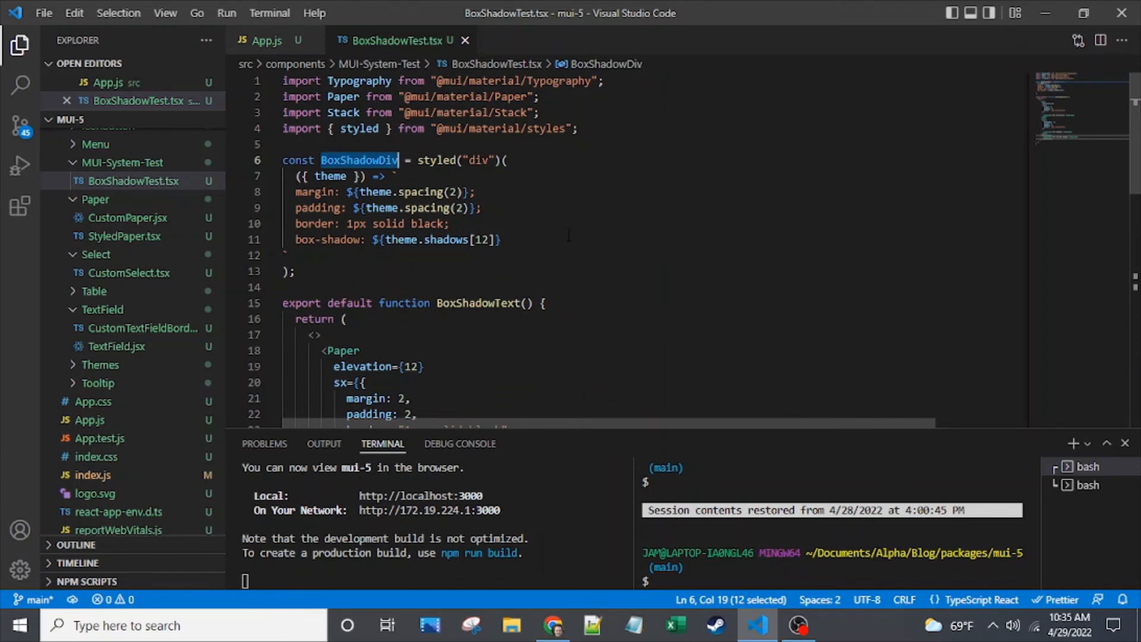
click(510, 240)
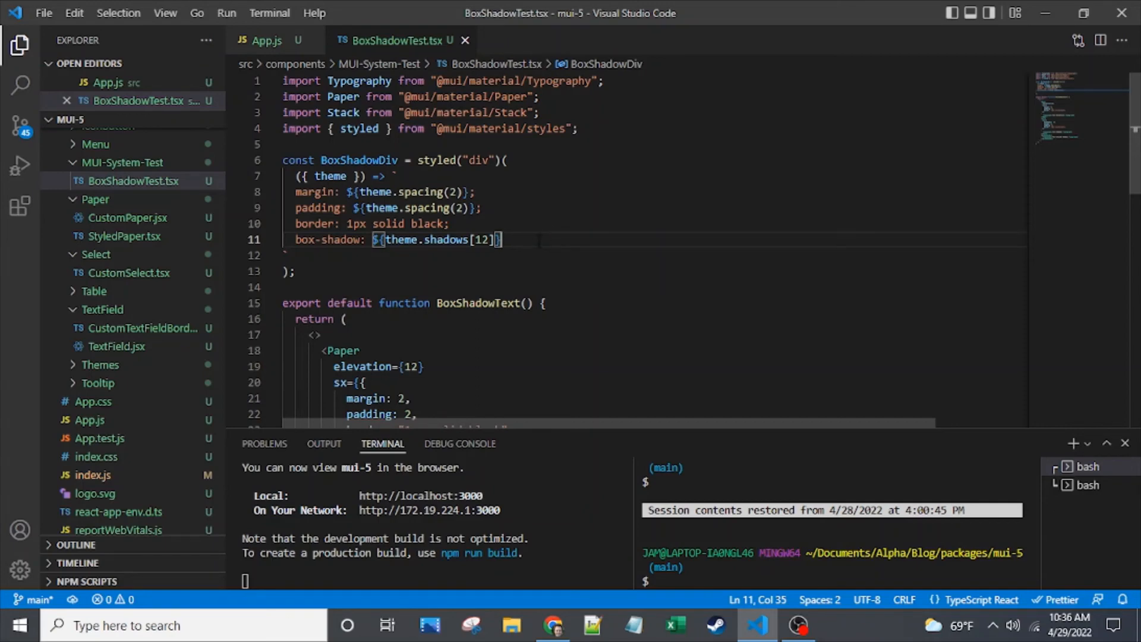
scroll(down, 3)
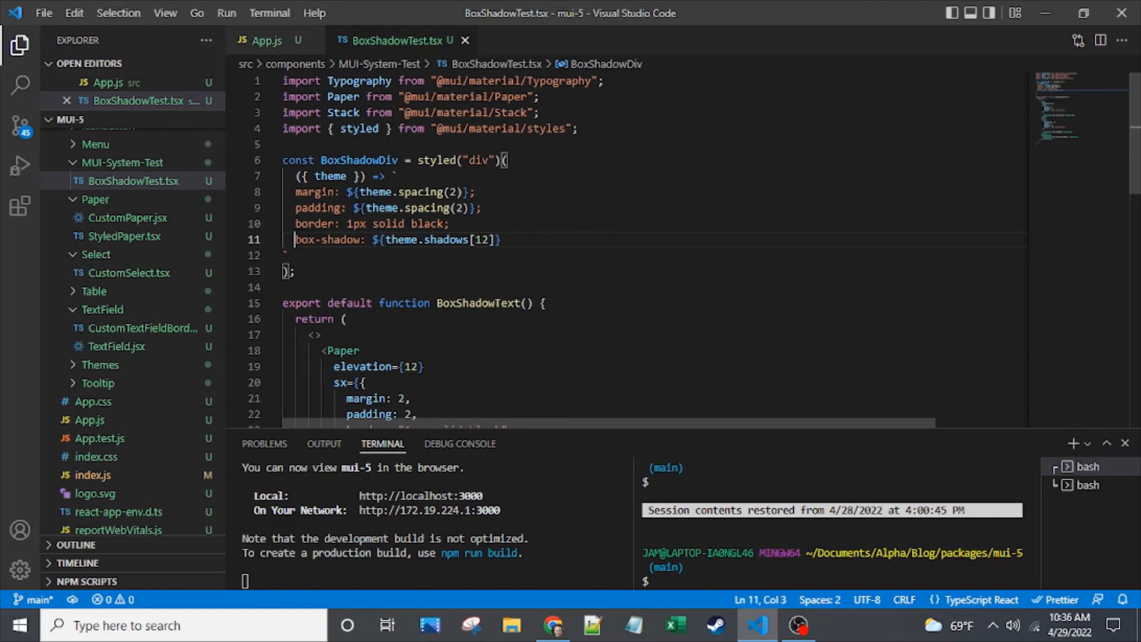
double_click(326, 240)
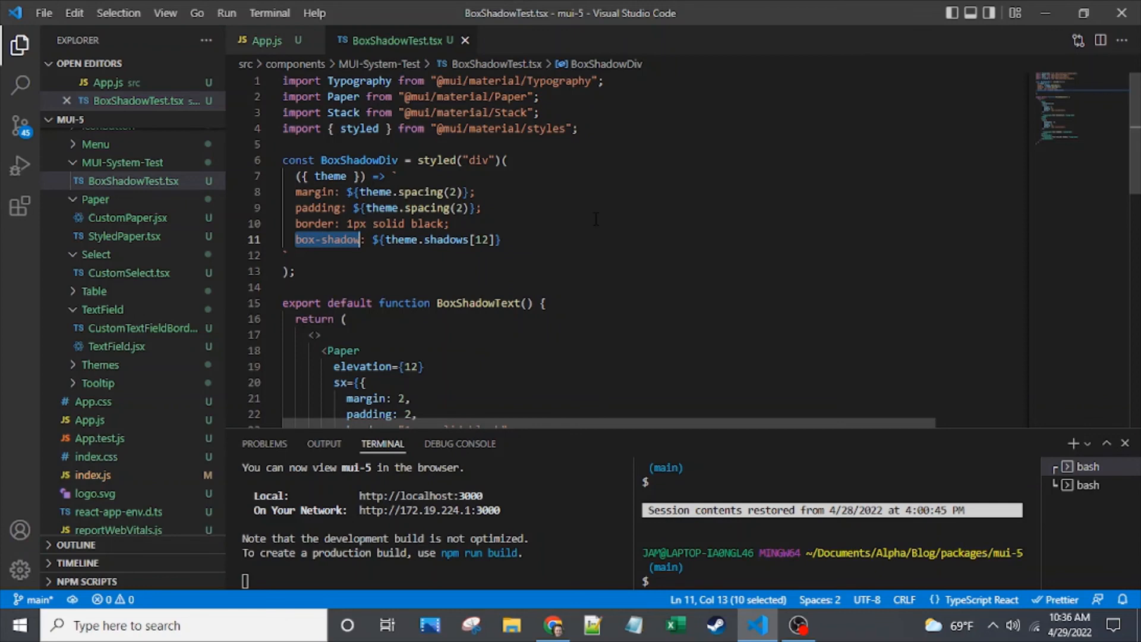
scroll(down, 3)
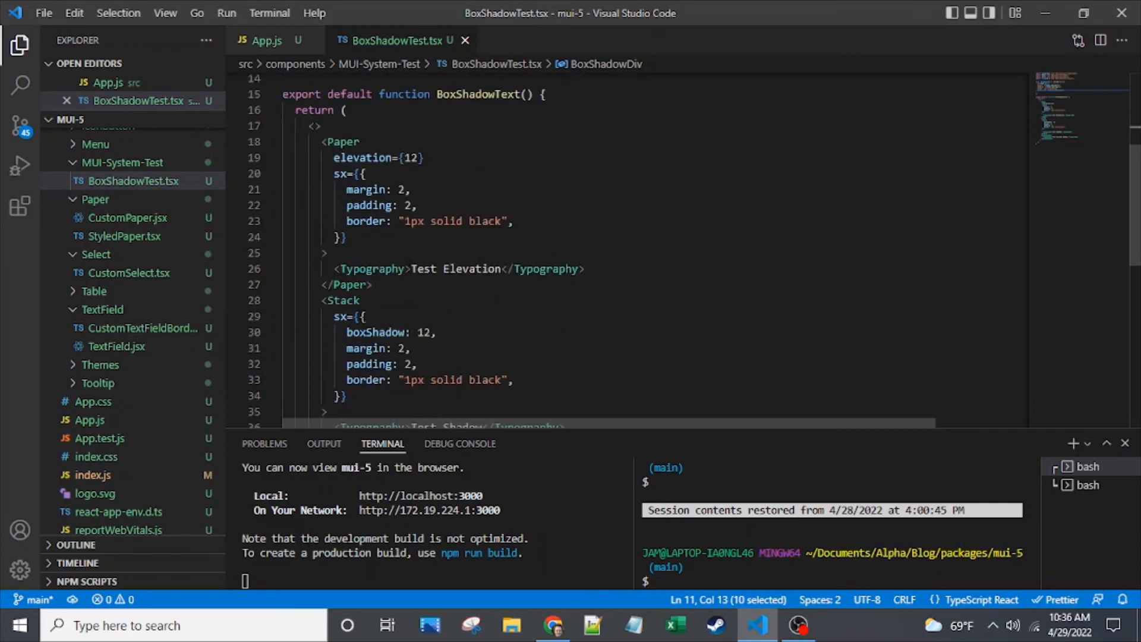